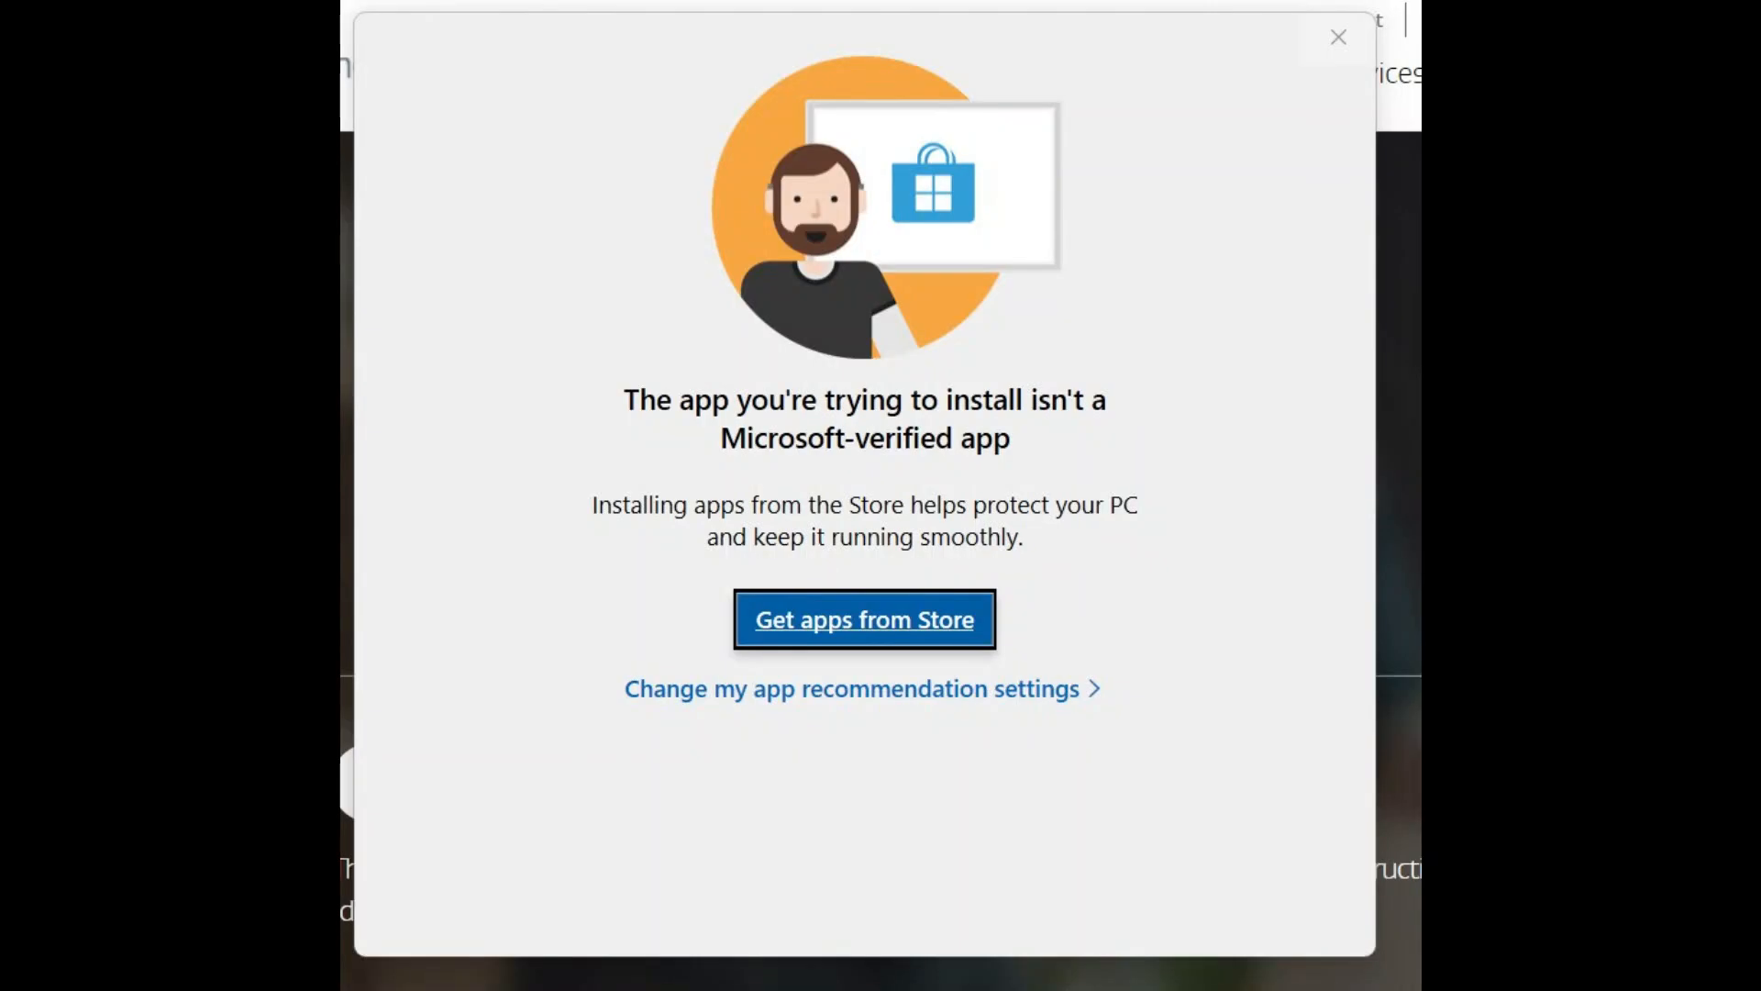
Step: Dismiss the unverified-app warning and restore File Explorer on the Windows (C:) drive
left_click(1337, 36)
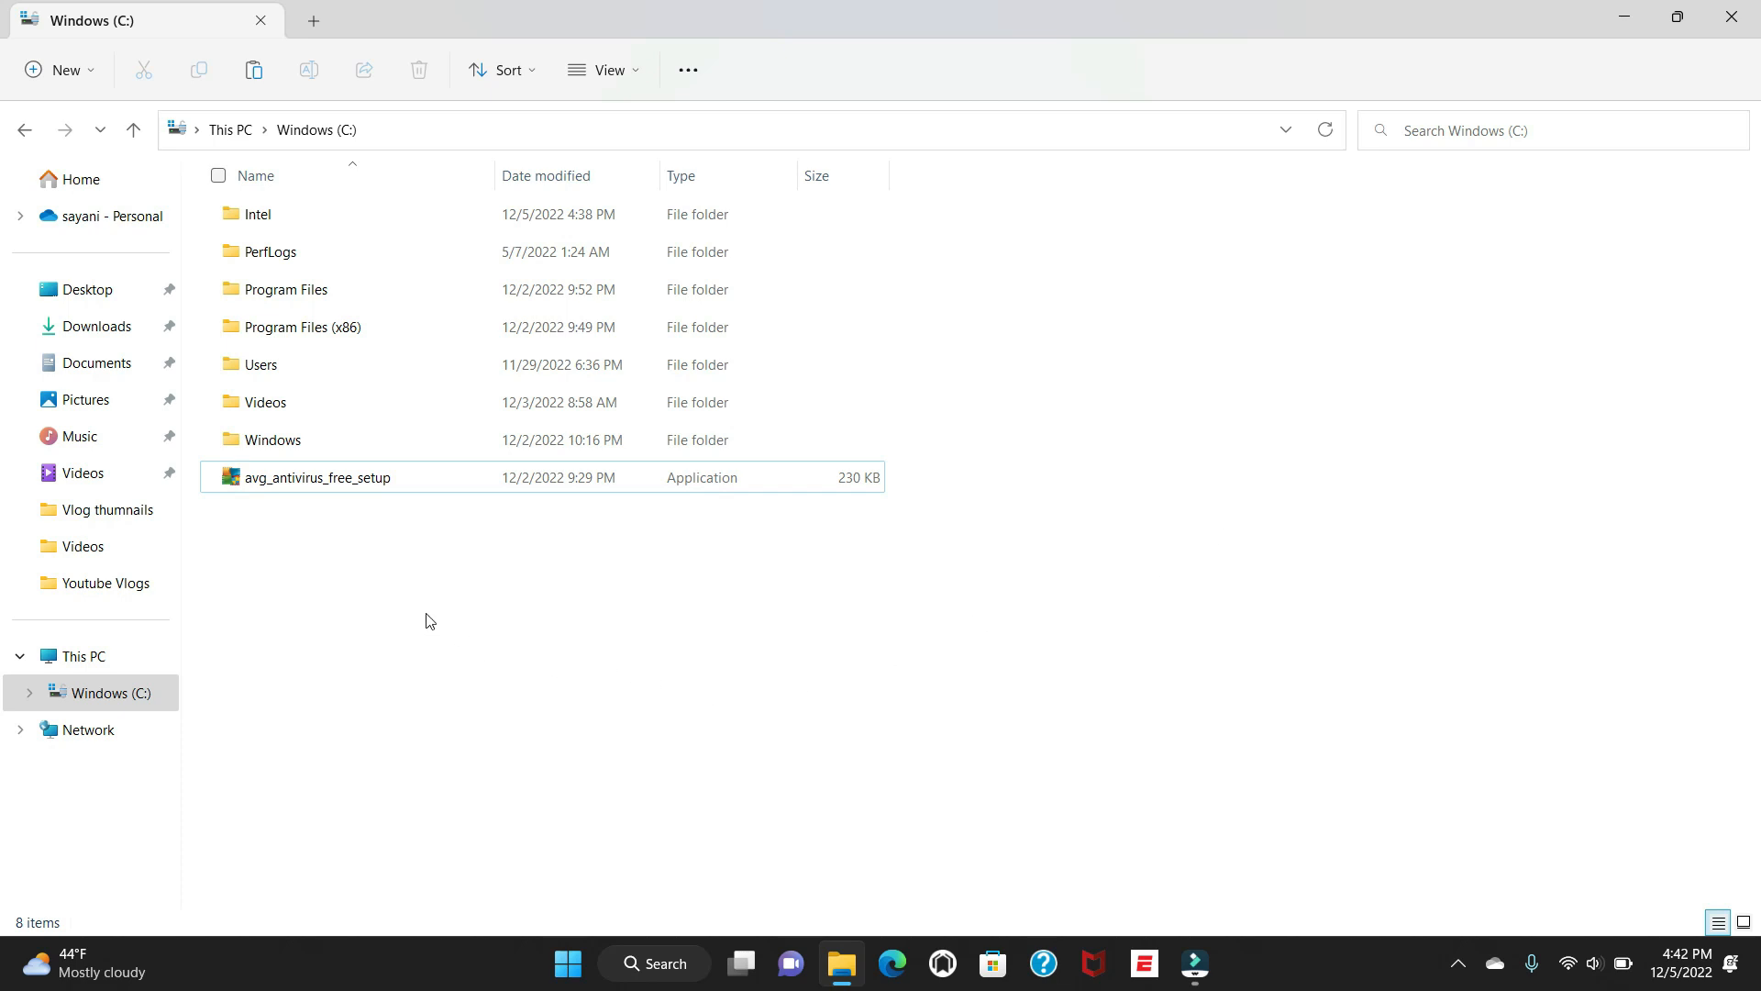
mouse_move(458, 622)
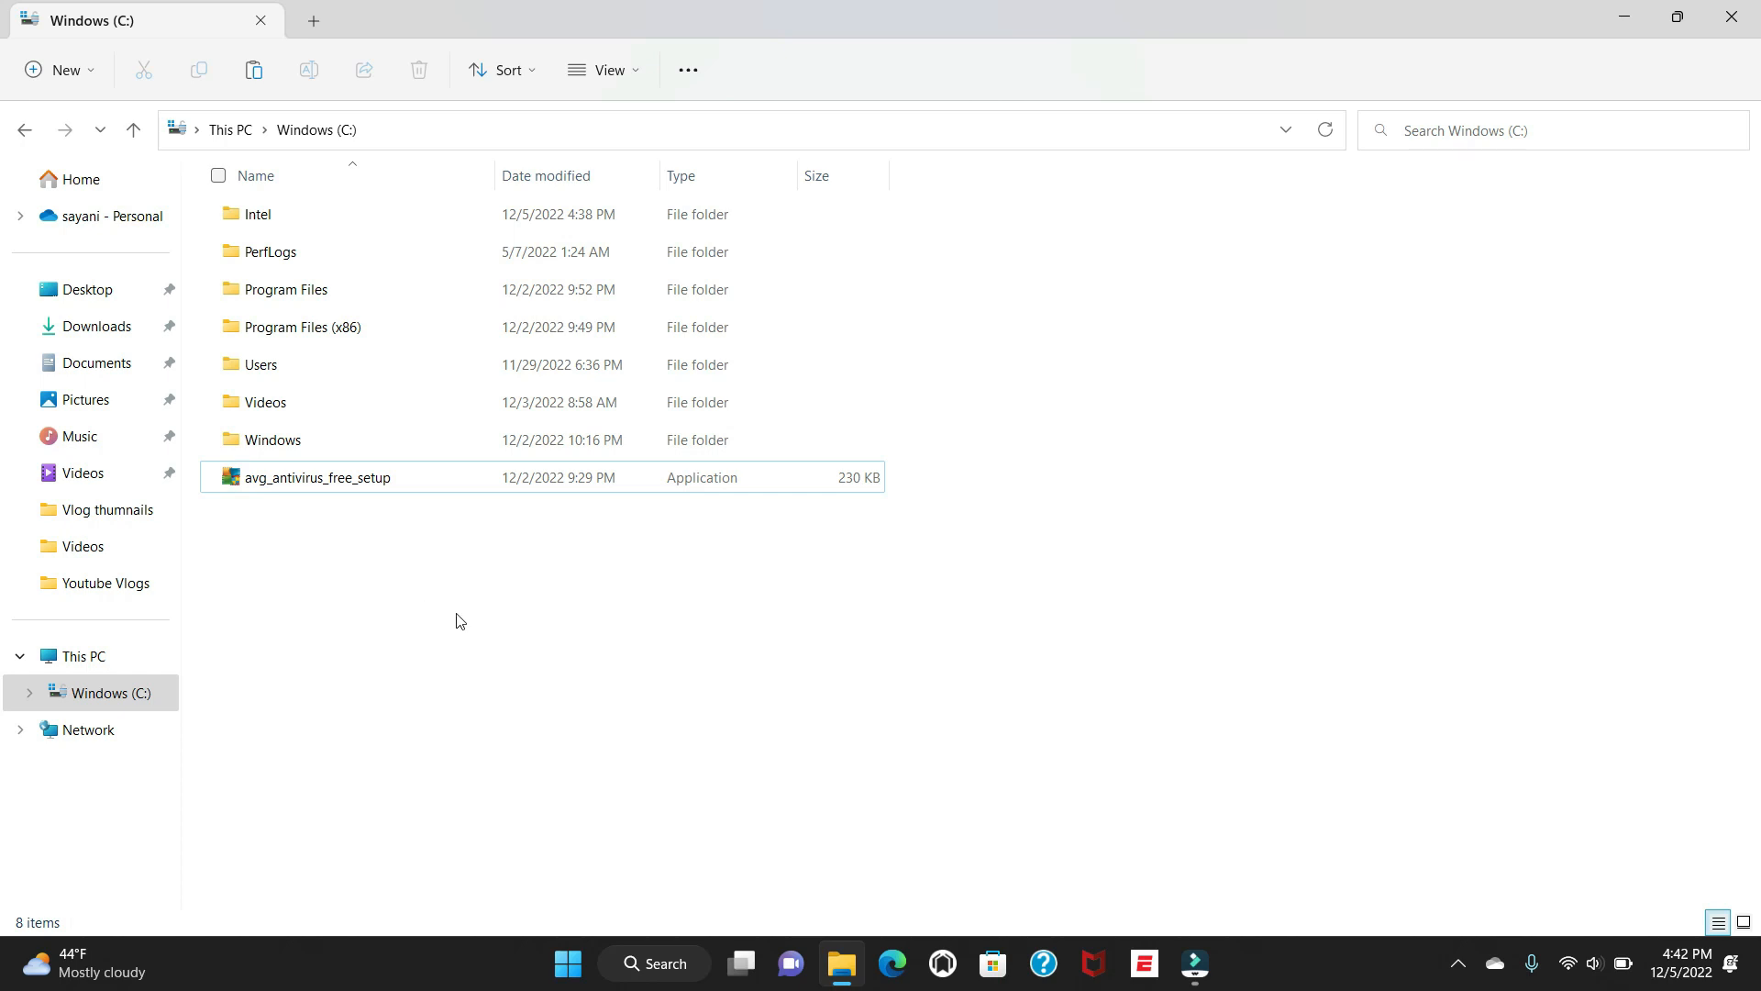
left_click(842, 963)
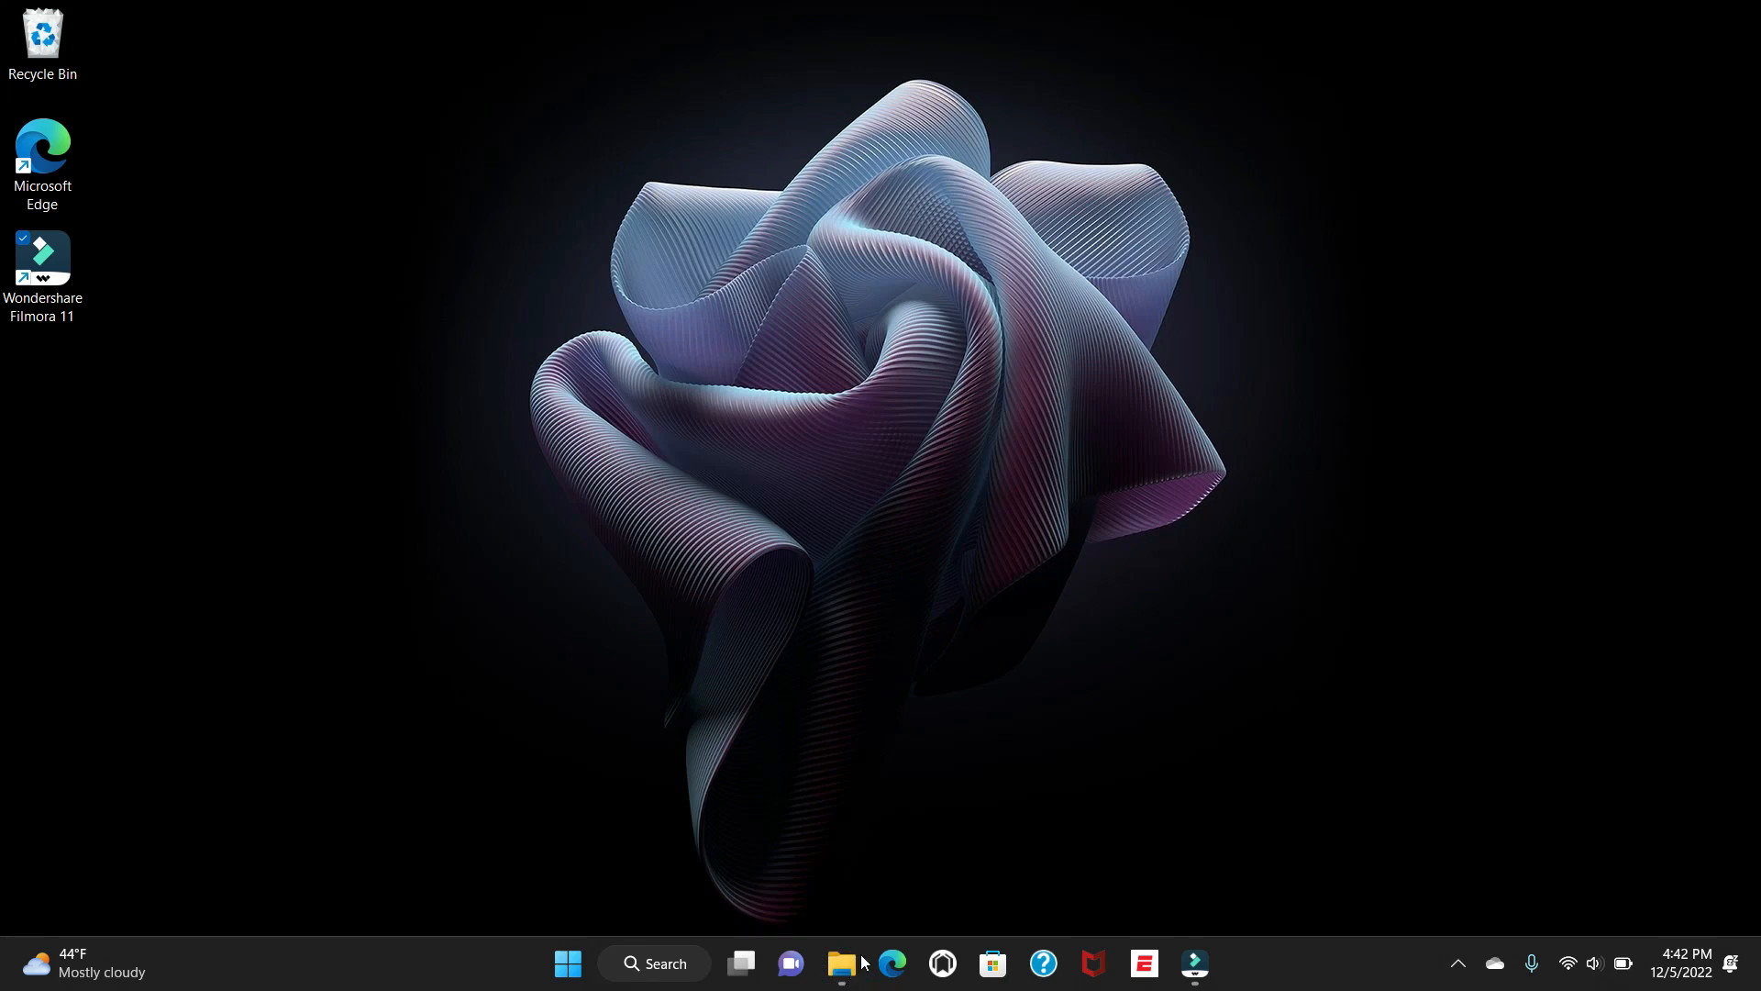
mouse_move(1111, 925)
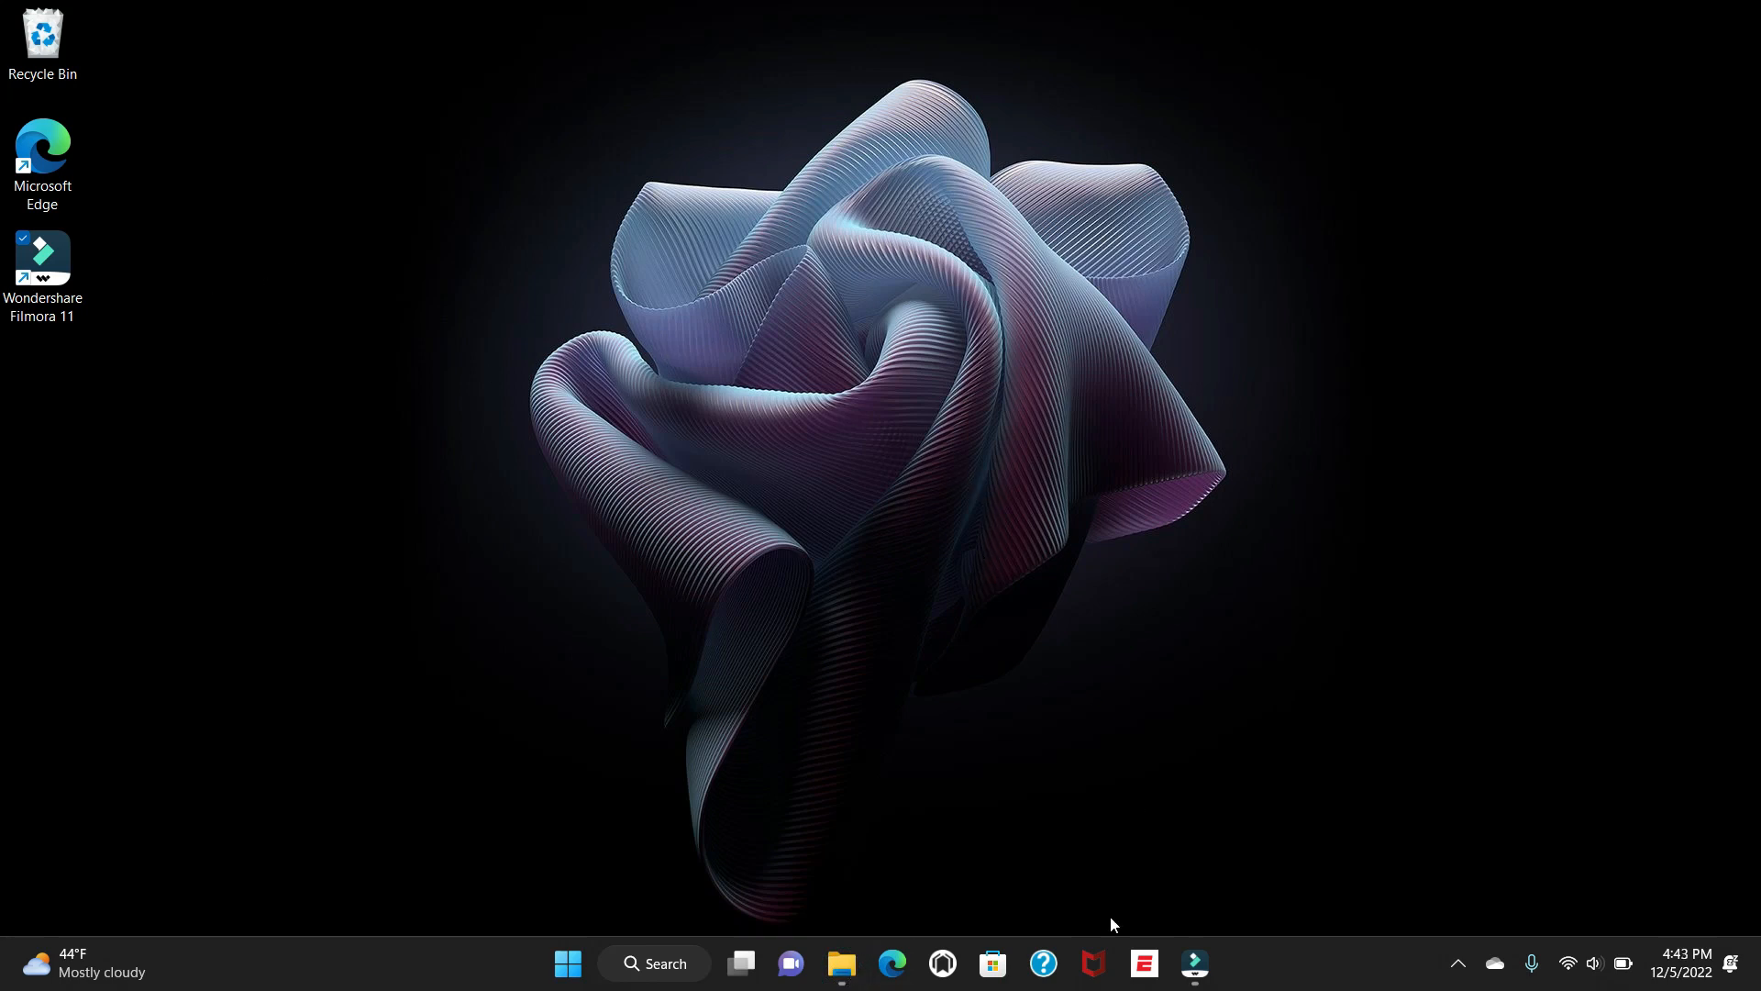
left_click(841, 963)
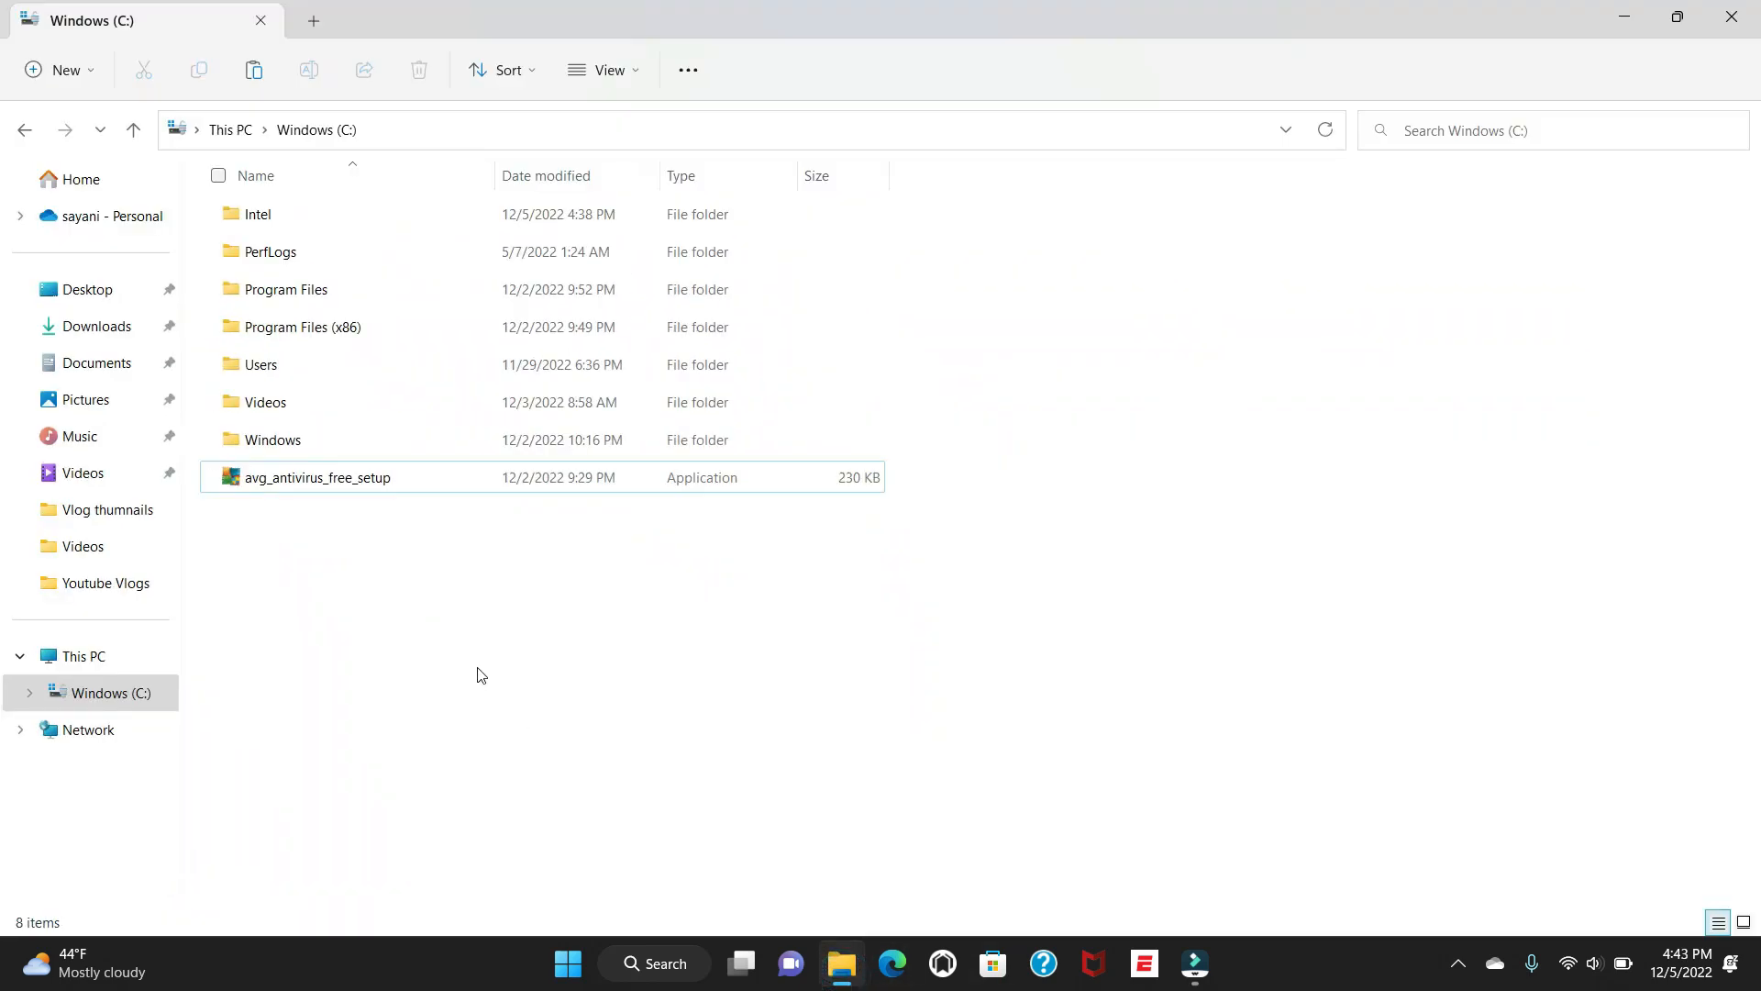
Step: Run the avg_antivirus_free_setup installer from the C: drive
left_click(318, 477)
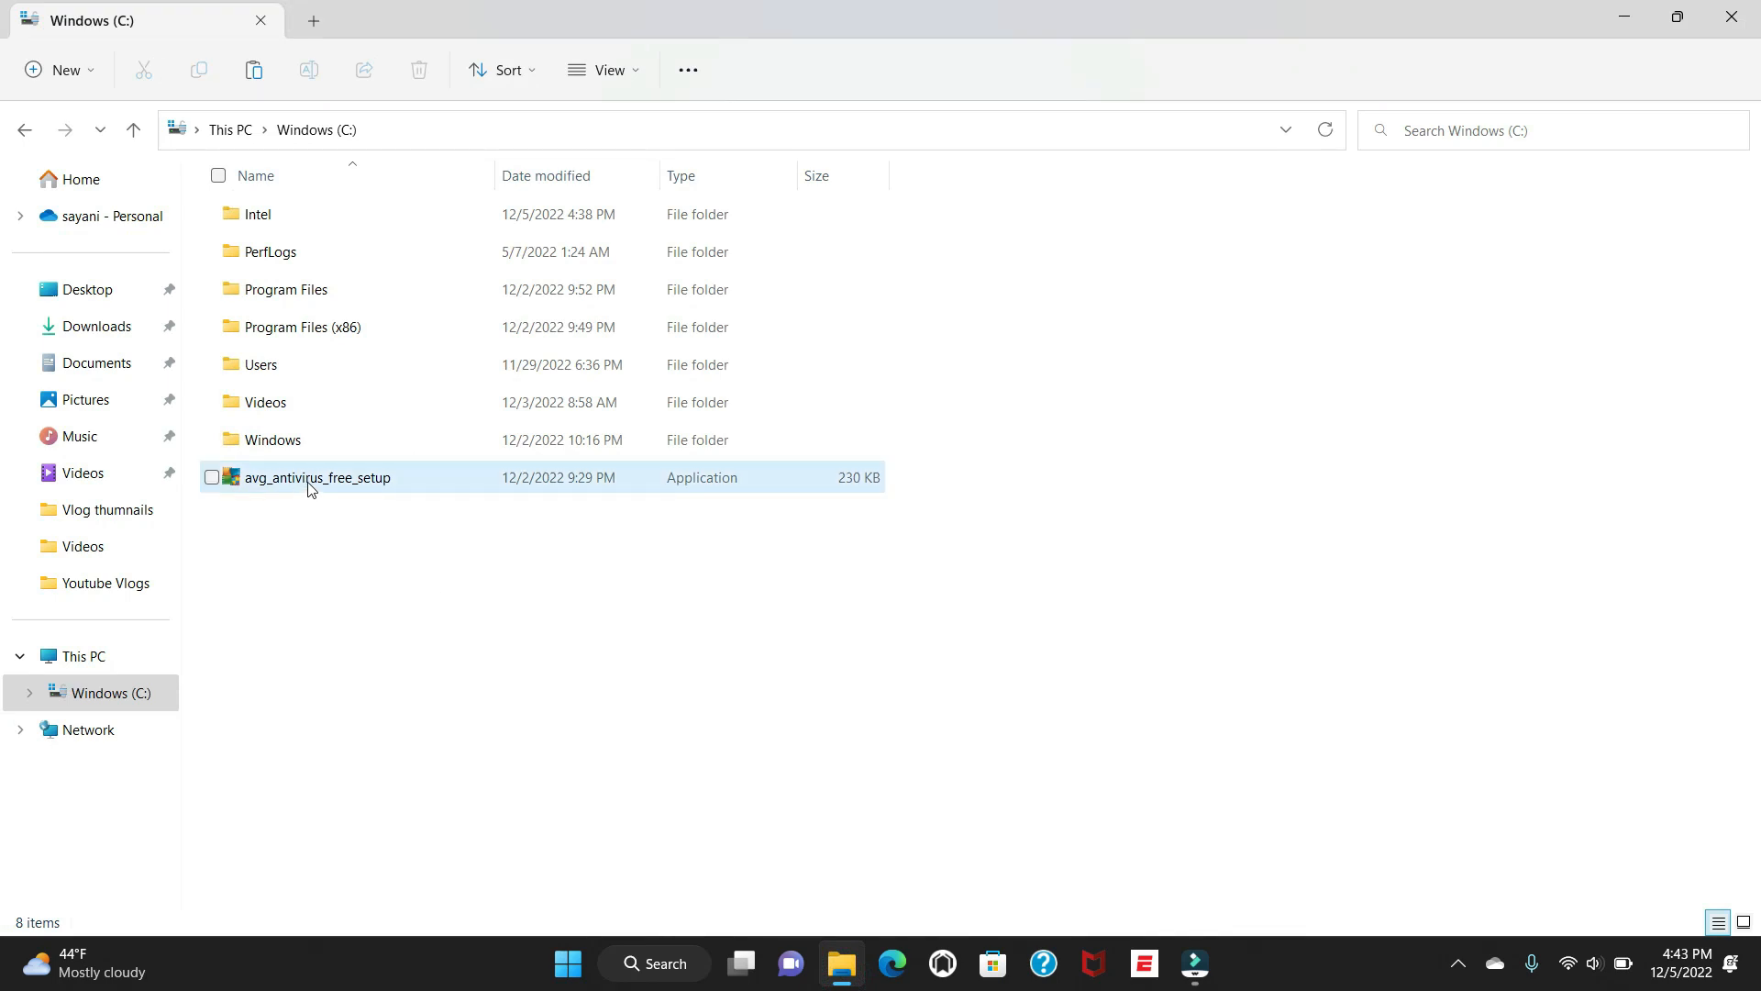
mouse_move(315, 477)
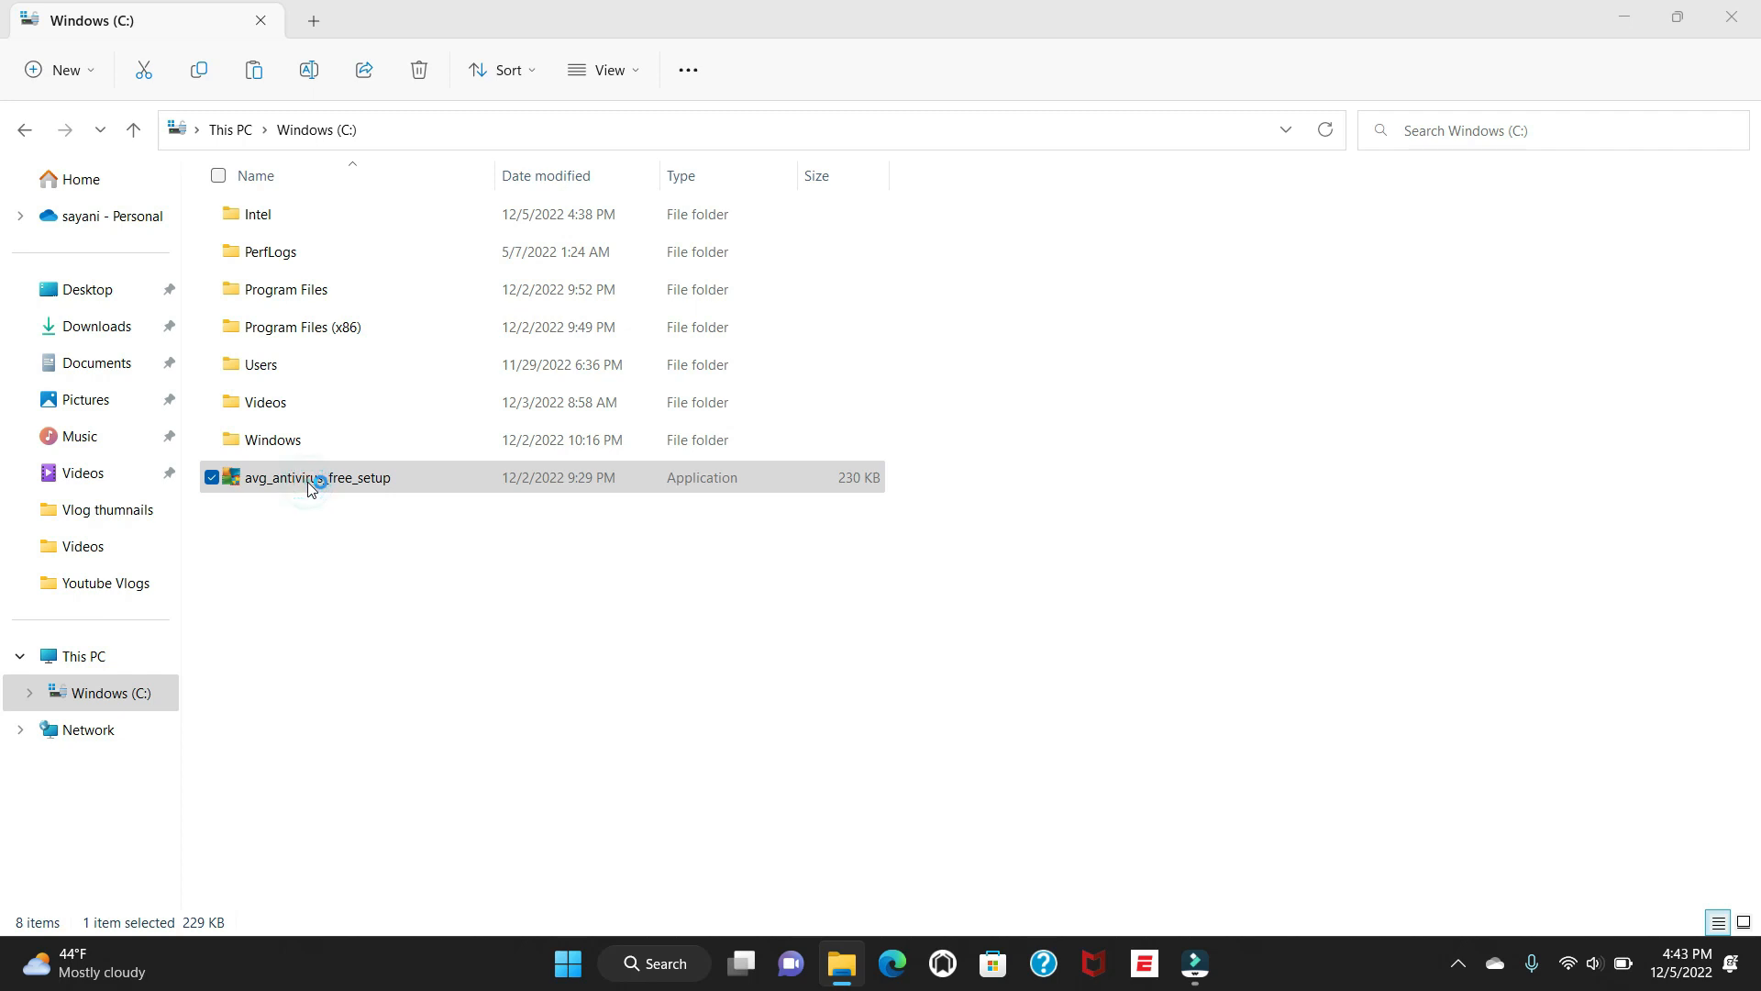
double_click(317, 477)
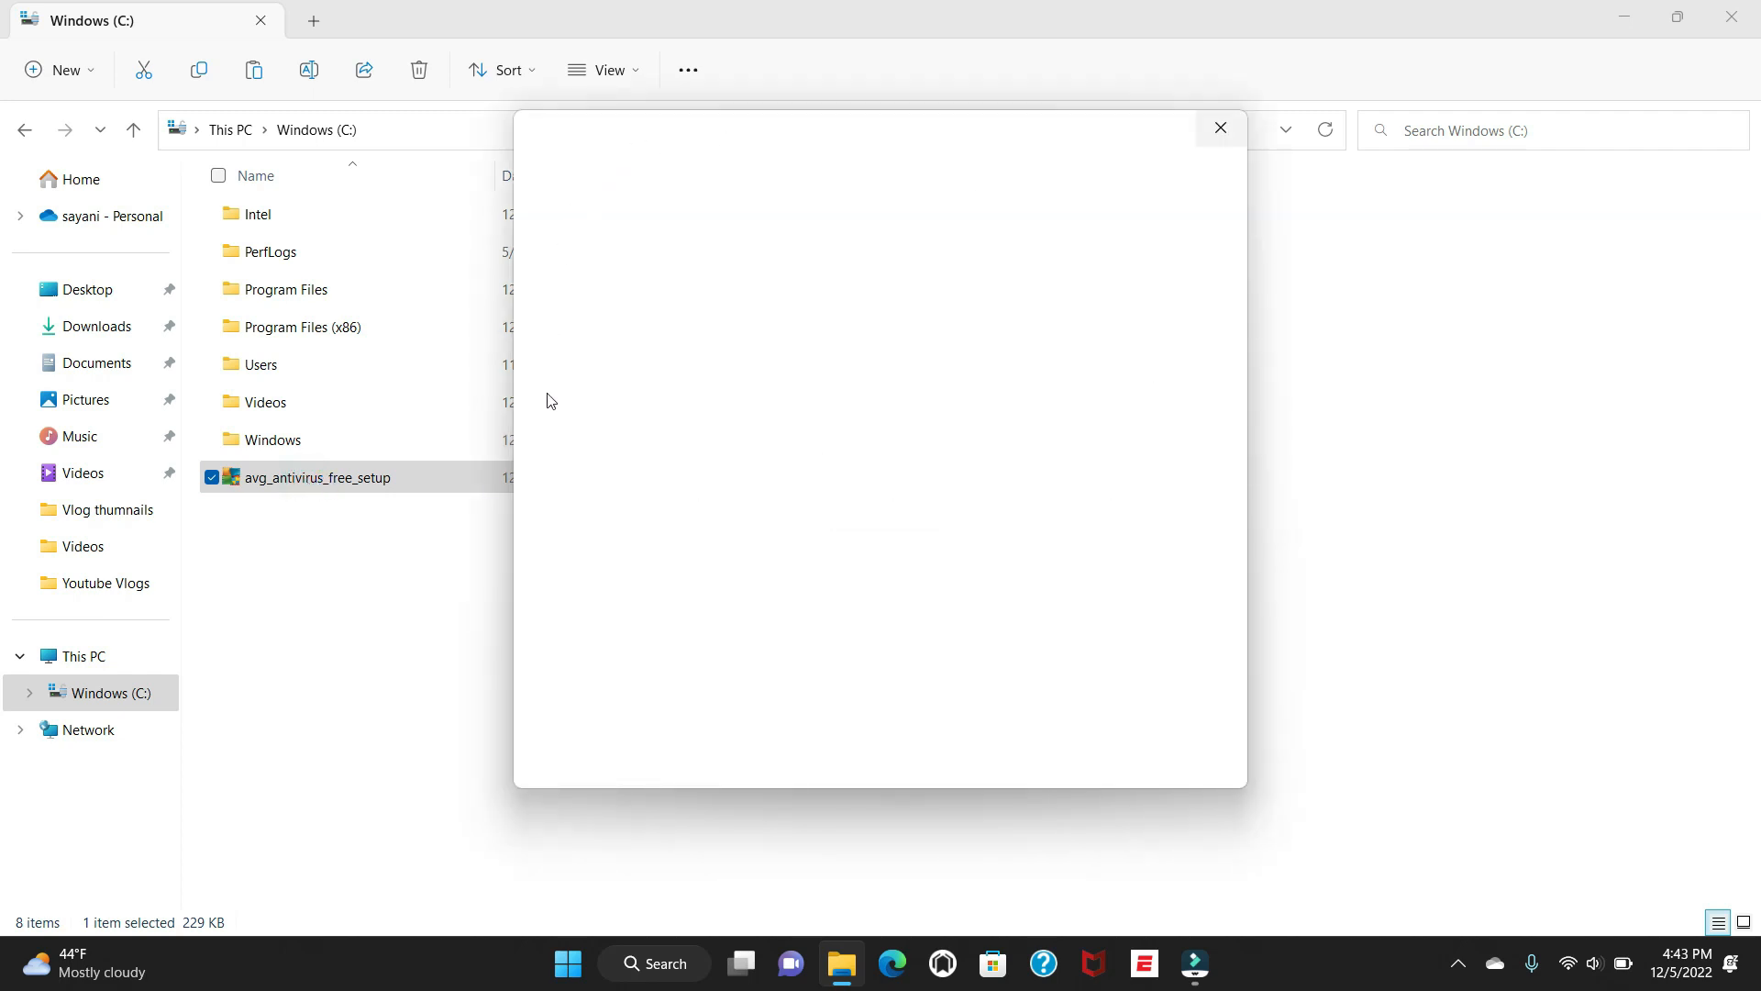
mouse_move(633, 244)
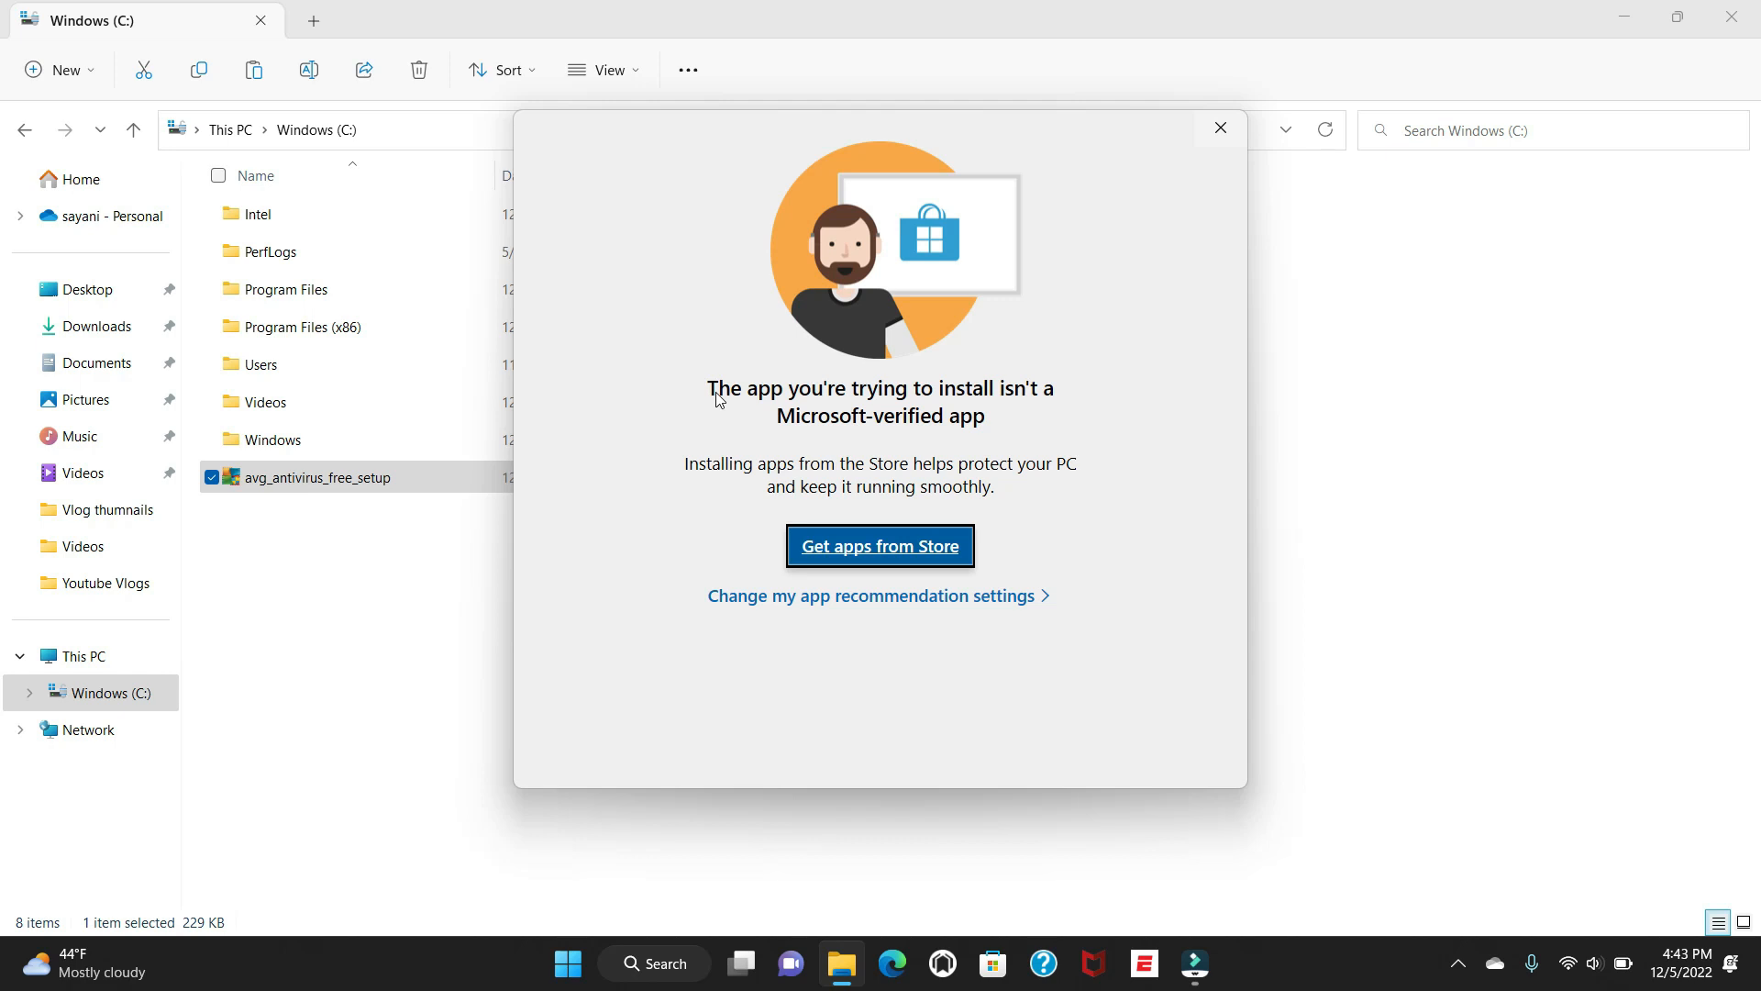
mouse_move(1020, 602)
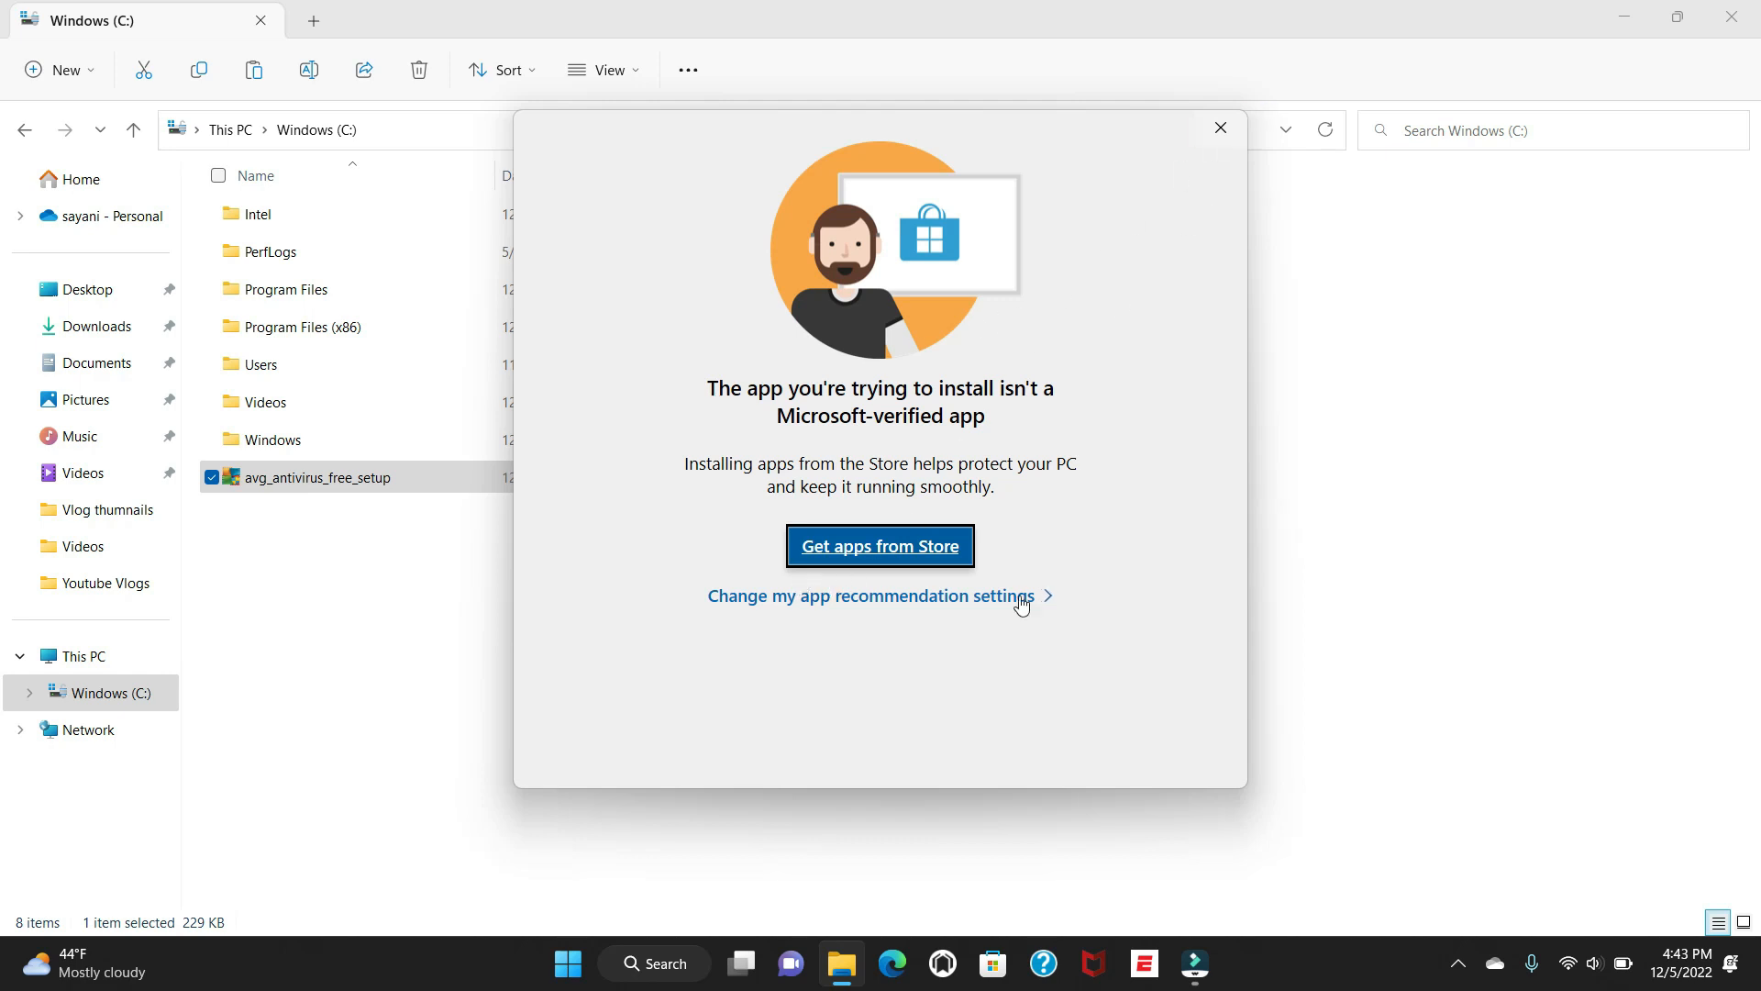
mouse_move(847, 622)
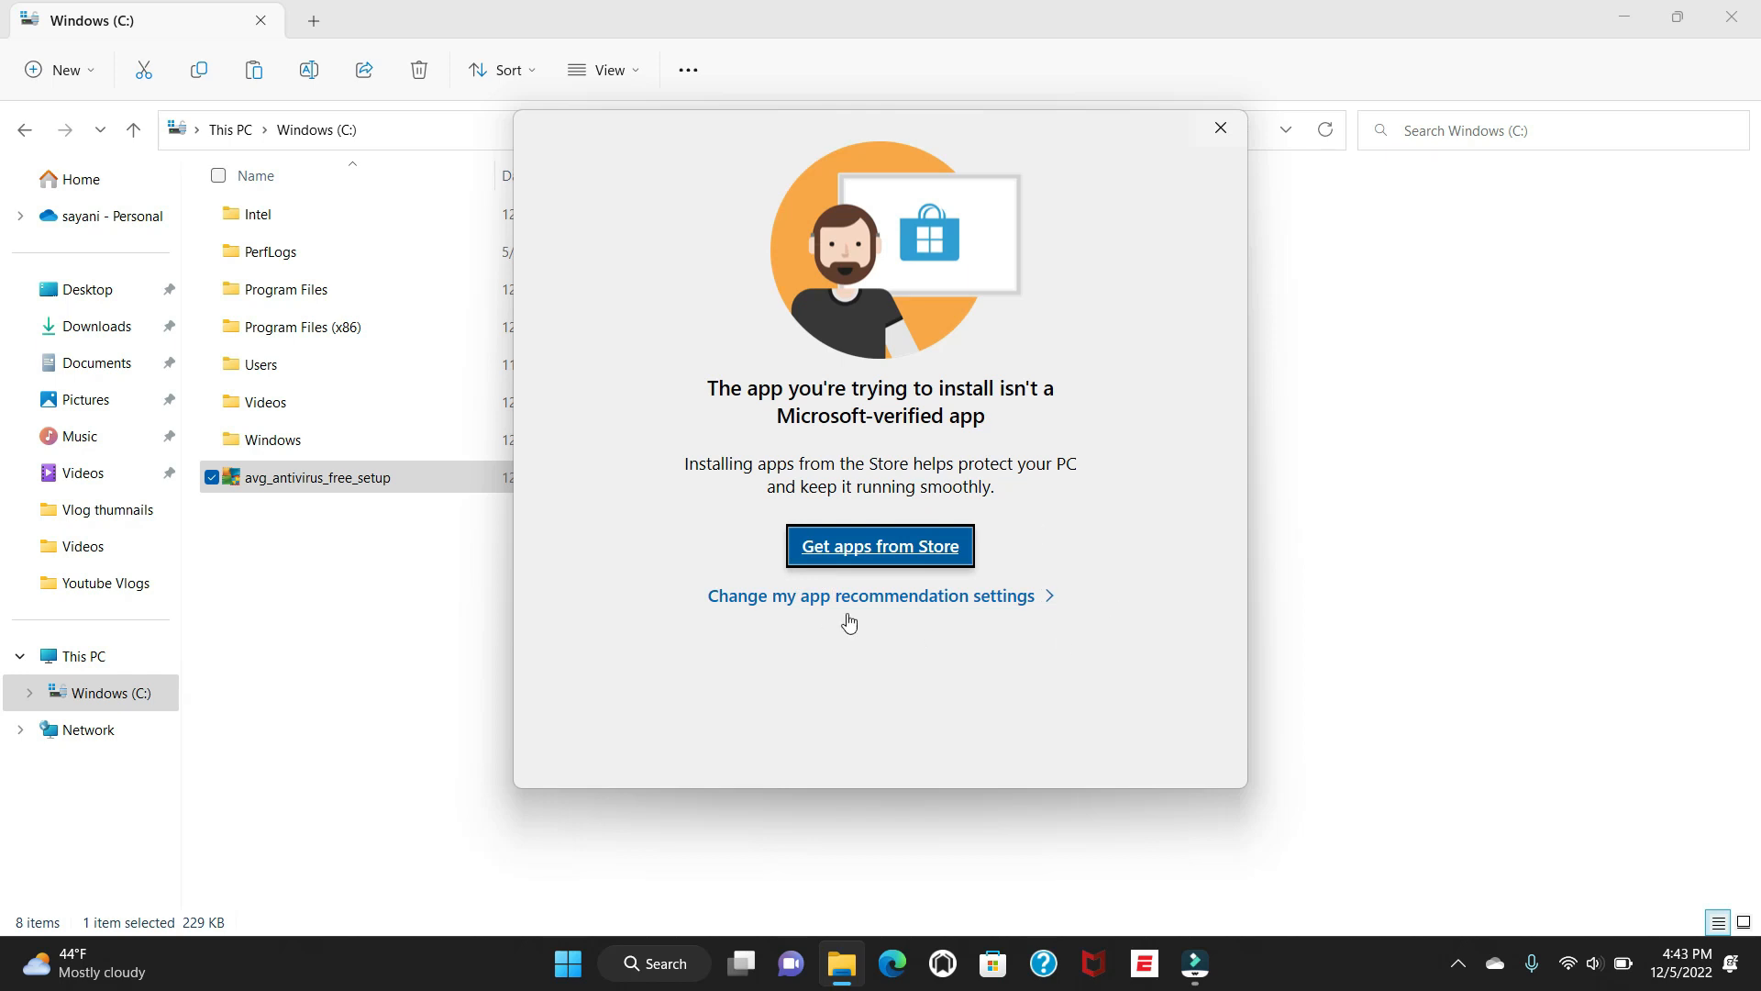
mouse_move(902, 609)
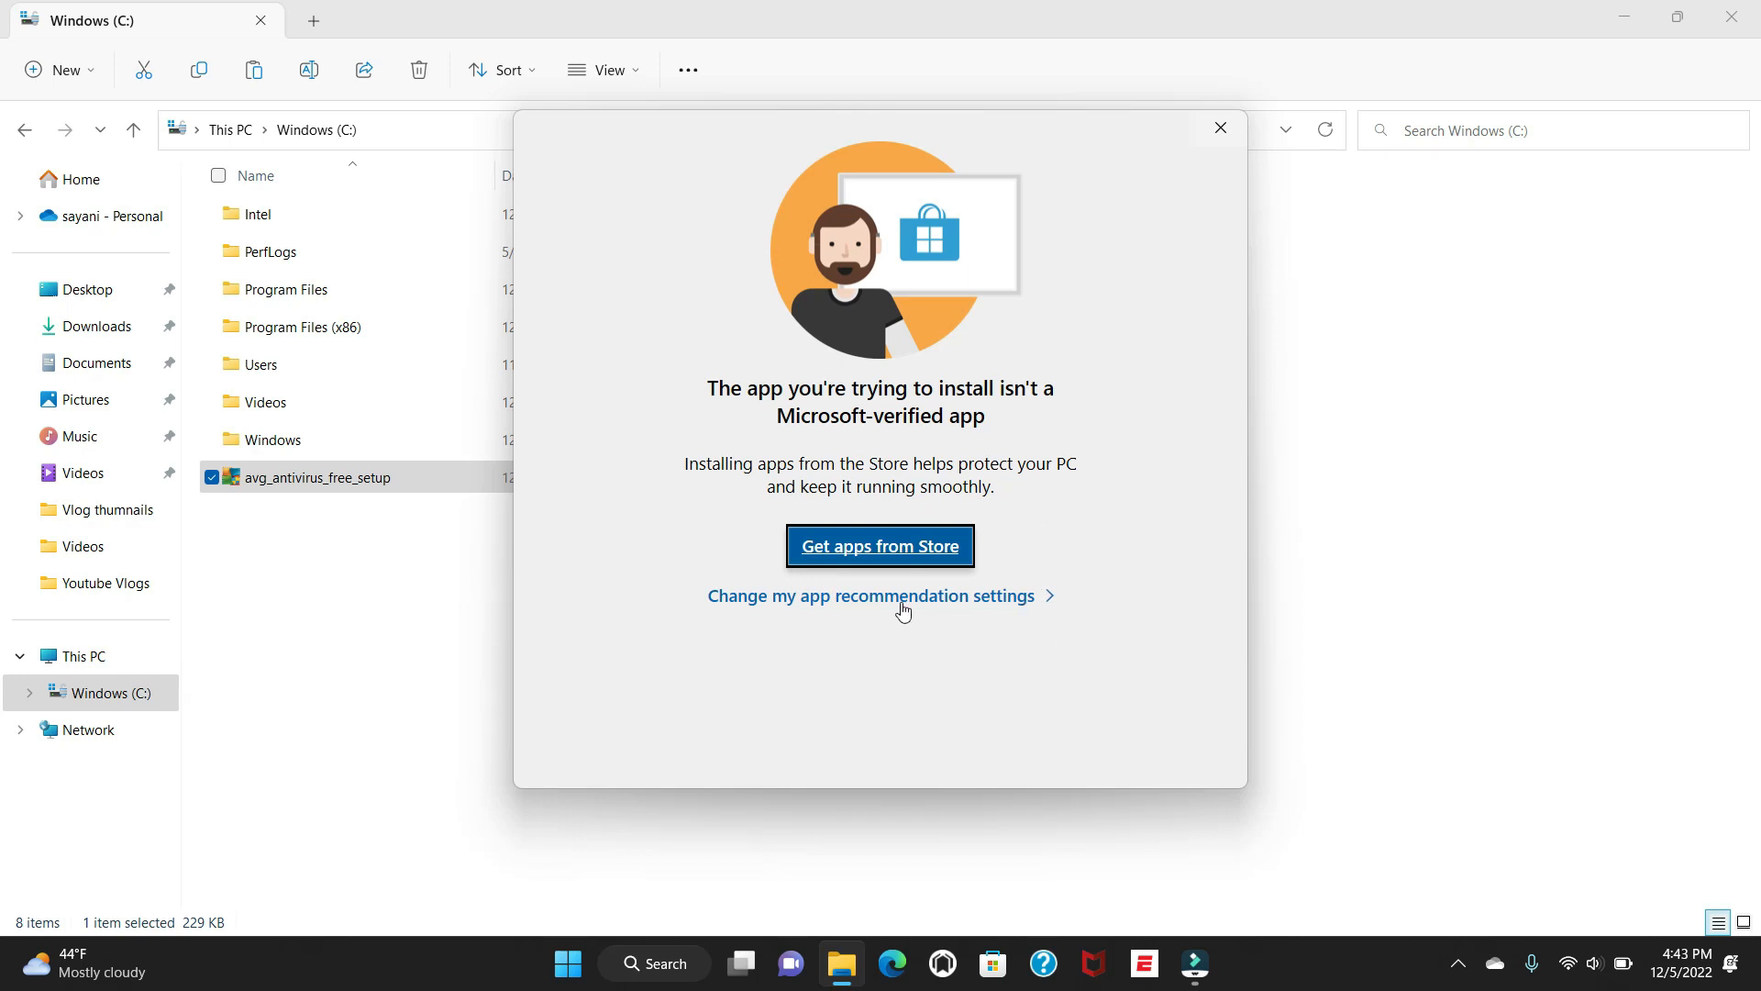
Step: Follow 'Change my app recommendation settings' into the Settings Apps page
left_click(872, 595)
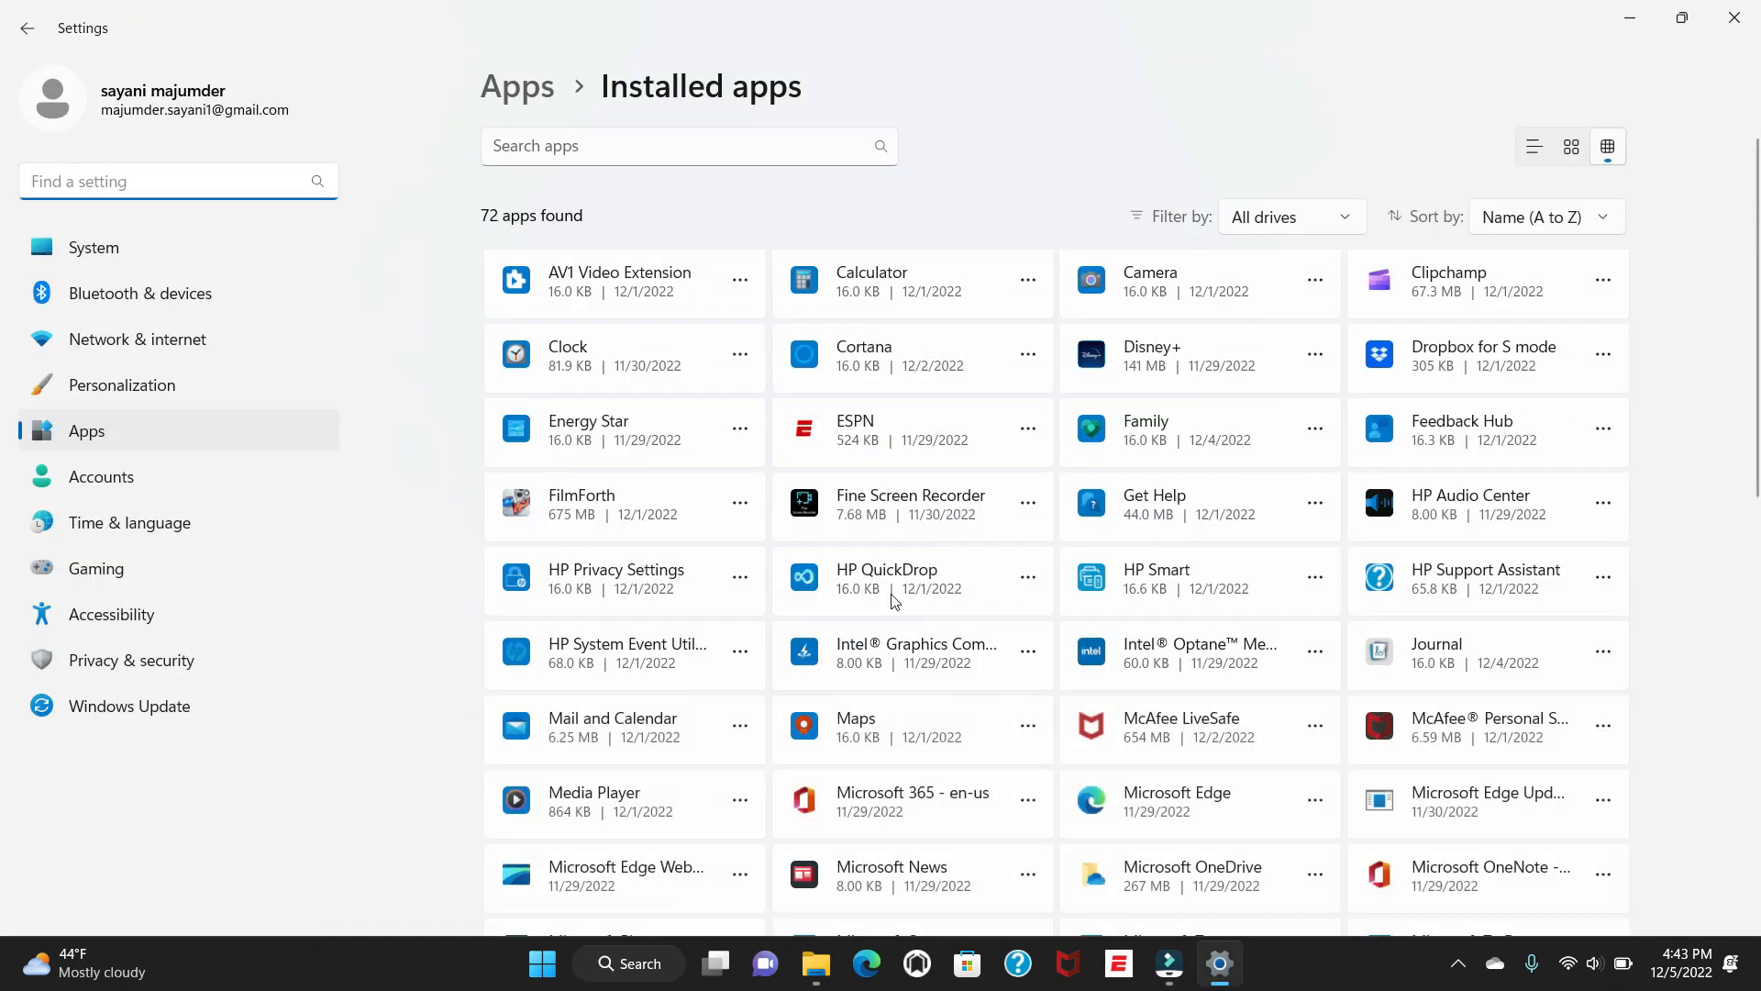
mouse_move(127, 442)
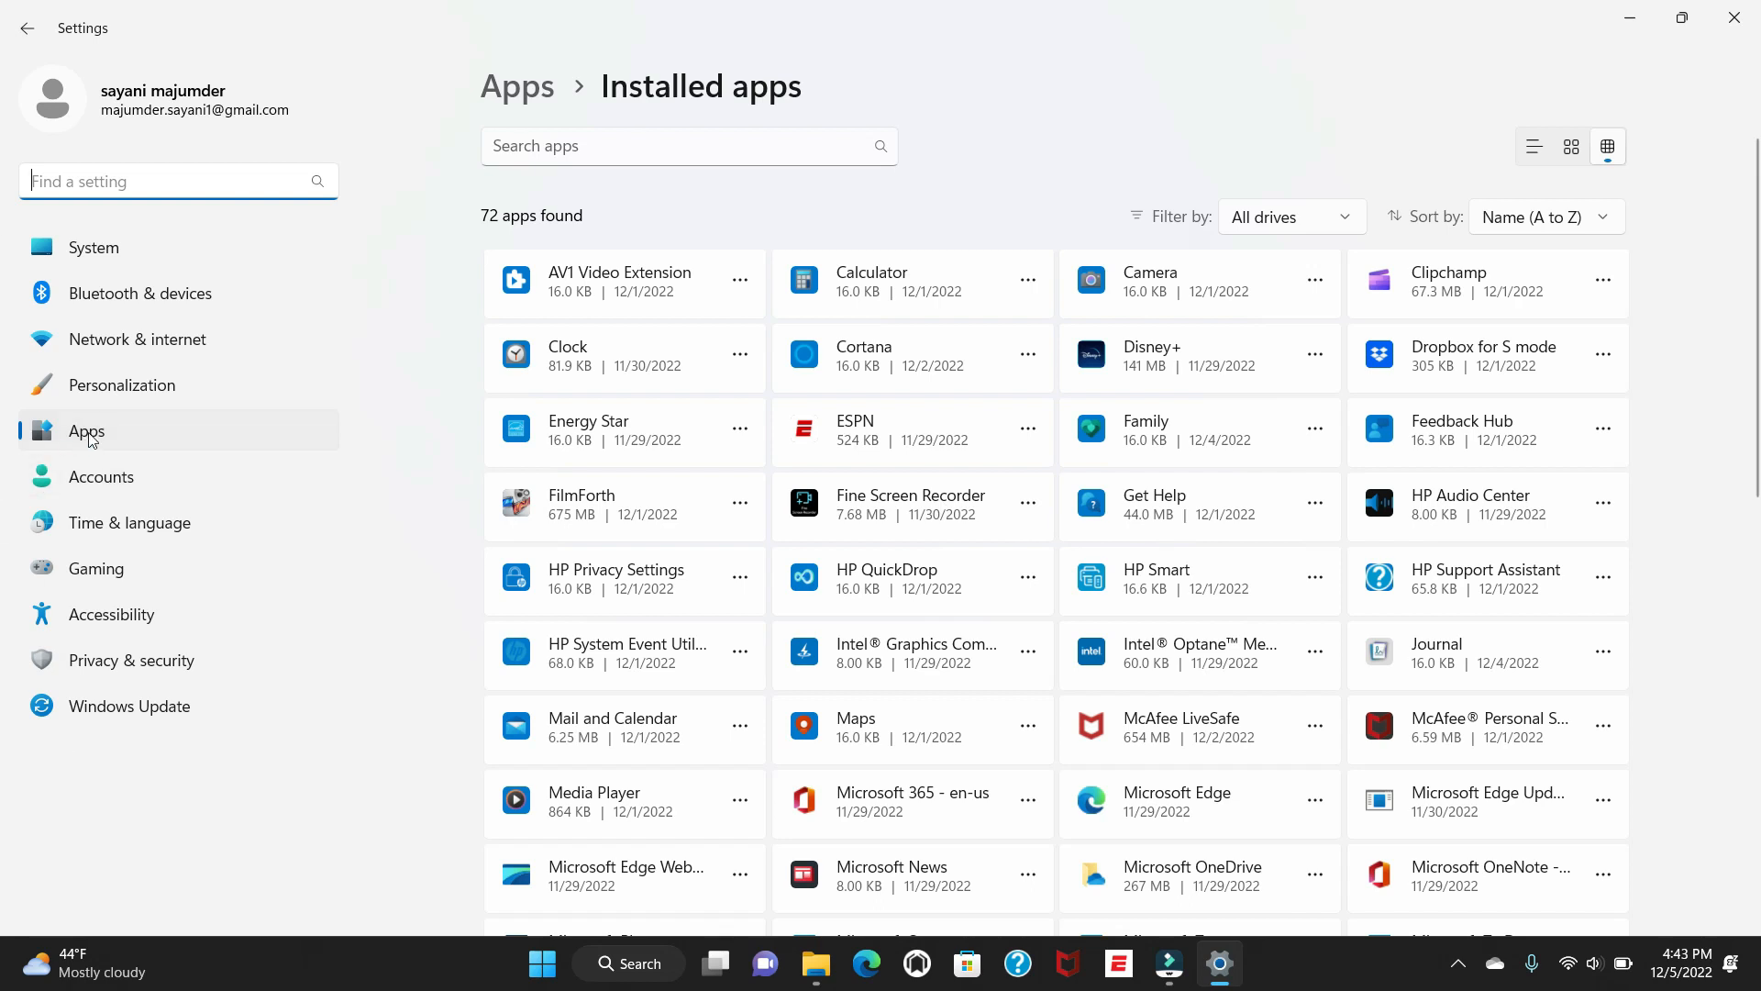
left_click(28, 28)
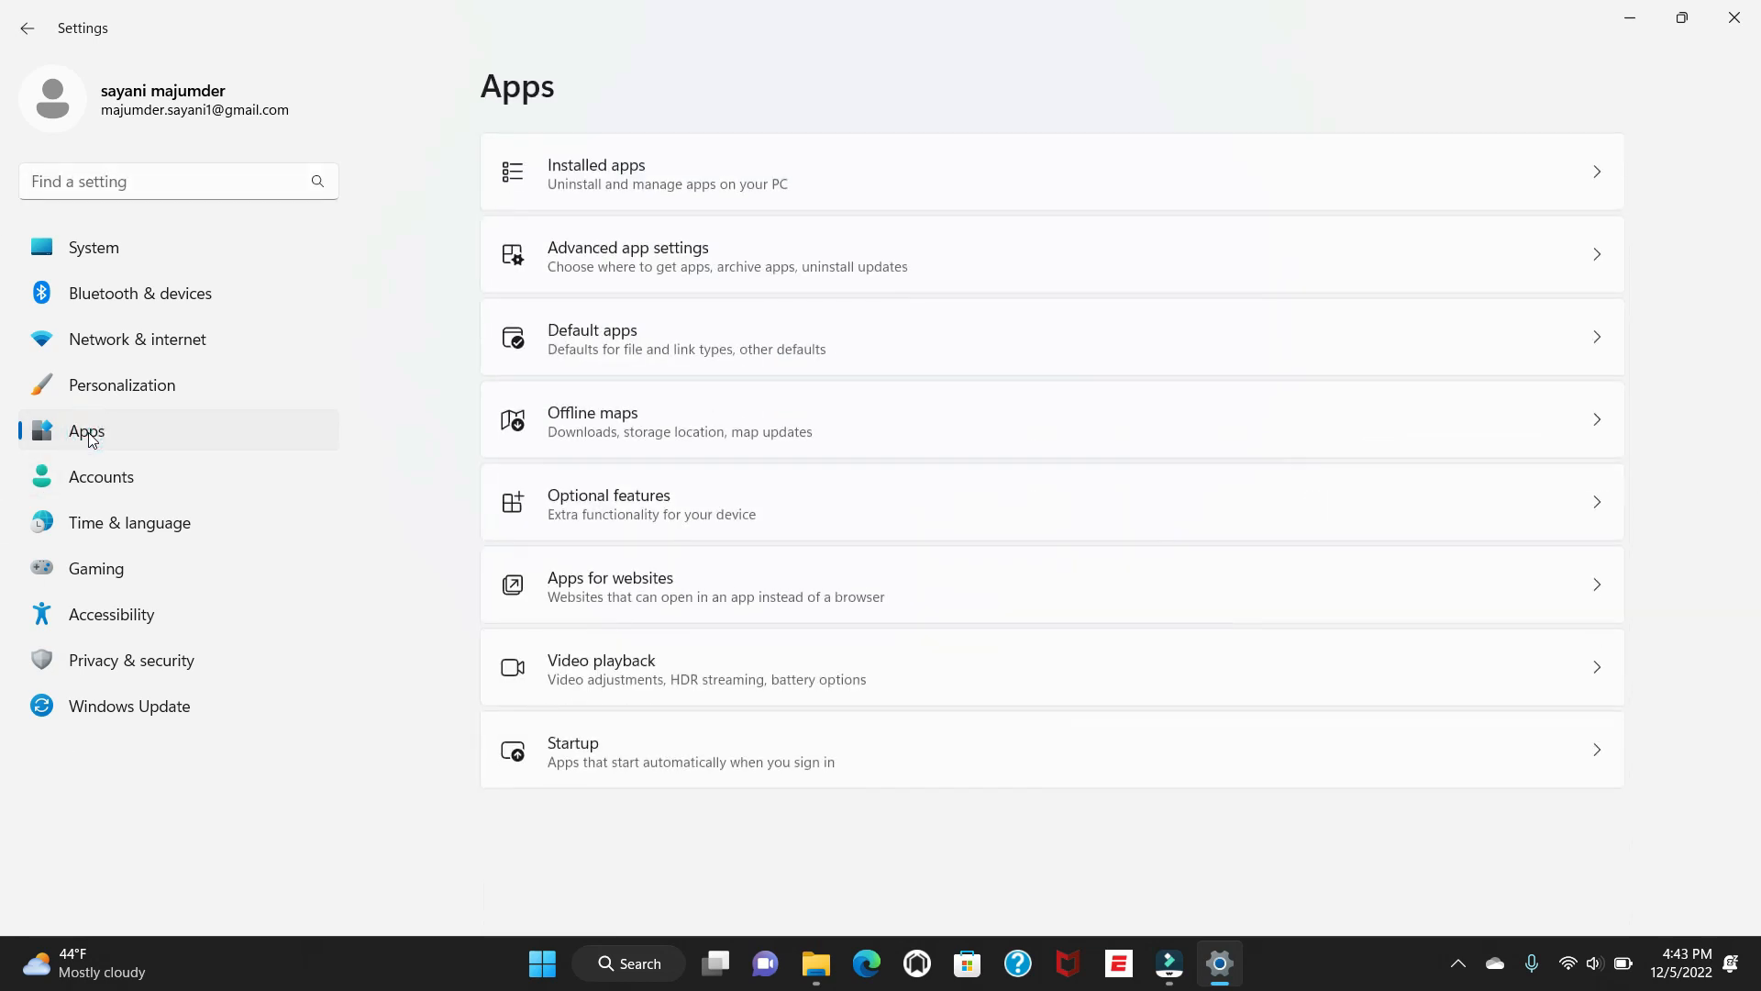
mouse_move(600, 220)
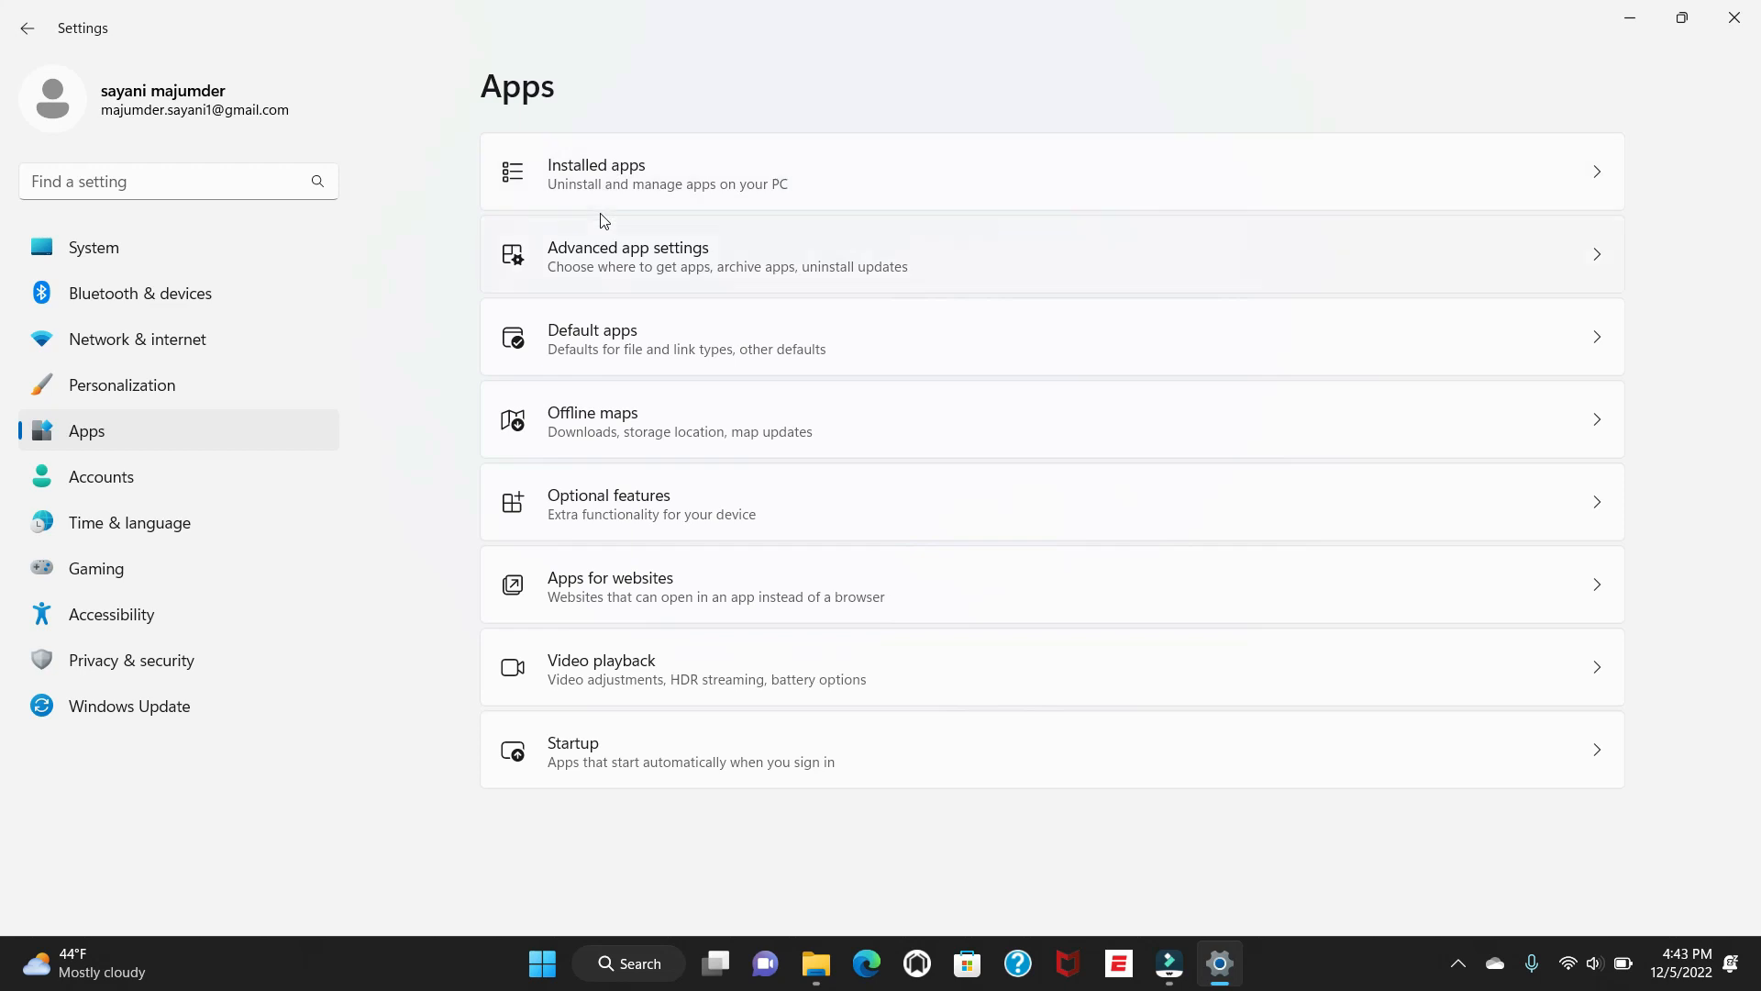
mouse_move(643, 272)
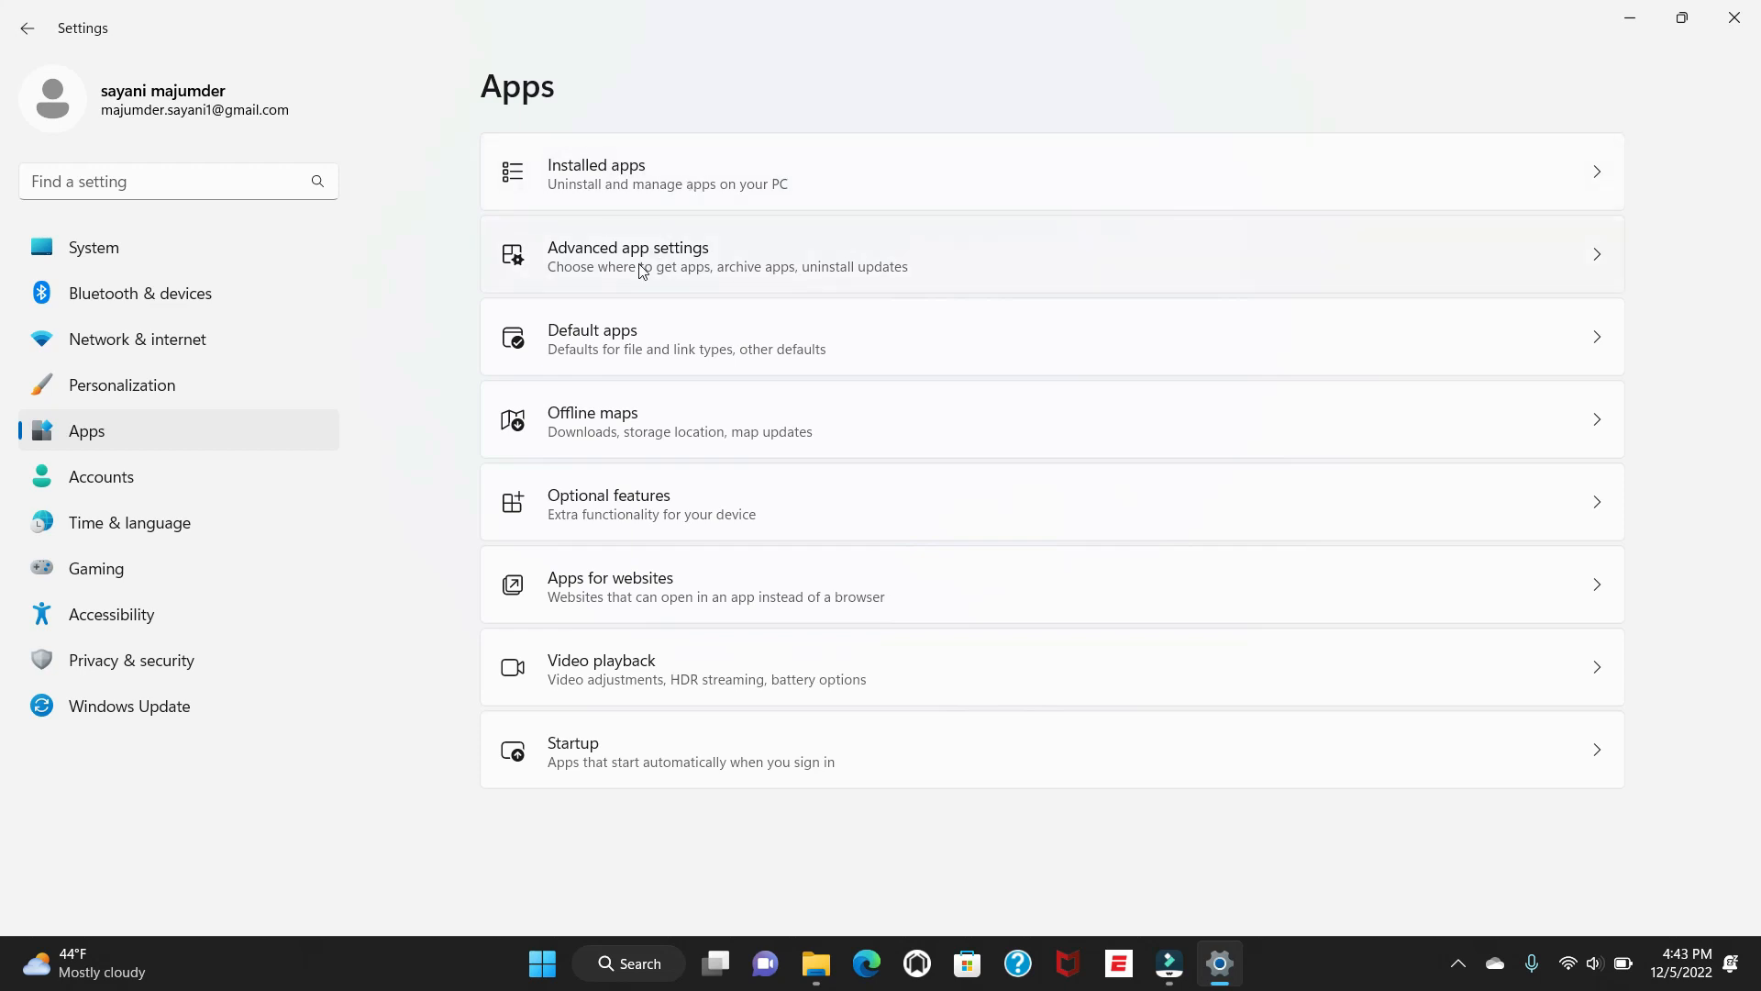
Step: In Advanced app settings, set 'Choose where to get apps' to Anywhere
left_click(627, 257)
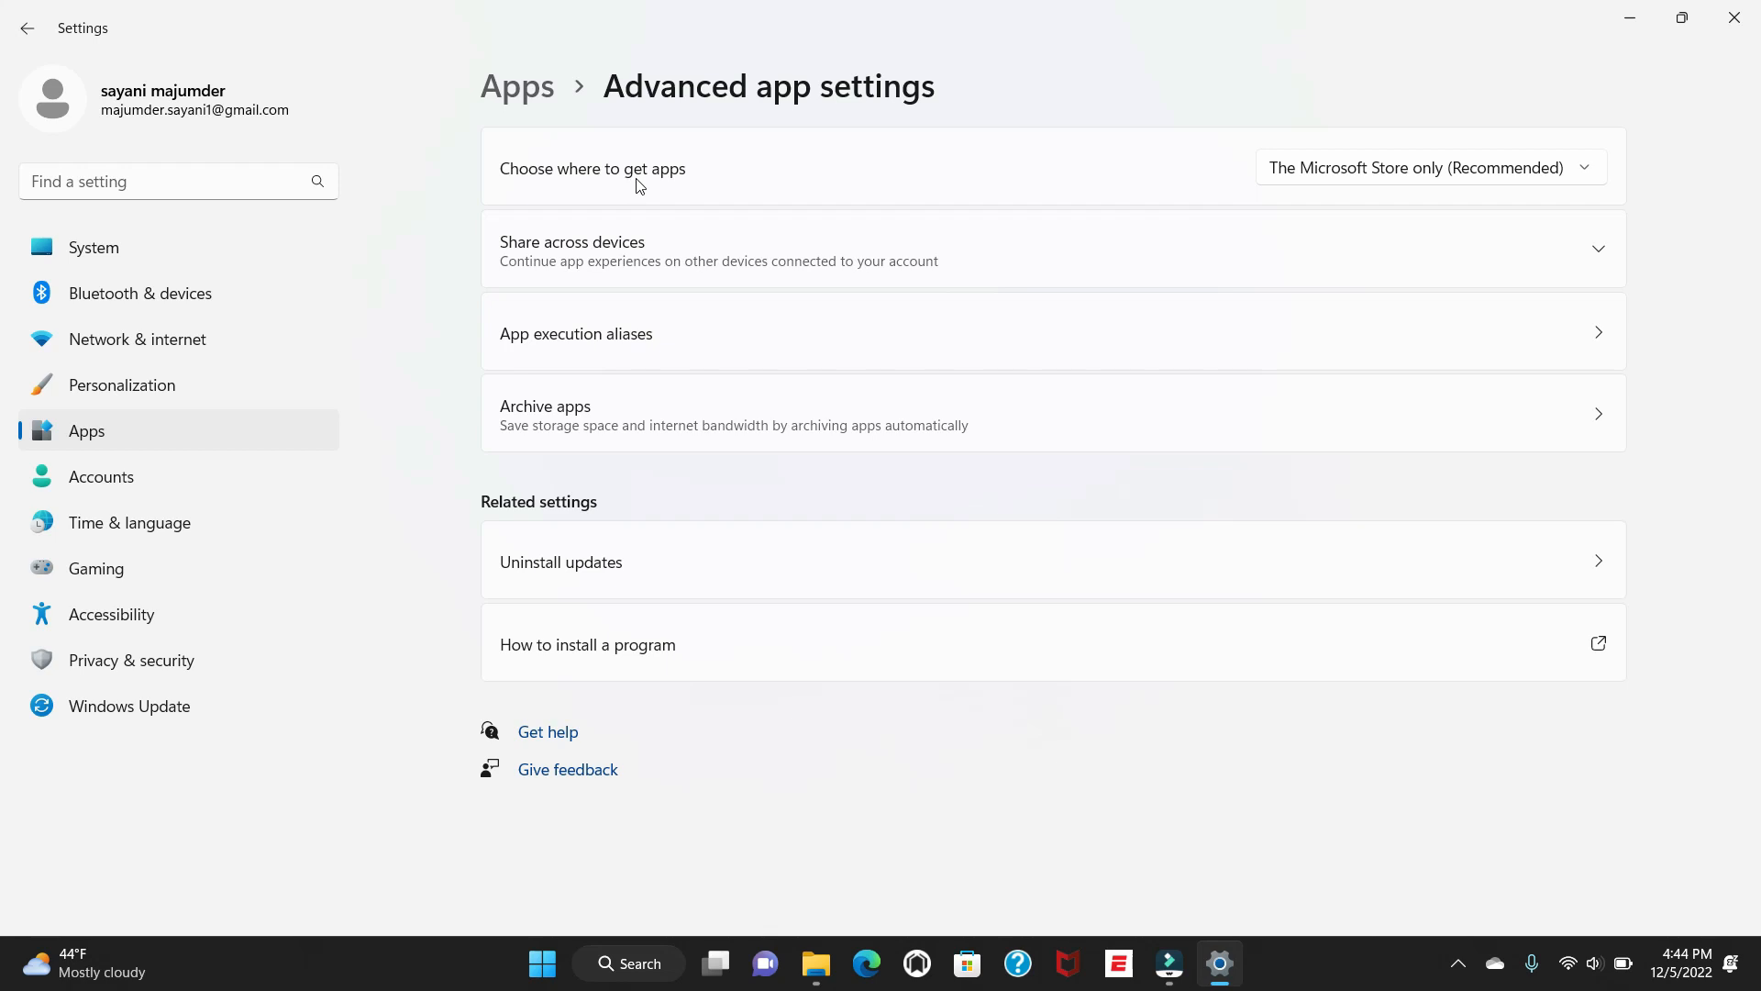
mouse_move(1343, 178)
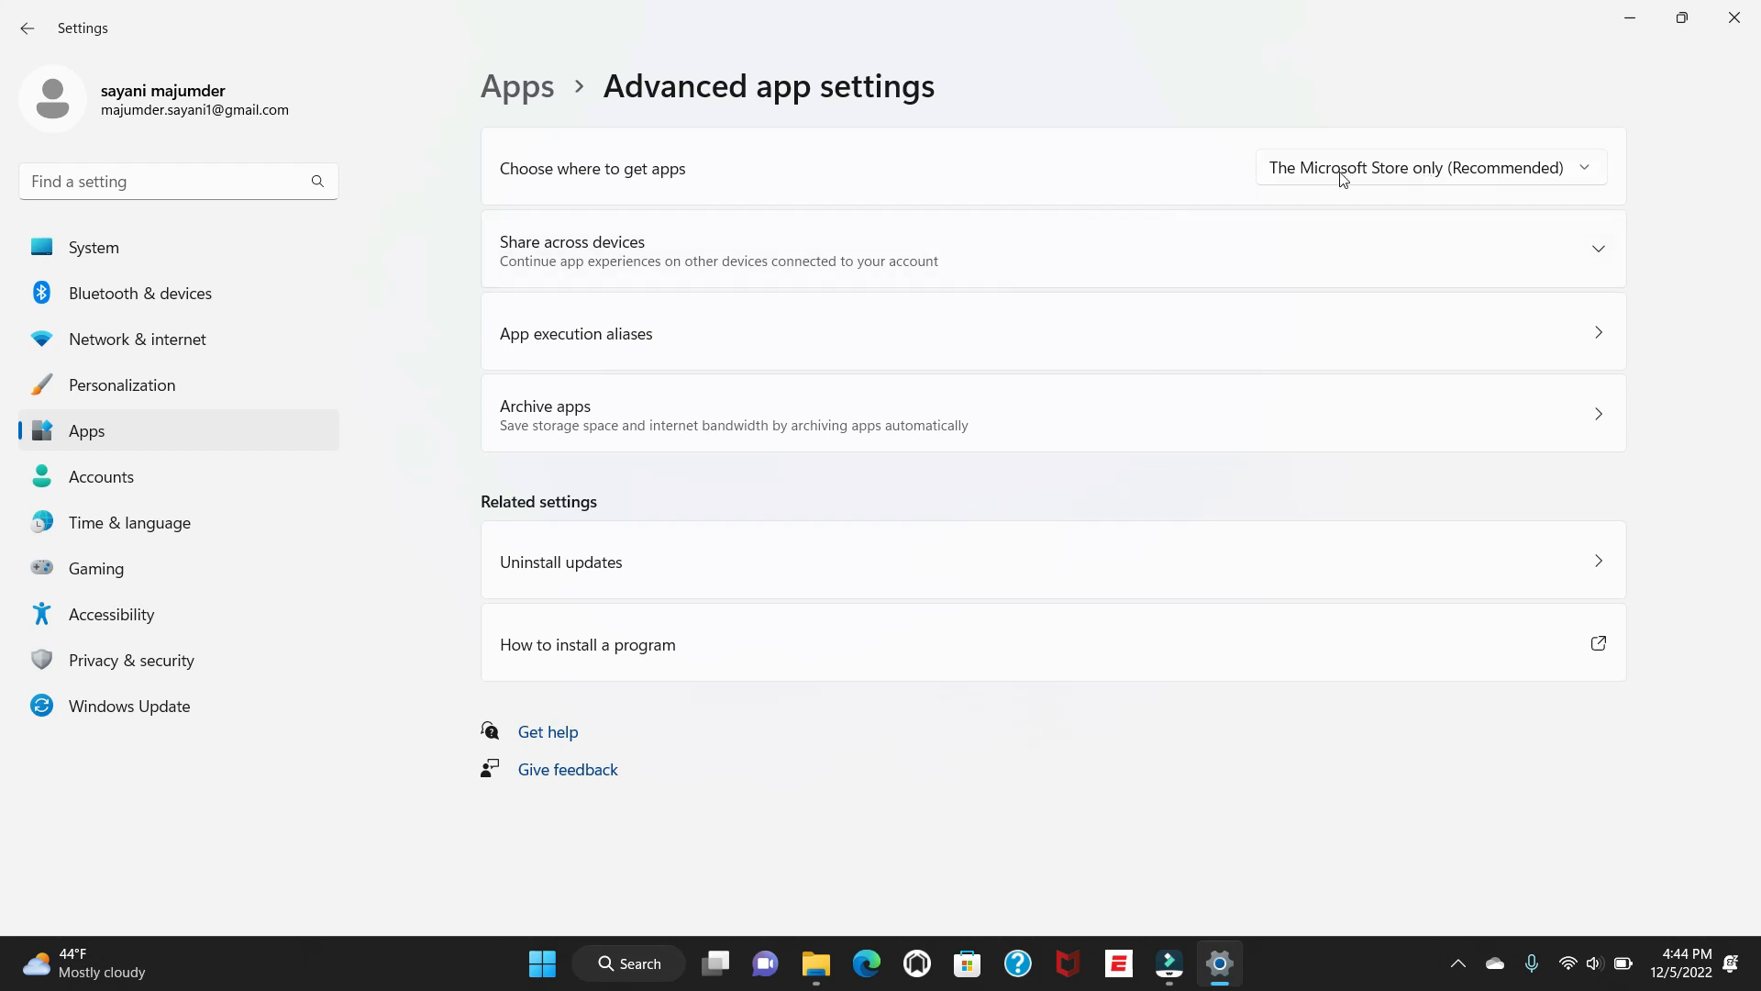
mouse_move(1319, 181)
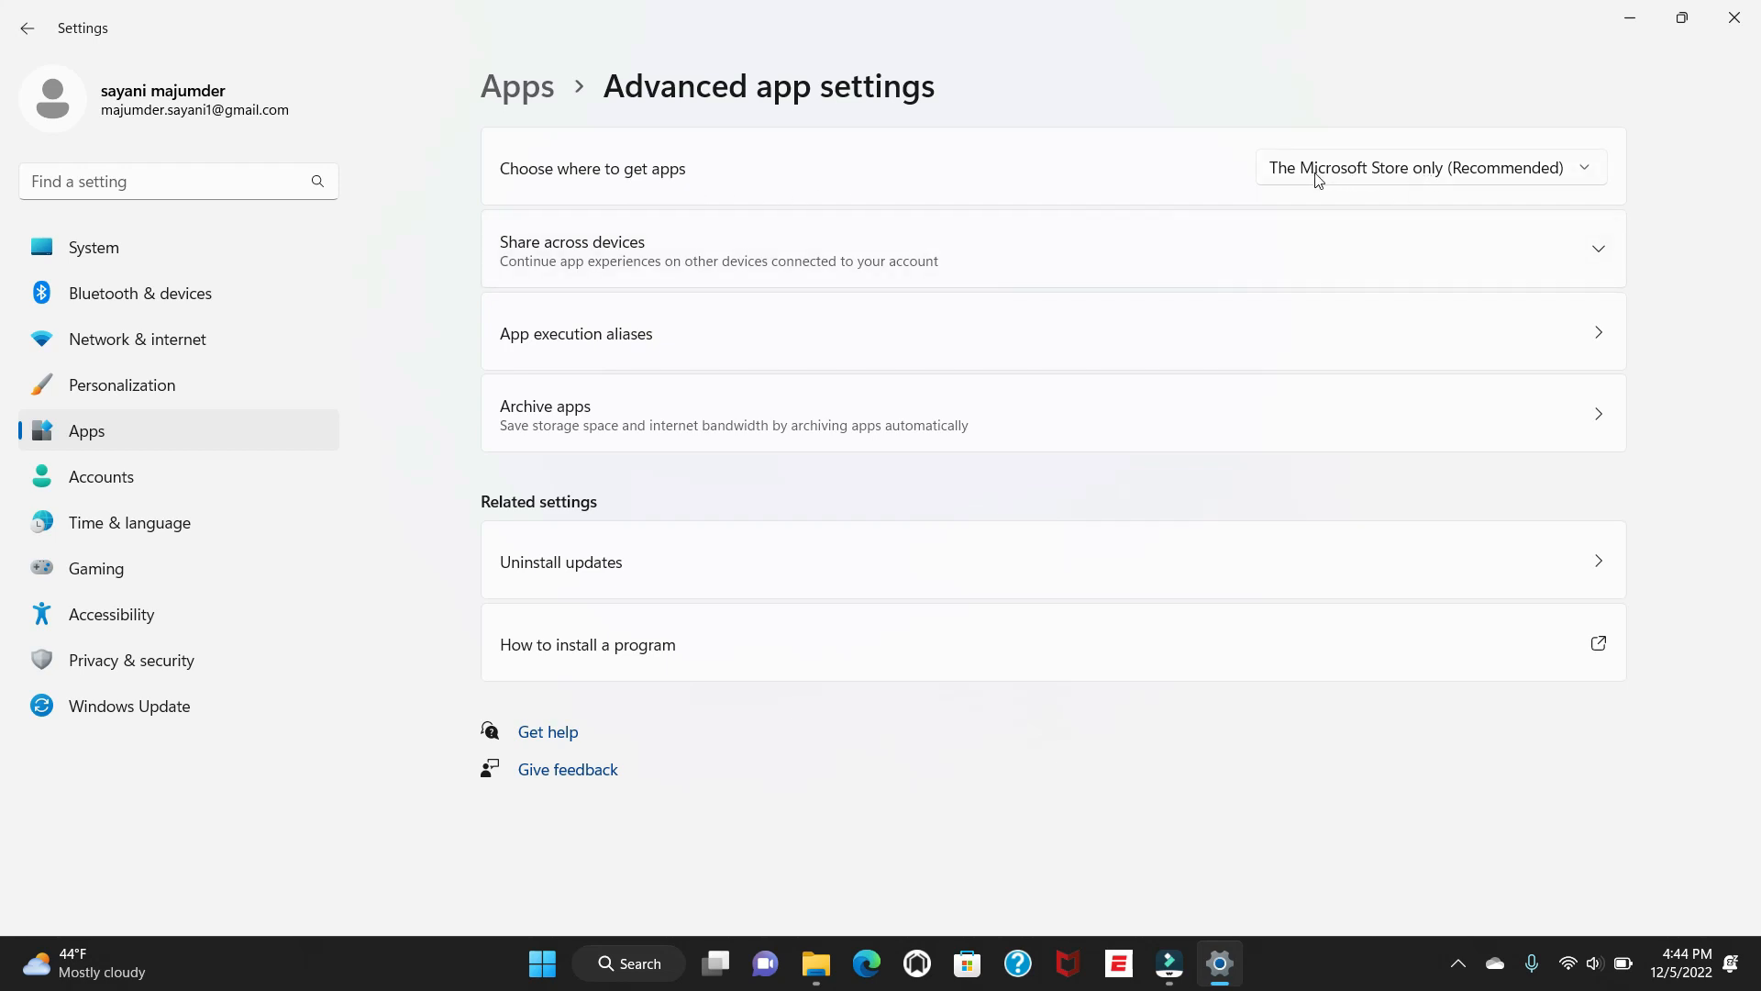
mouse_move(1458, 182)
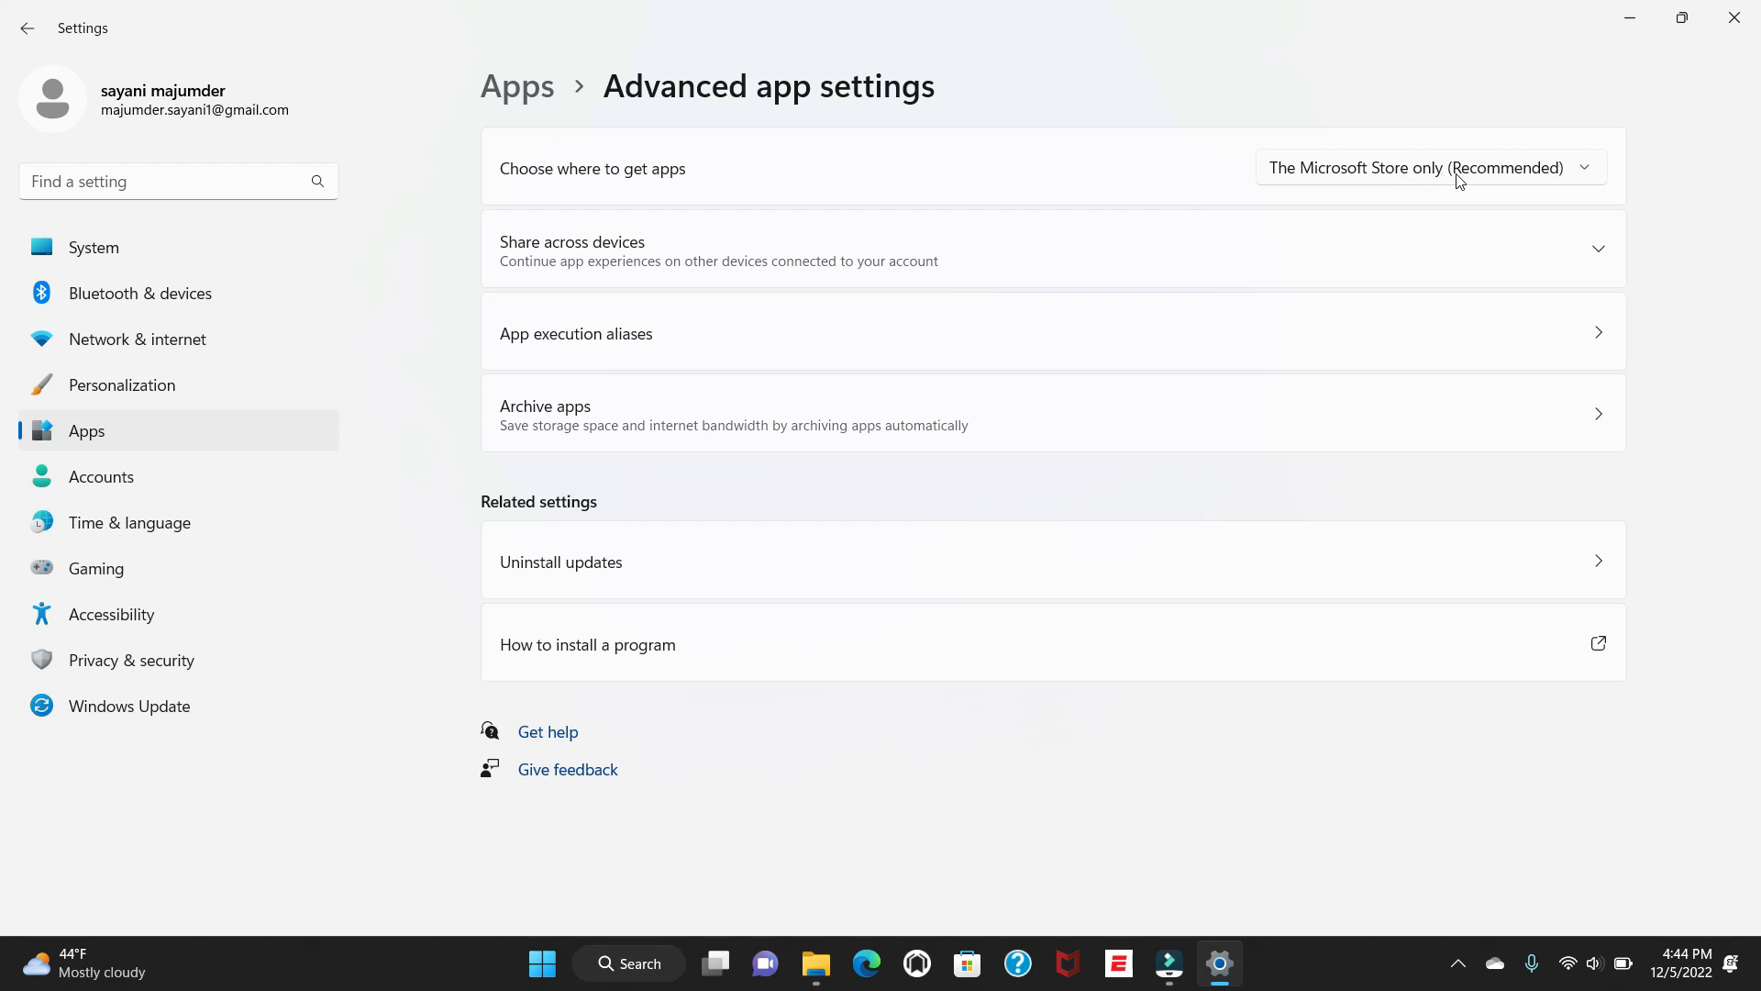
mouse_move(1486, 183)
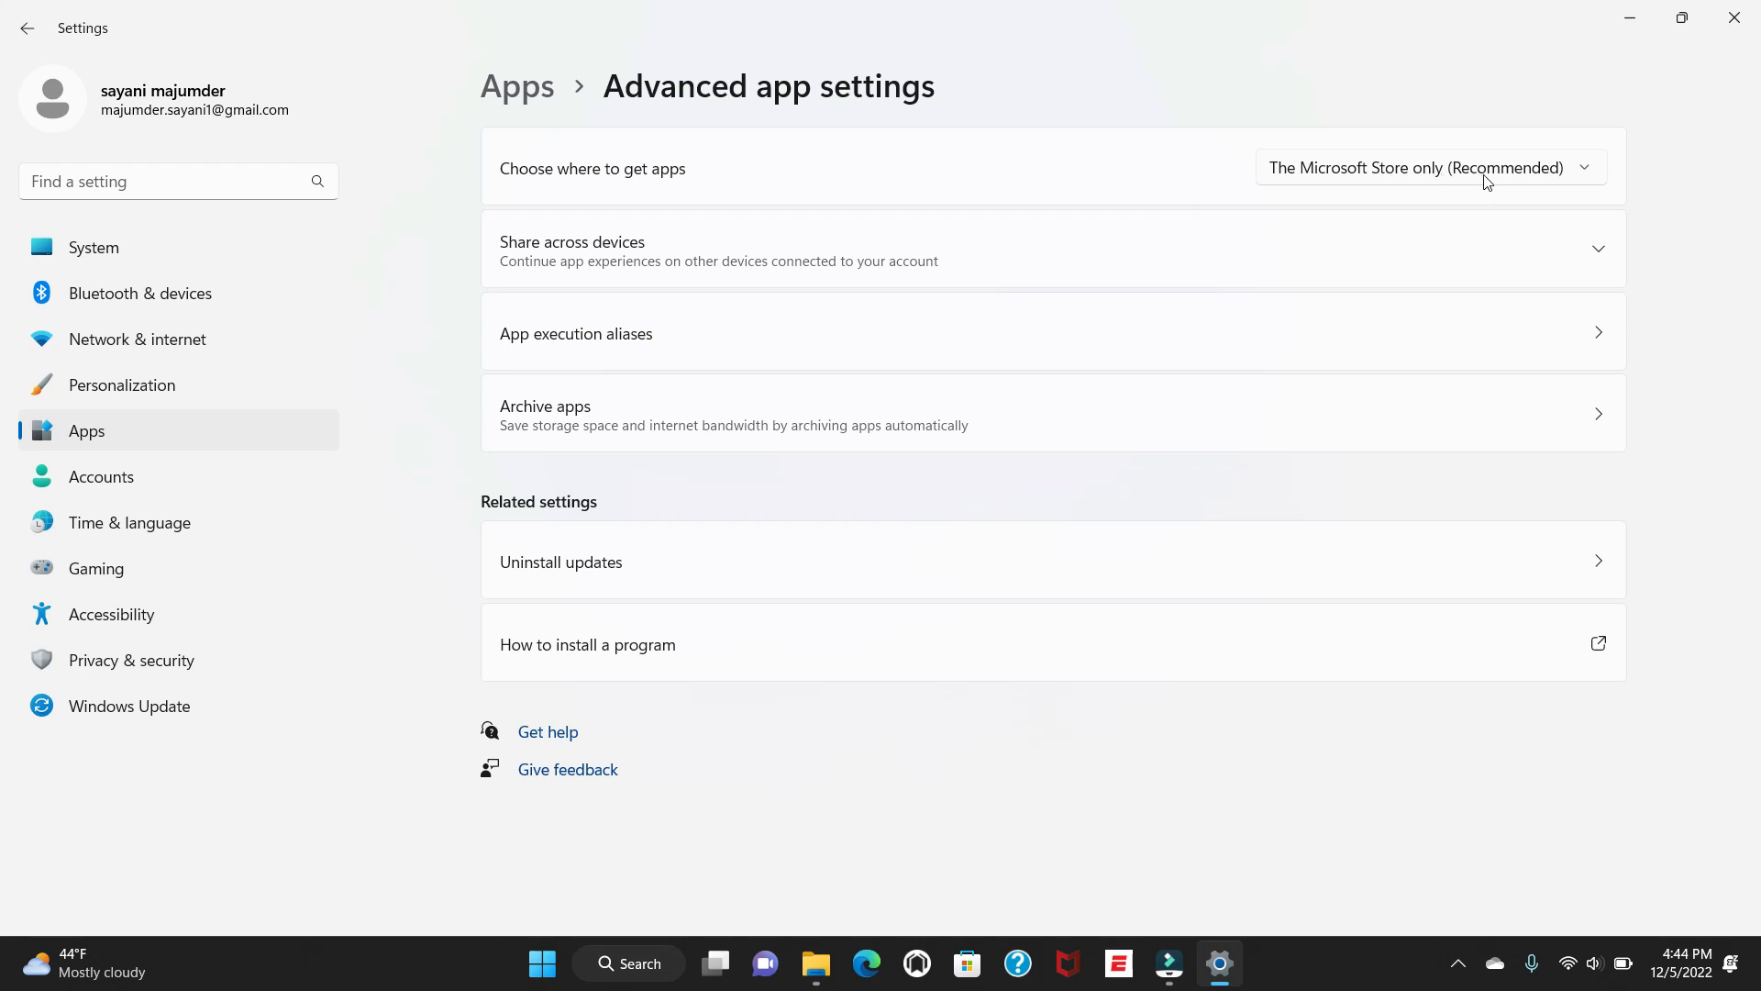
left_click(1429, 167)
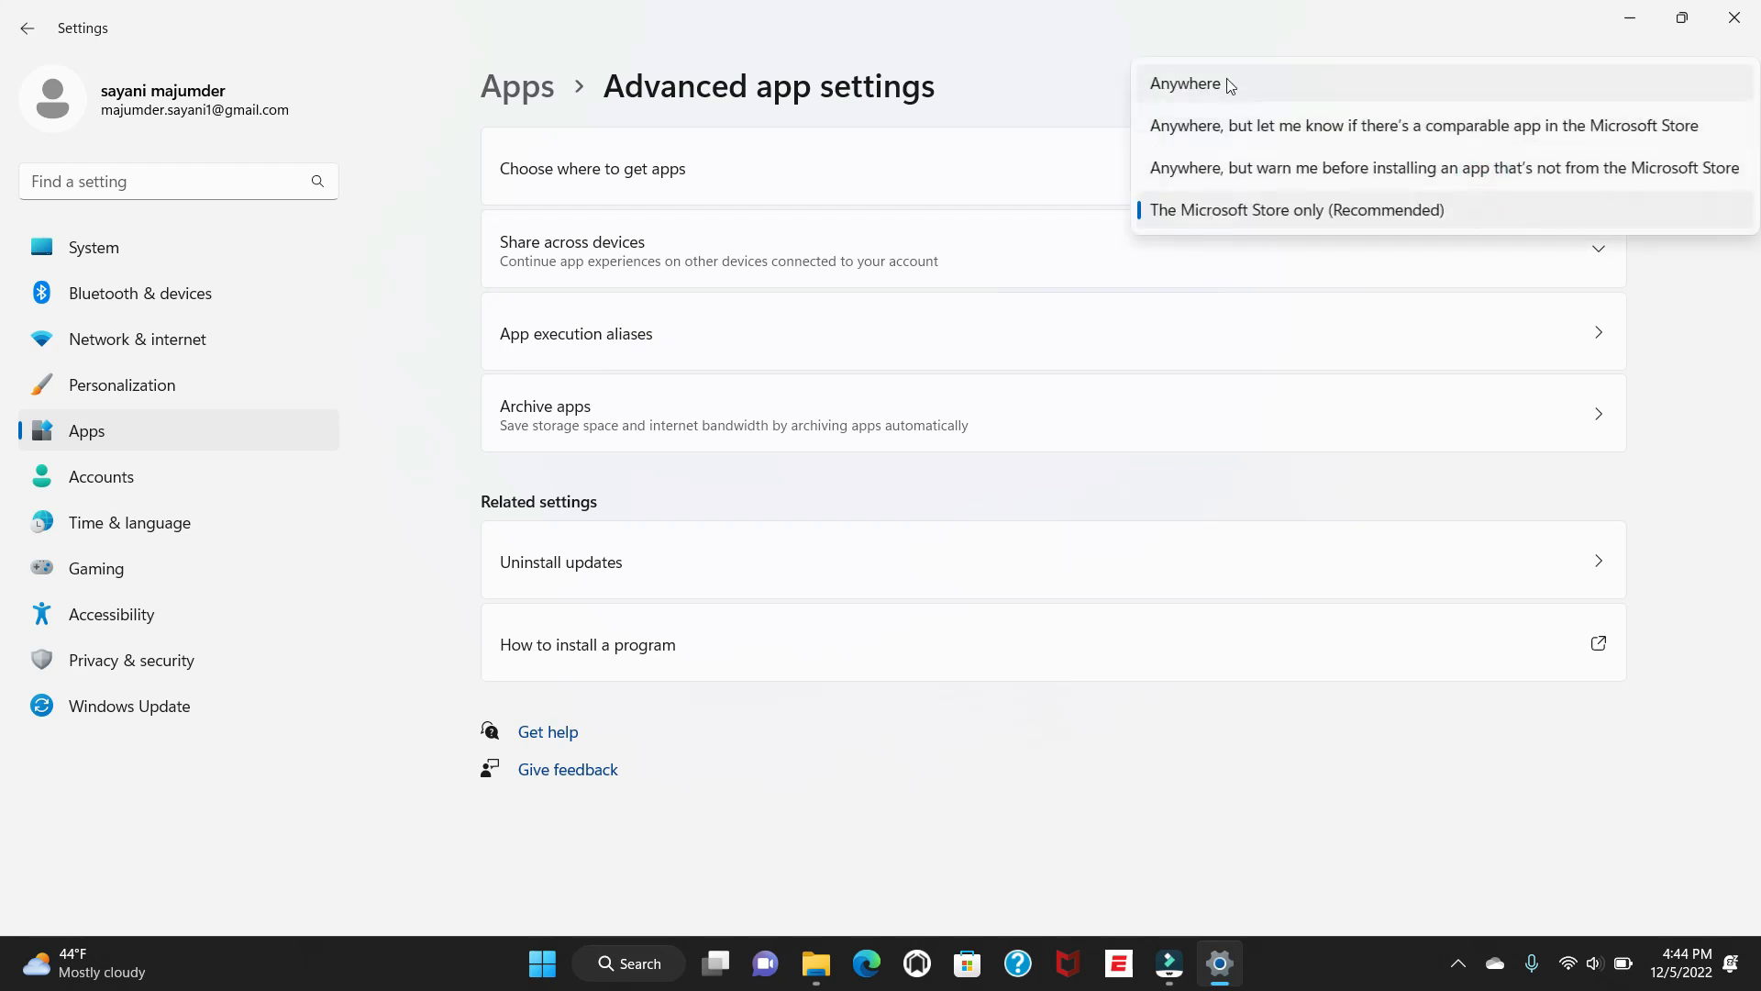
left_click(1185, 83)
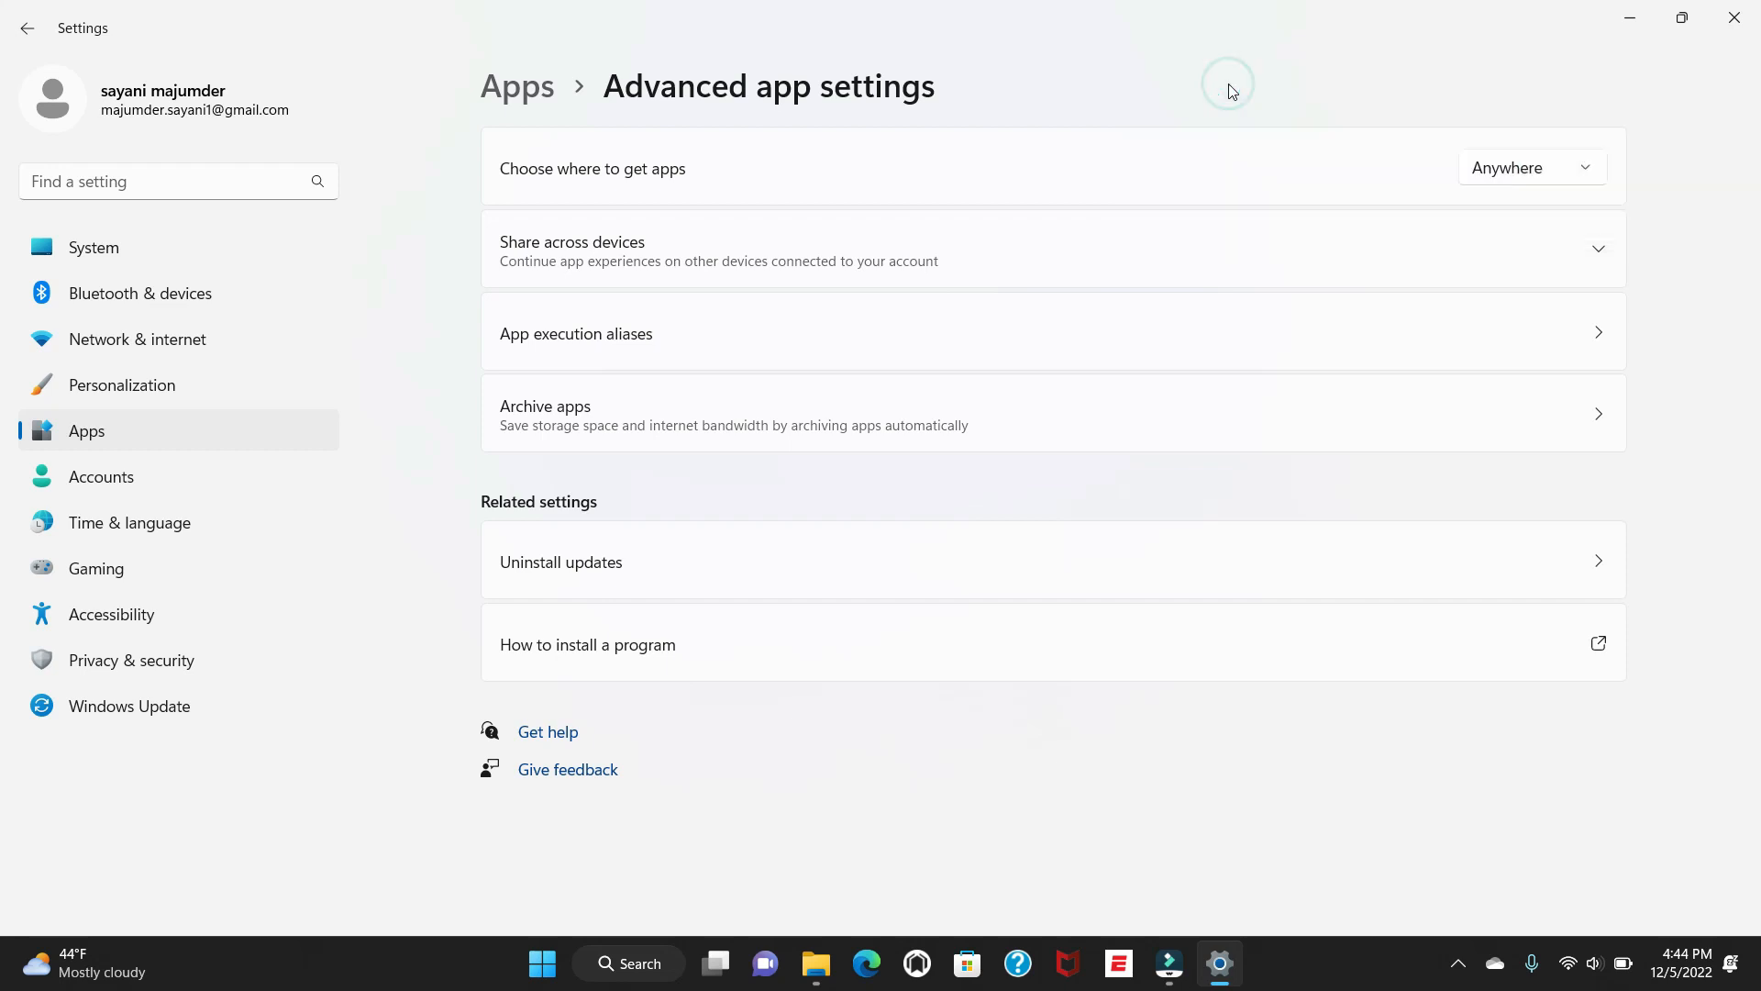
mouse_move(597, 143)
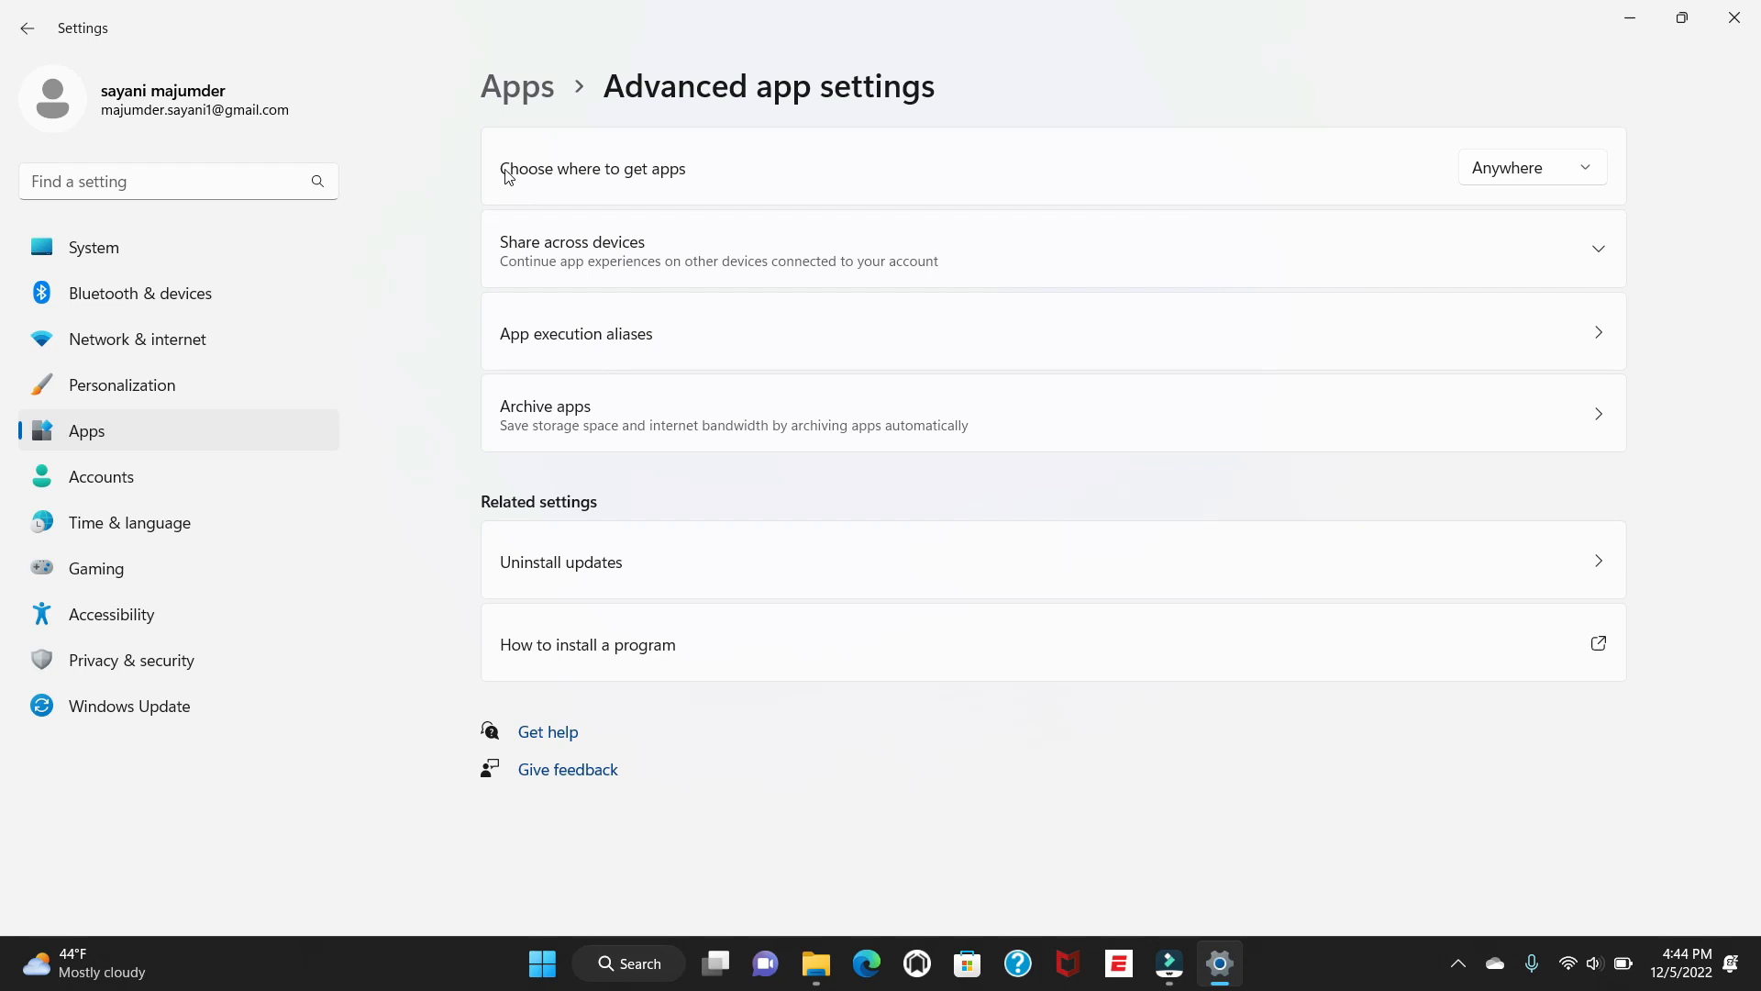
mouse_move(667, 184)
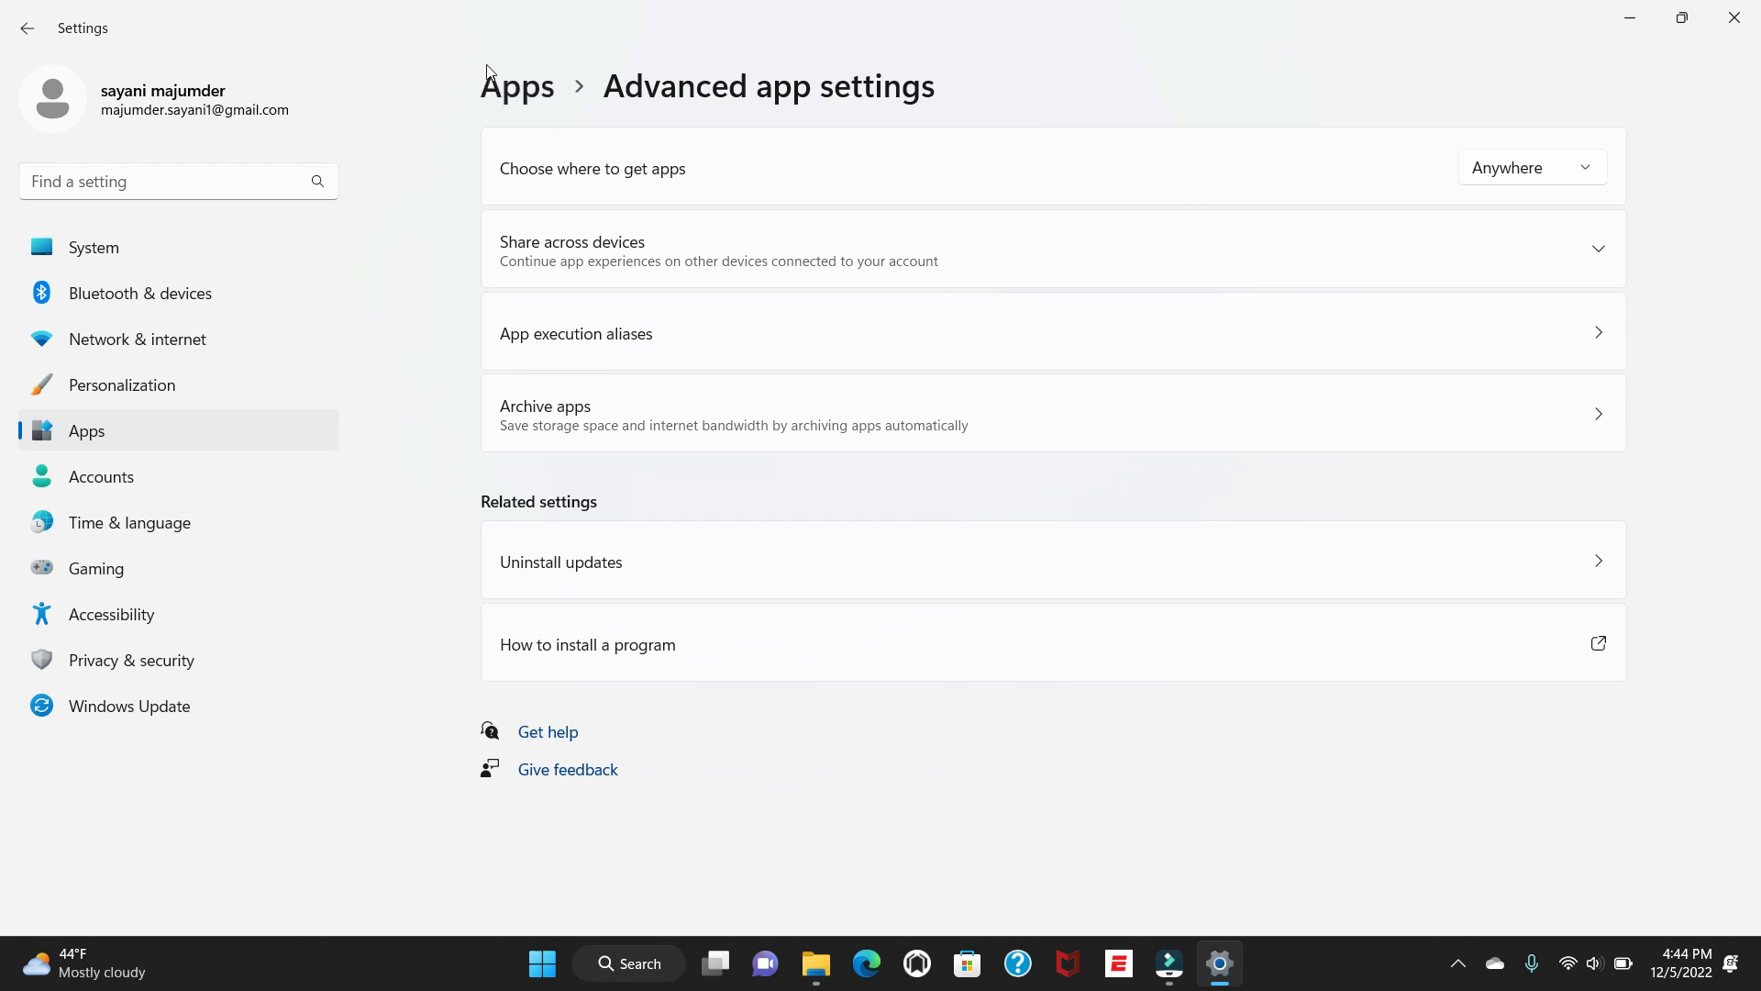
mouse_move(422, 664)
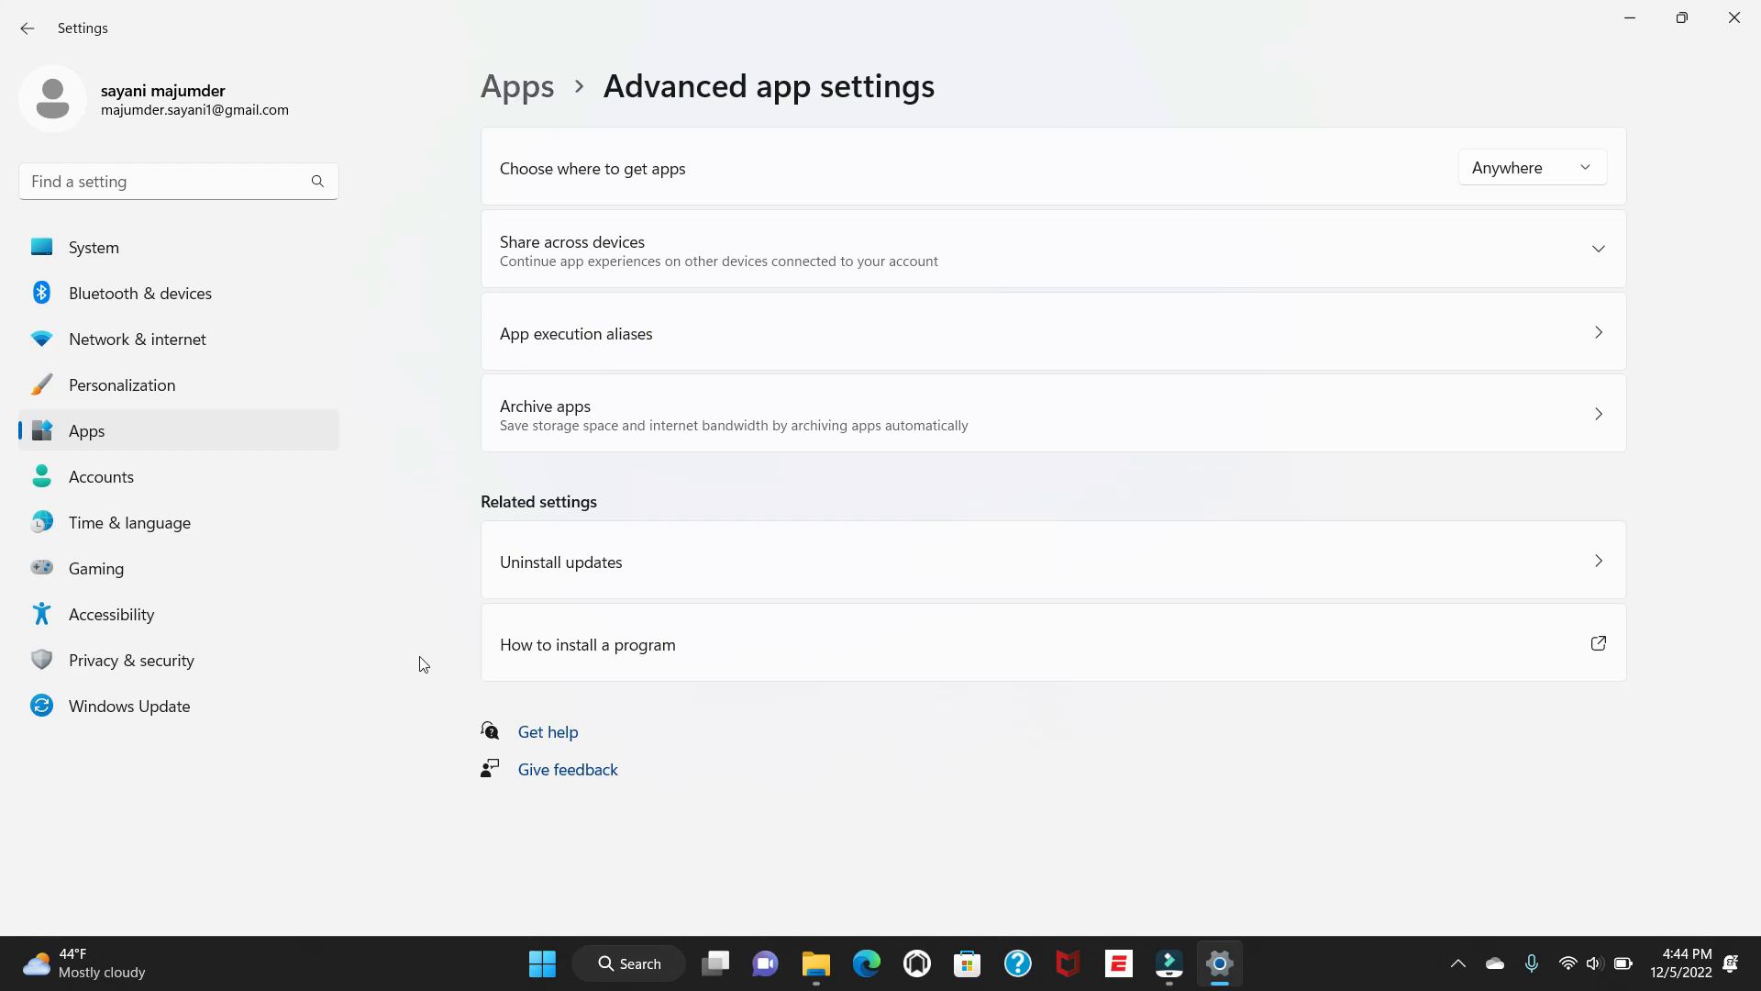
mouse_move(420, 667)
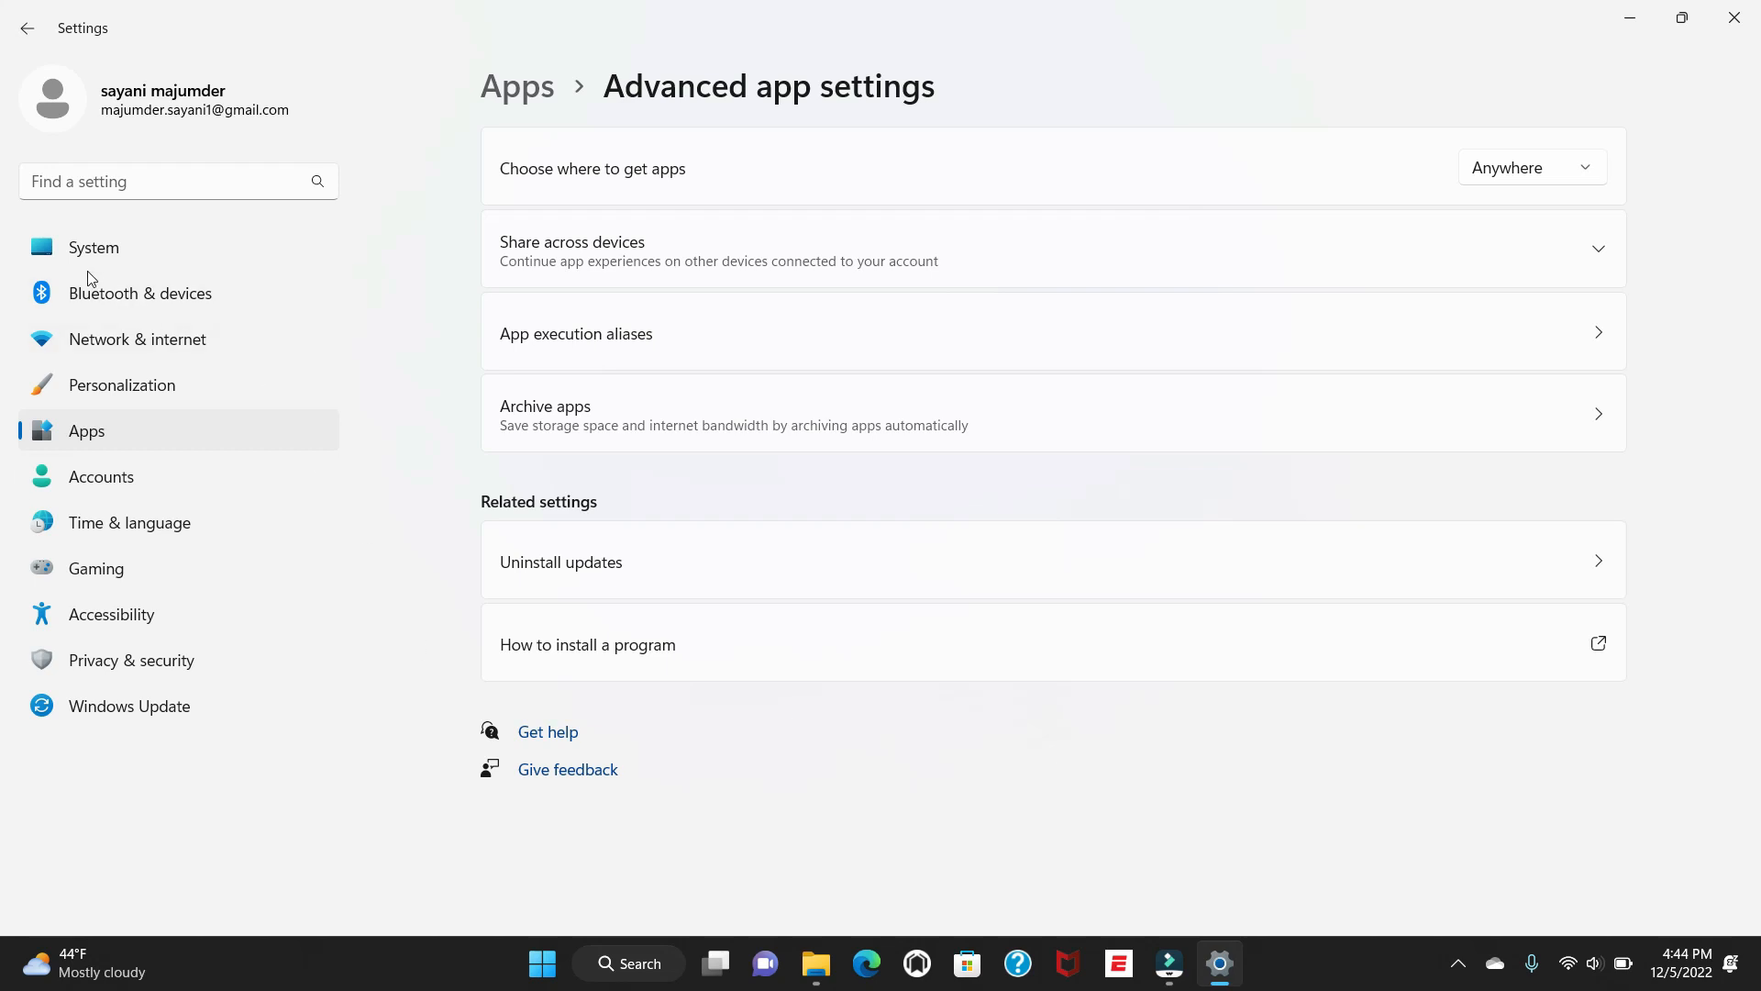
Step: Check System > About shows the Windows 11 Home edition
left_click(93, 247)
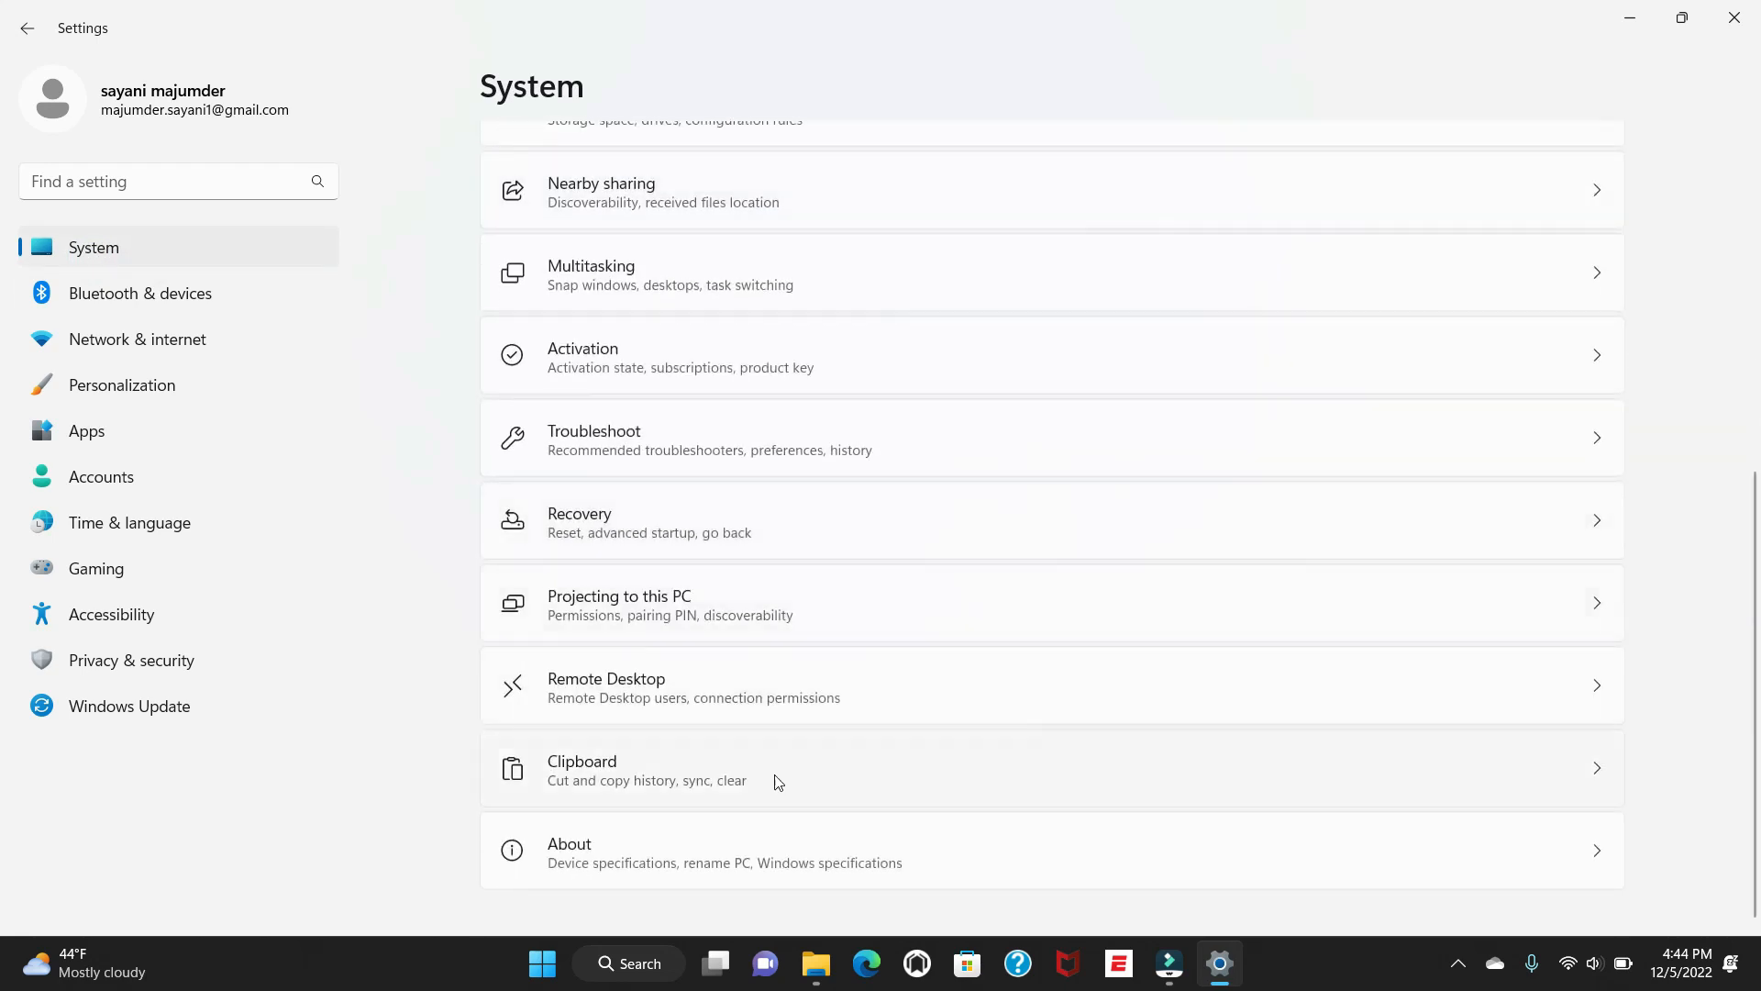
mouse_move(662, 859)
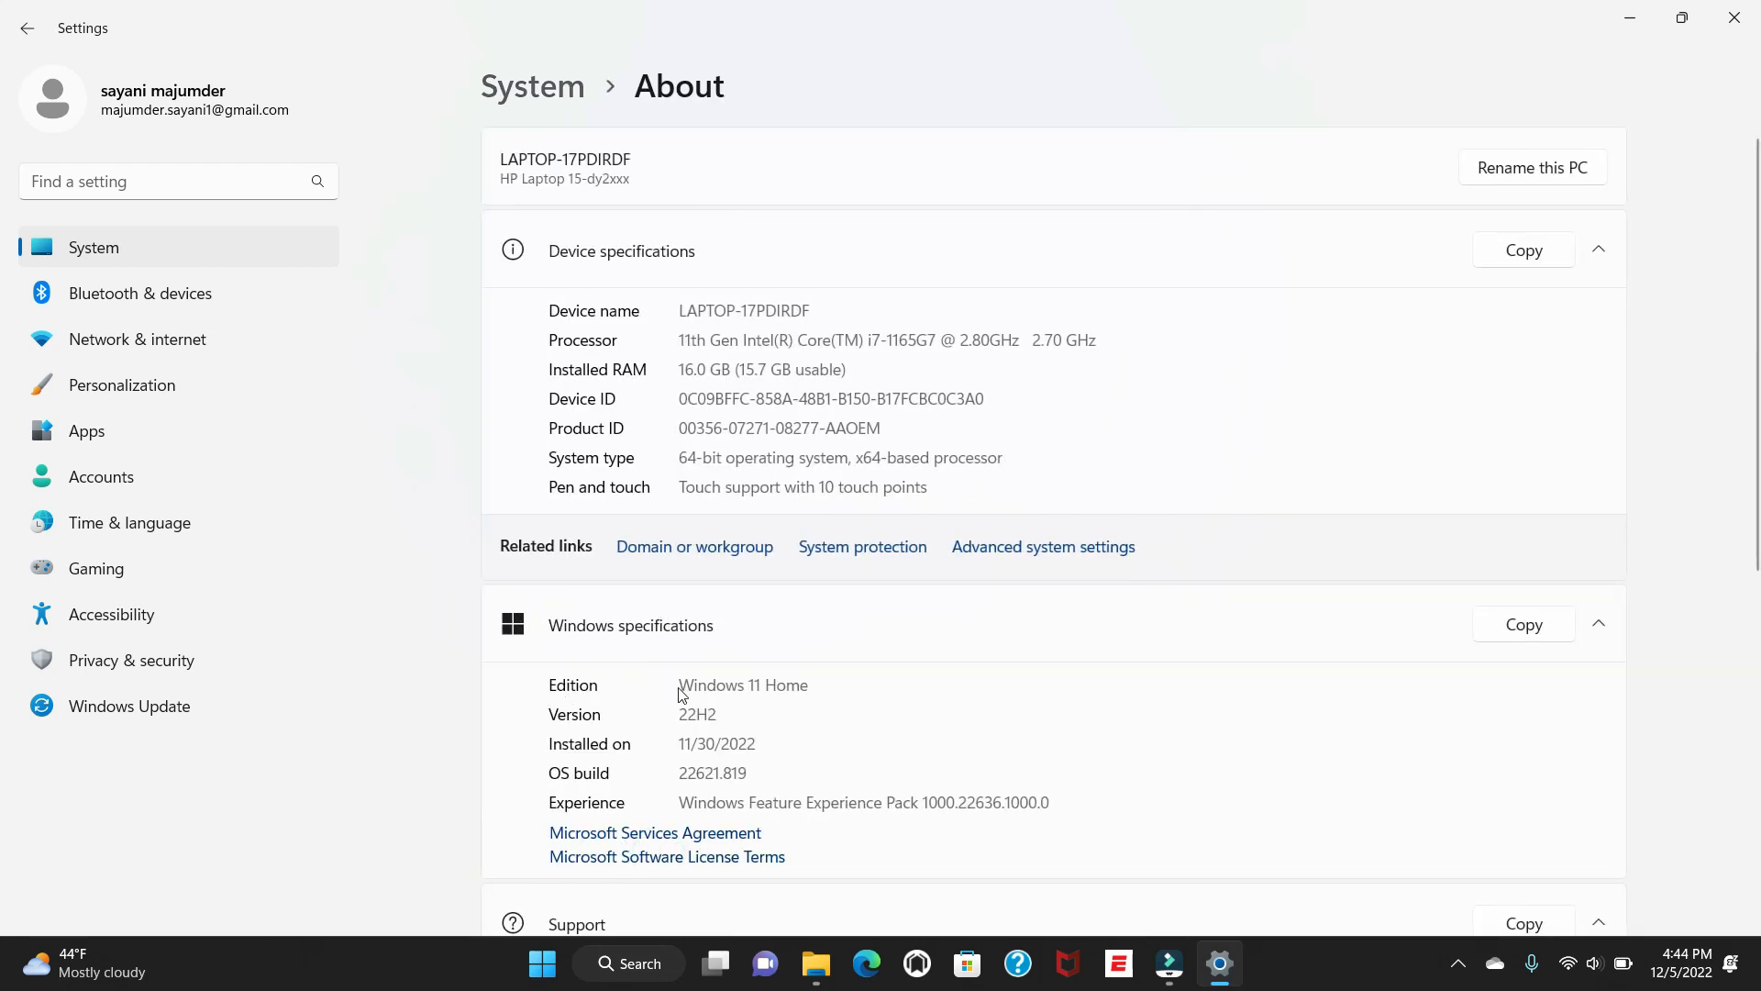
double_click(710, 685)
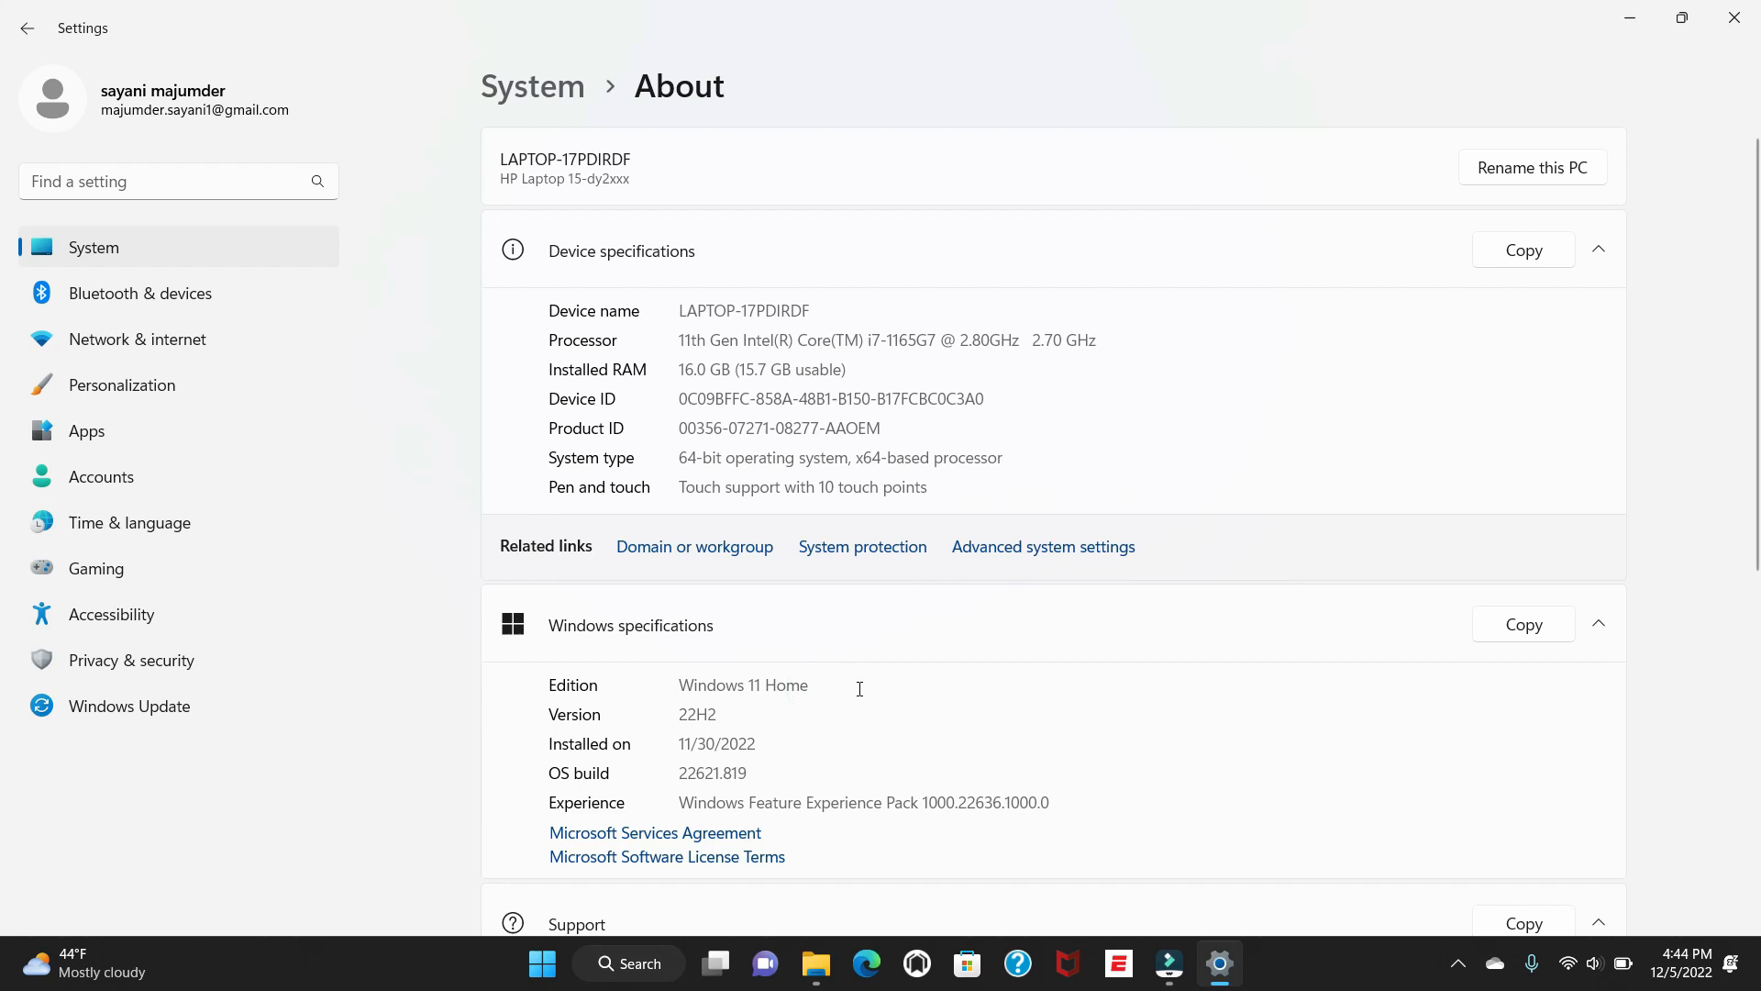
mouse_move(817, 684)
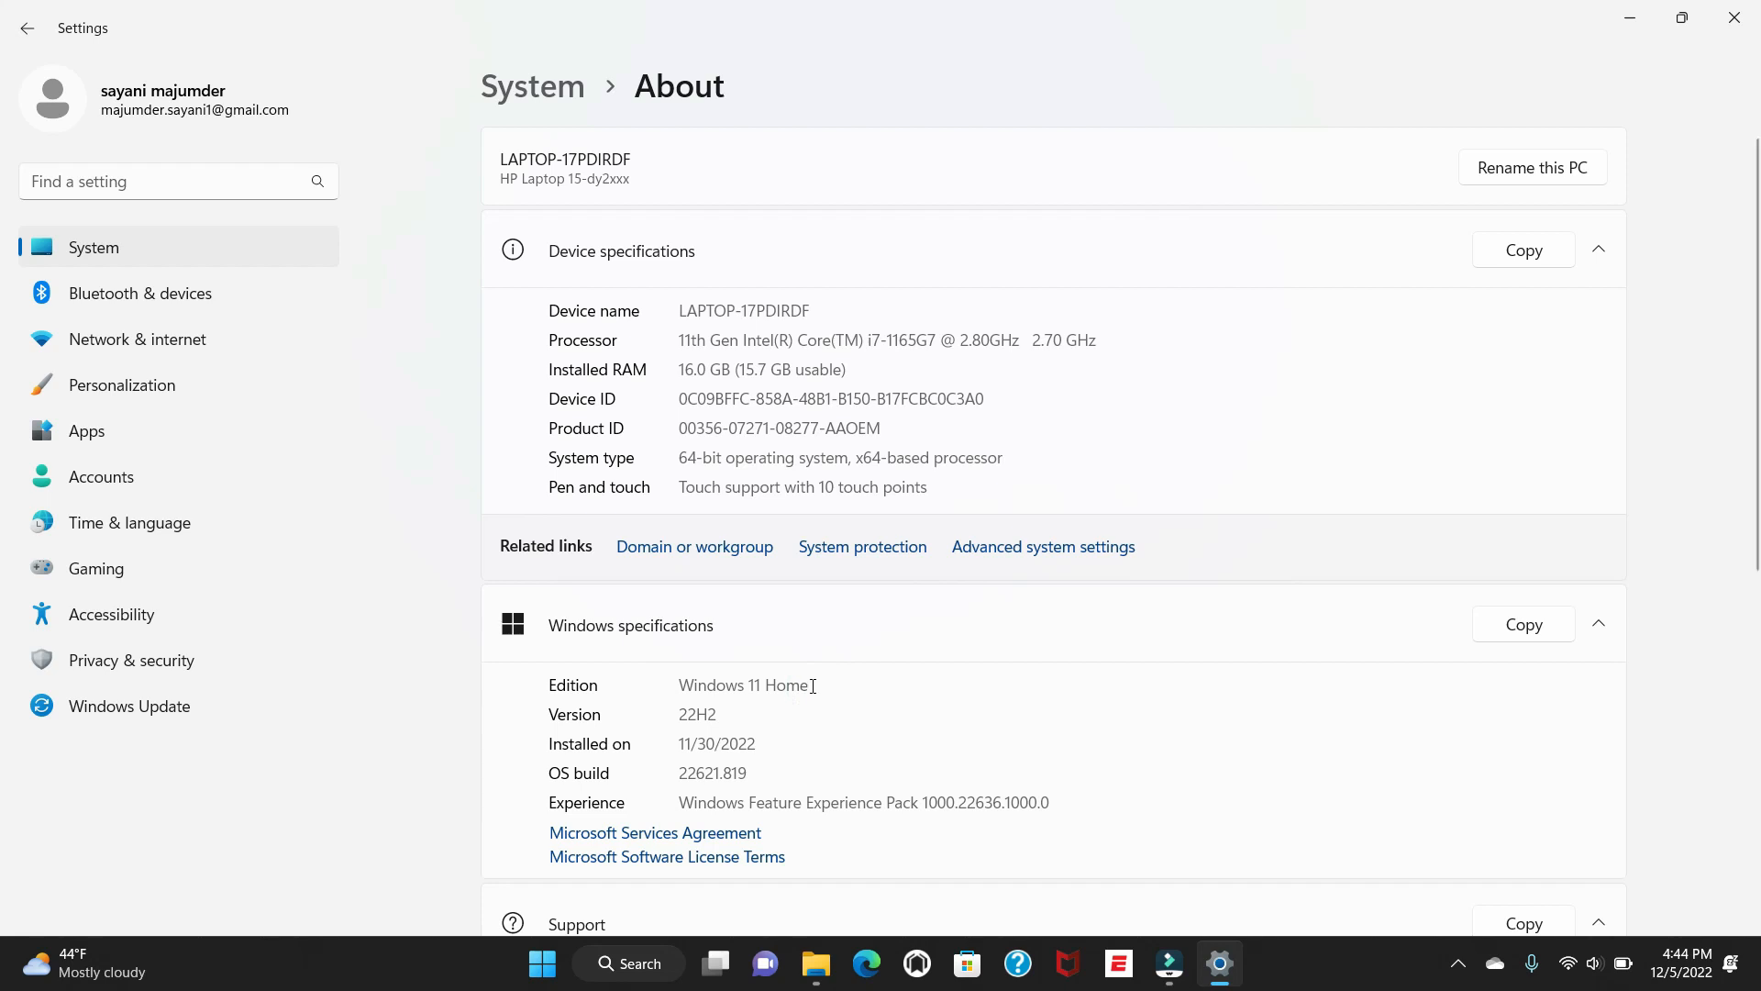
mouse_move(814, 684)
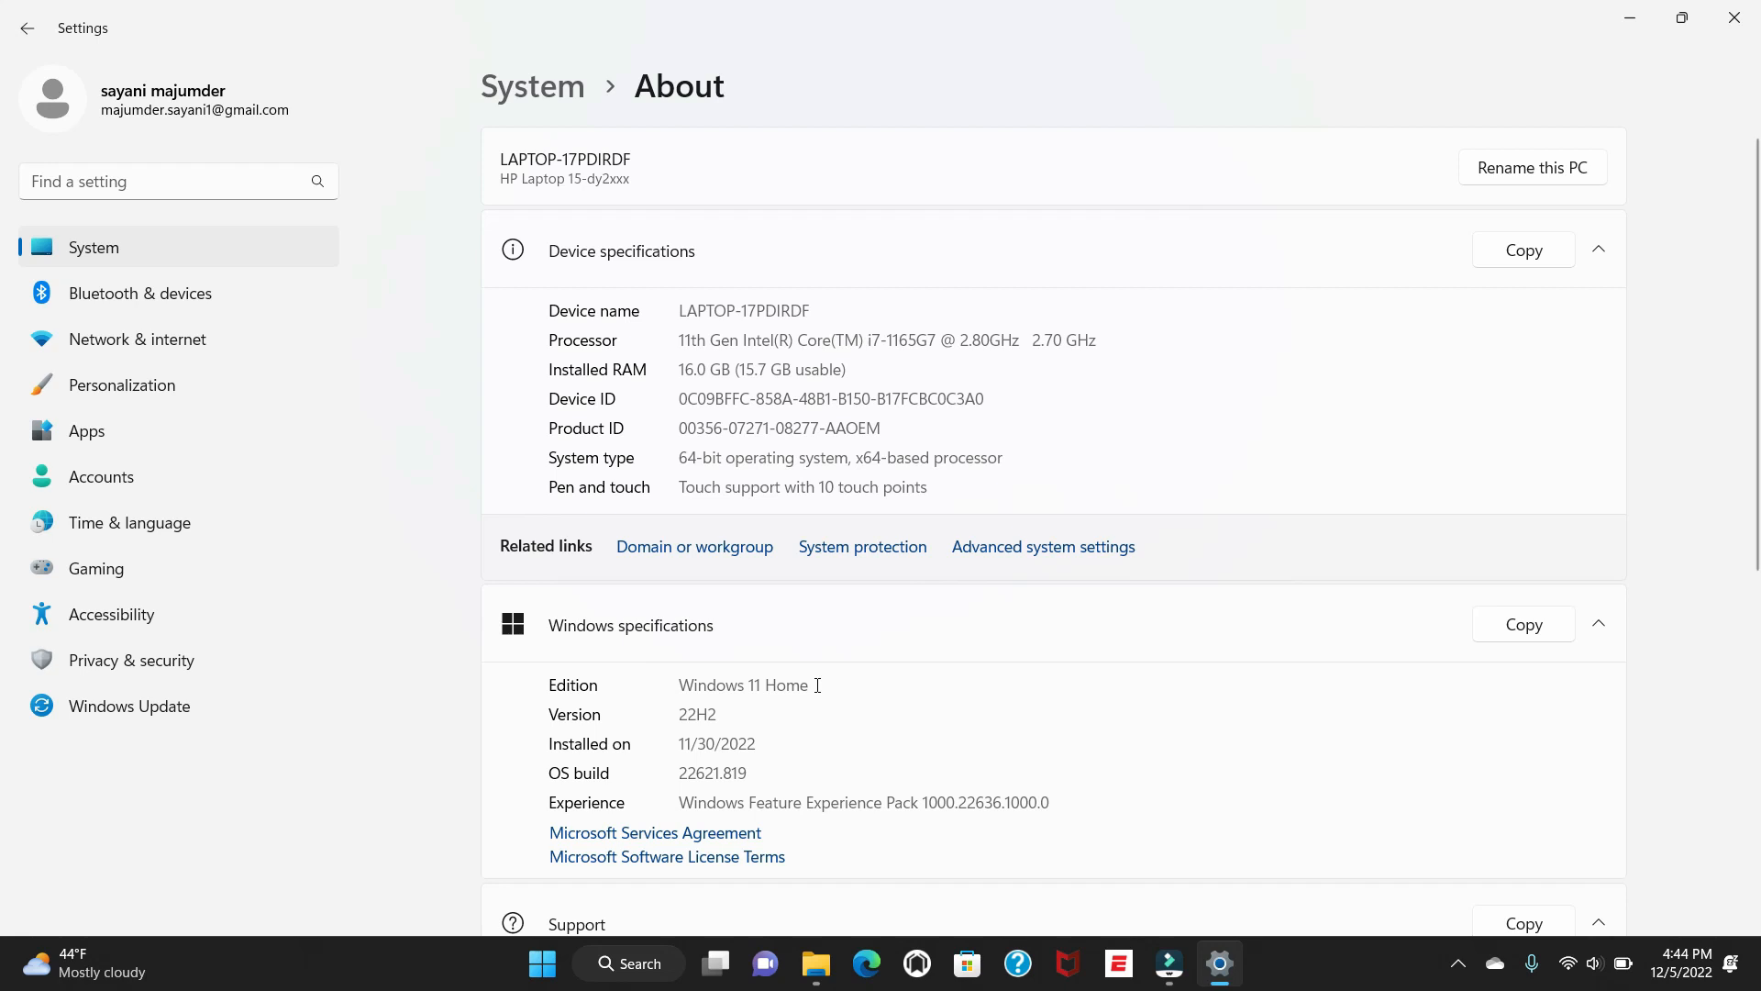
mouse_move(86, 262)
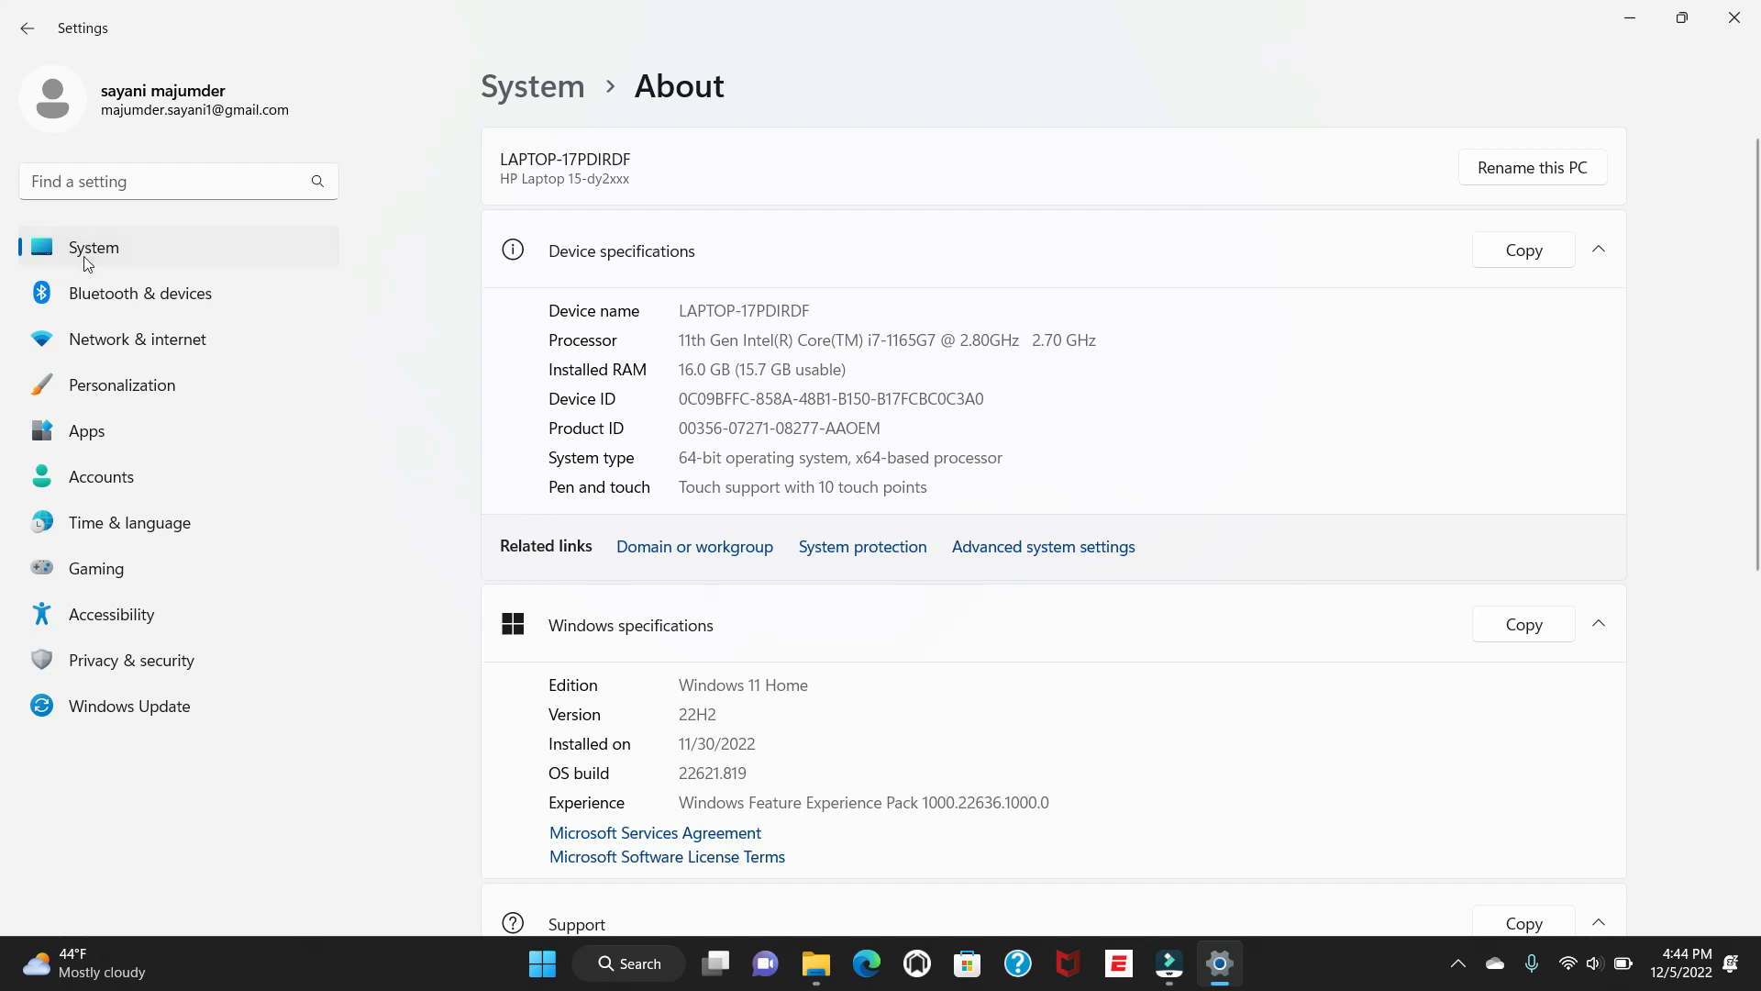
mouse_move(86, 430)
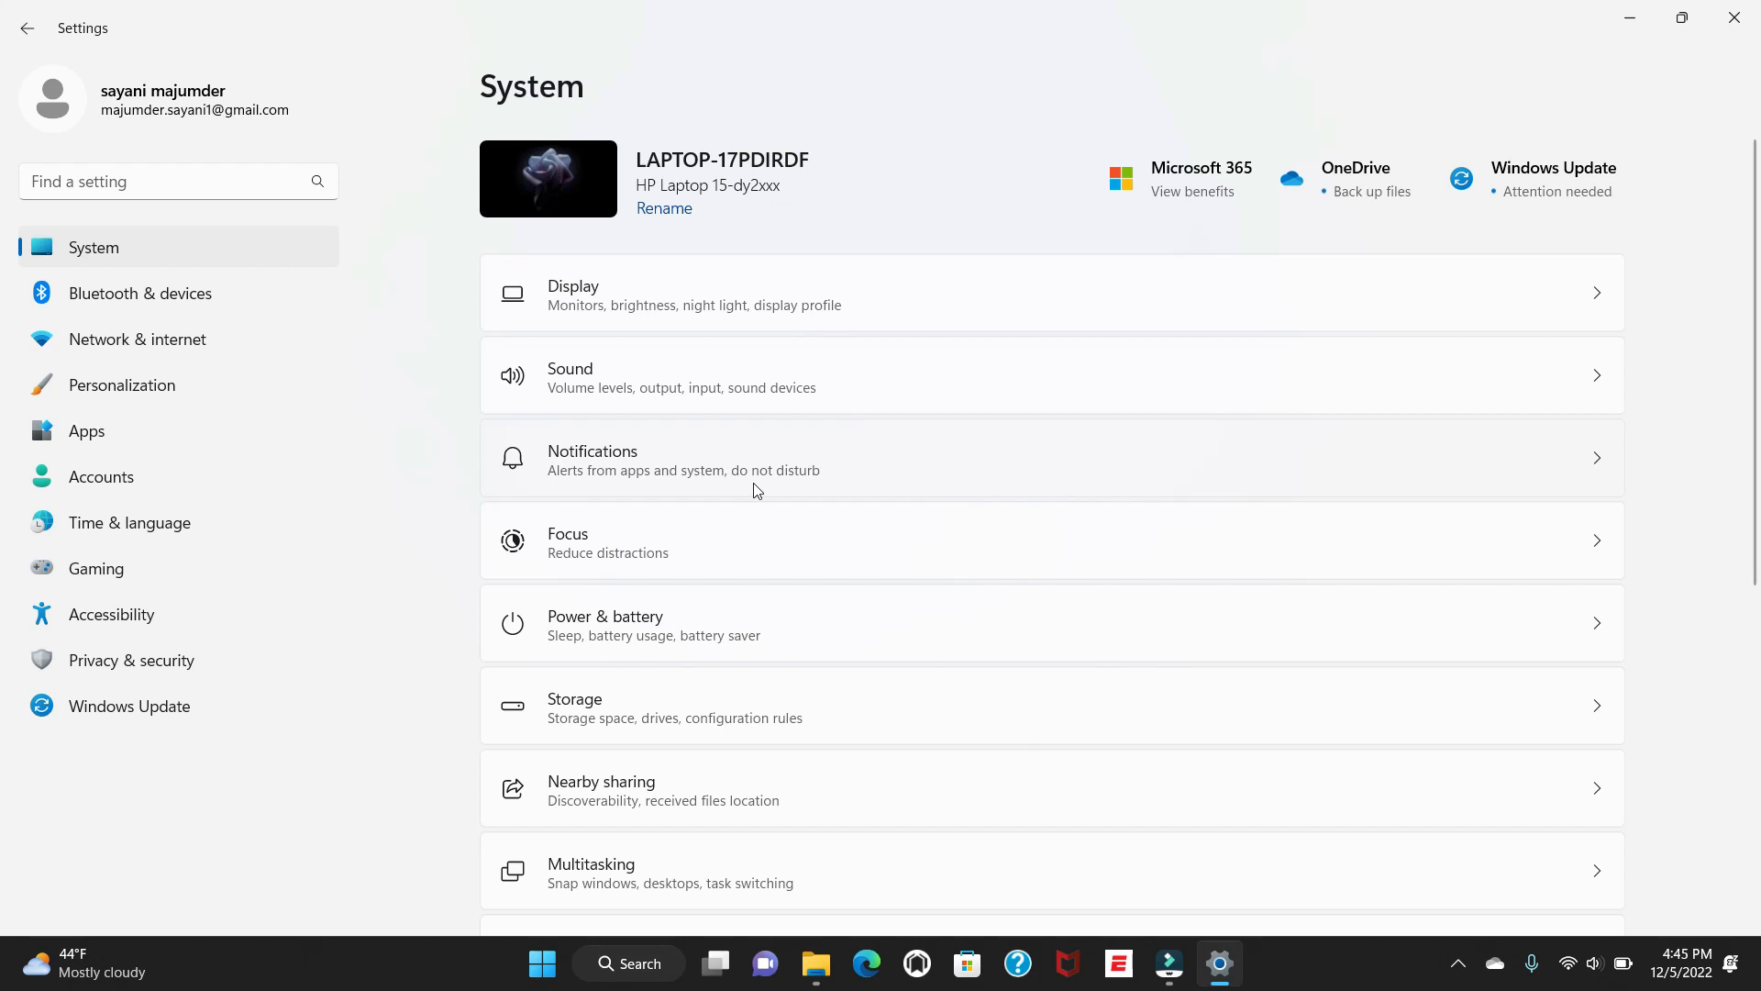
Step: Expand Activation state to confirm Windows 11 Home is active with a digital license
scroll("down", 3)
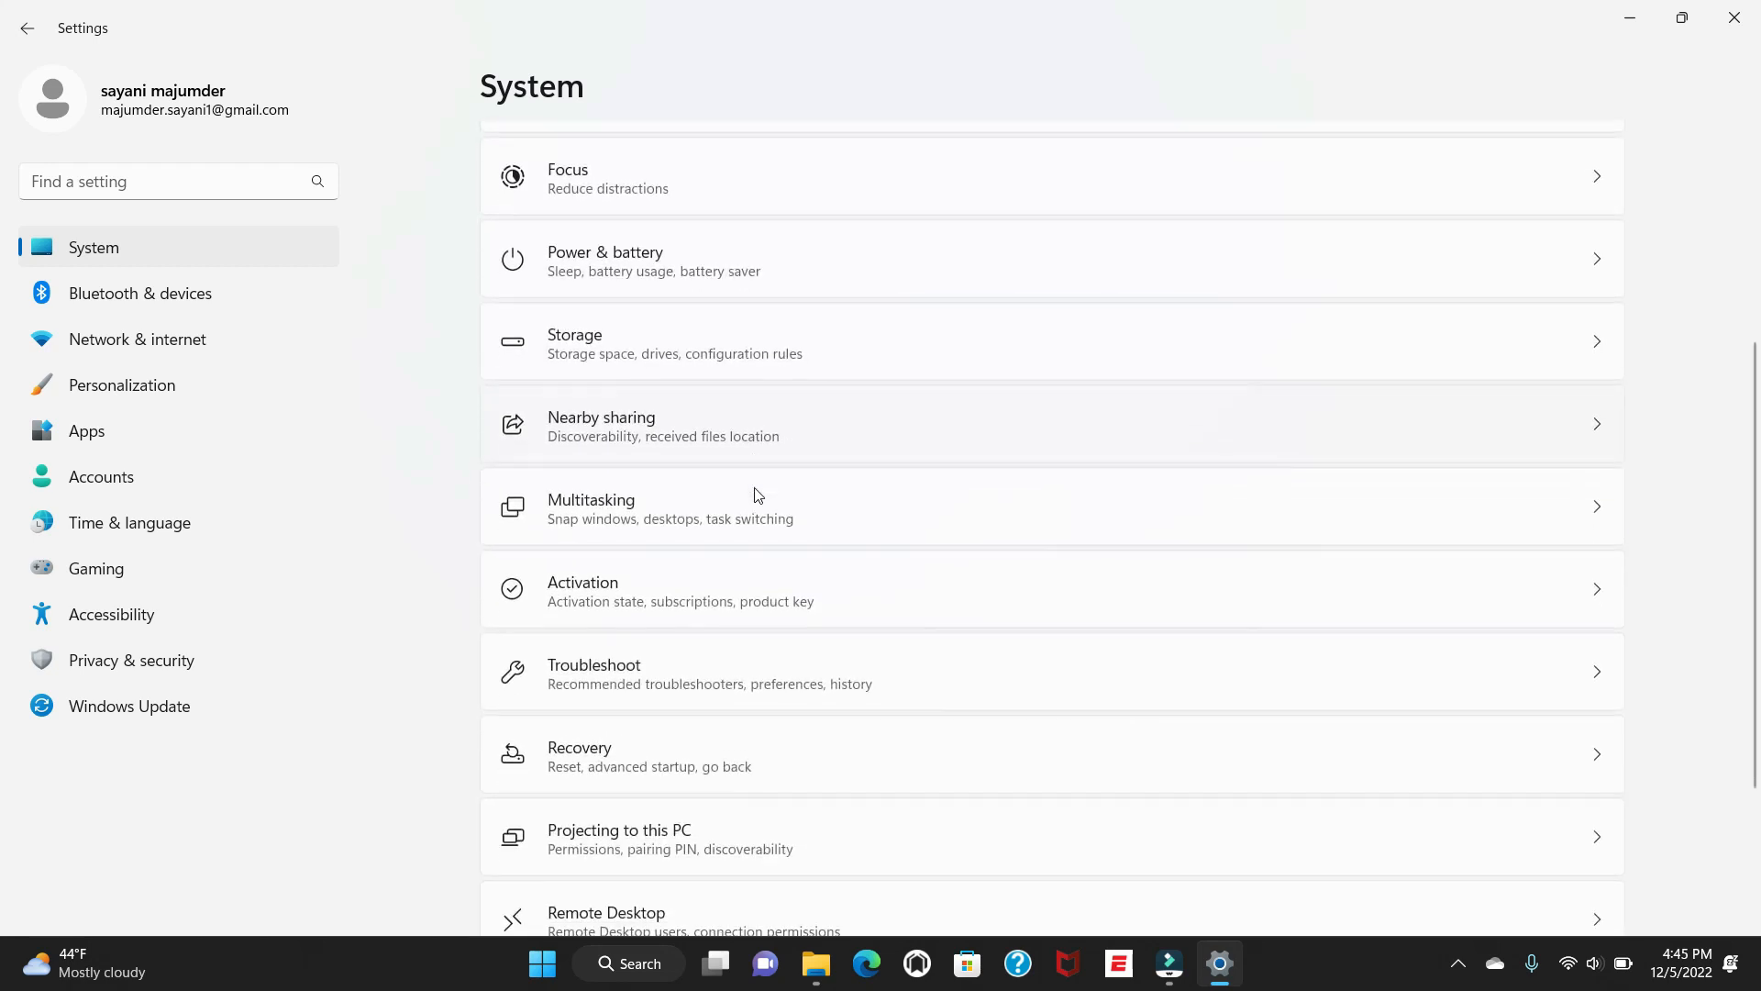
mouse_move(694, 598)
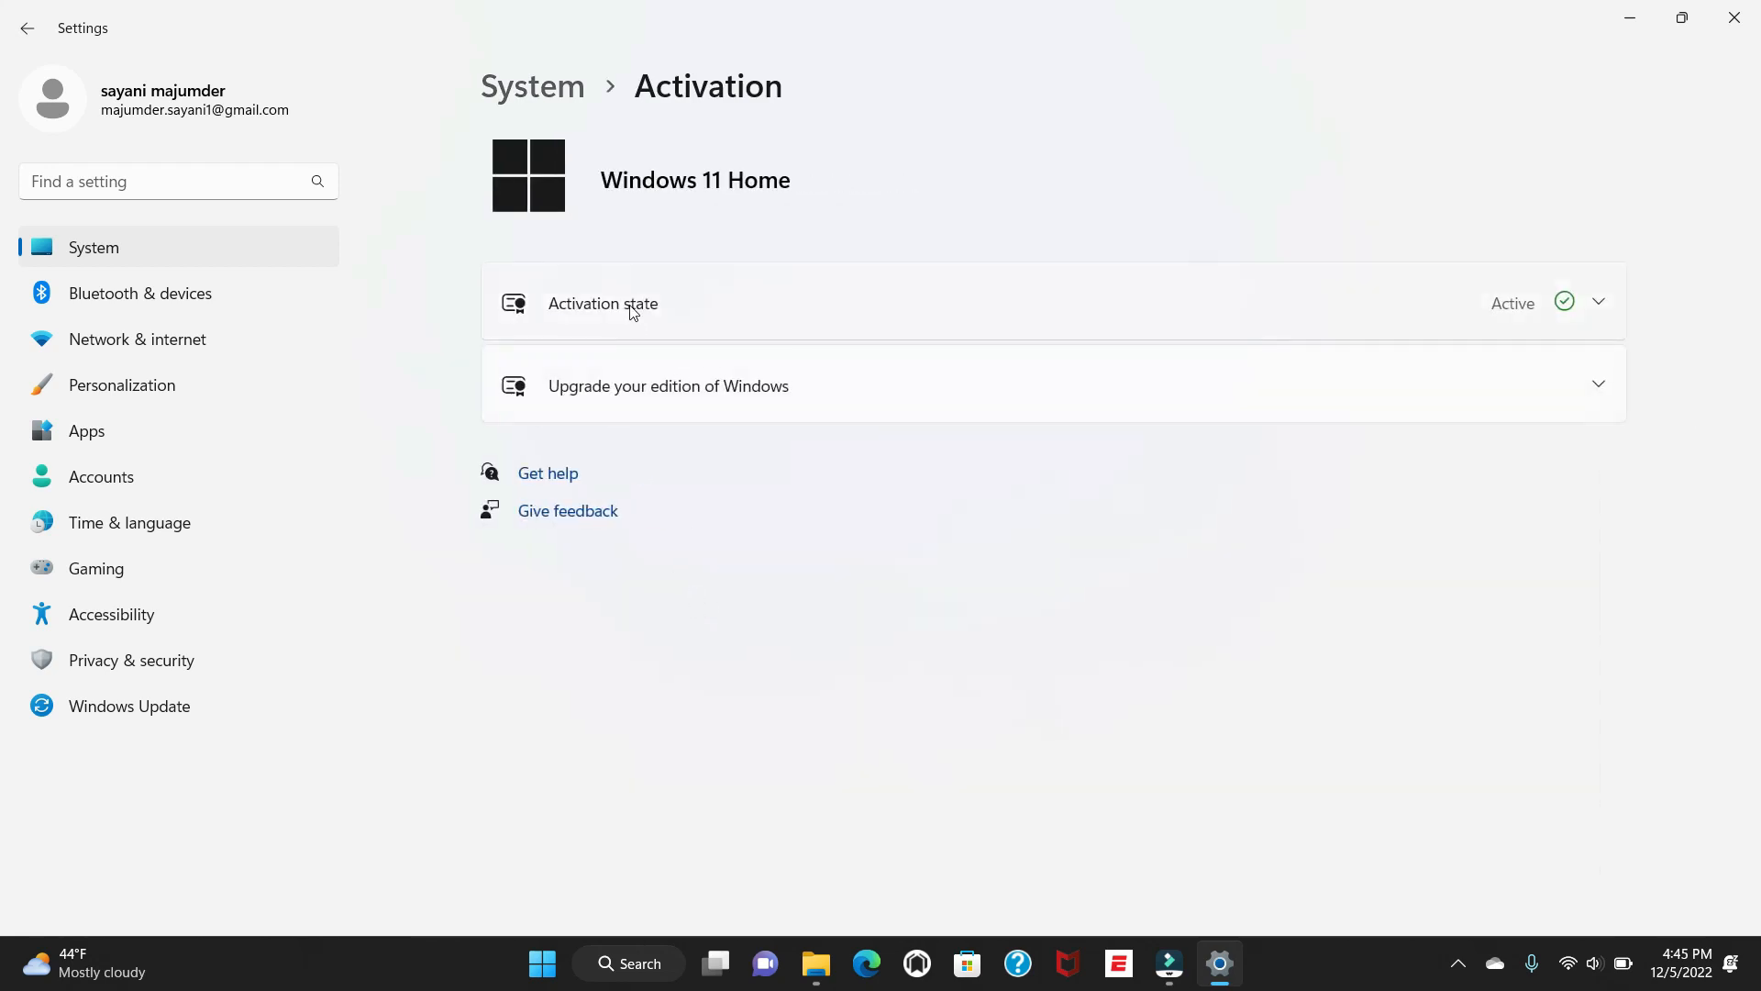
mouse_move(980, 323)
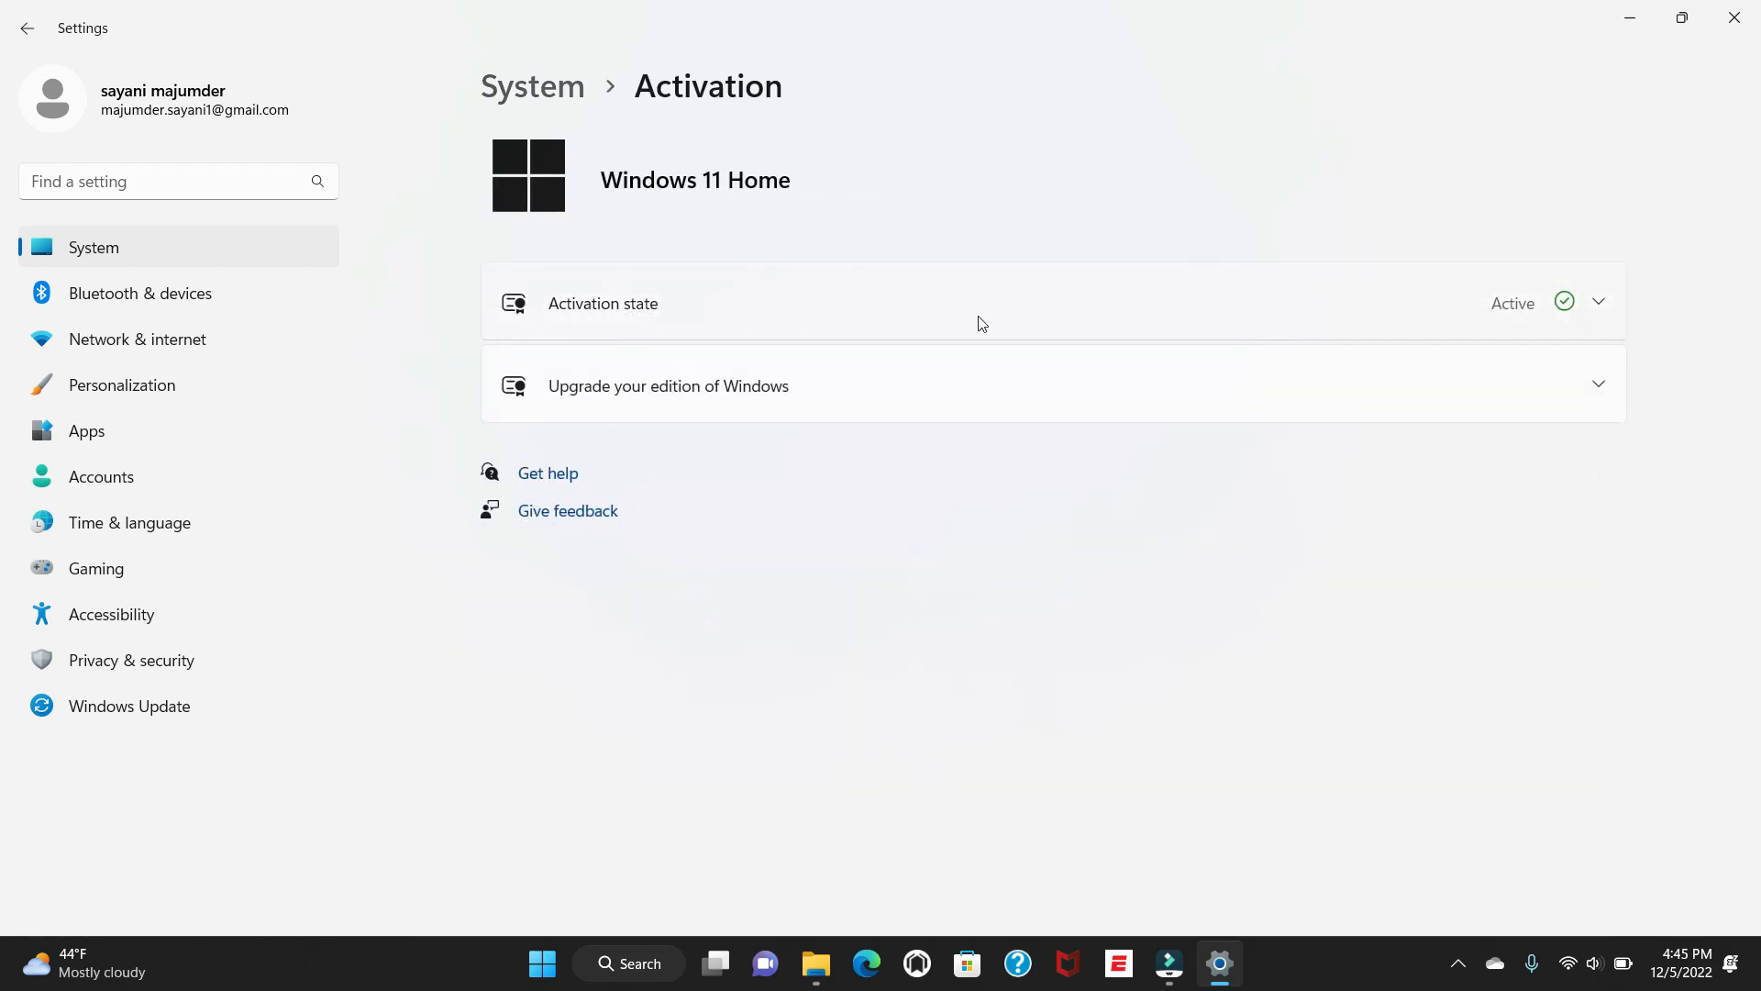
left_click(1598, 302)
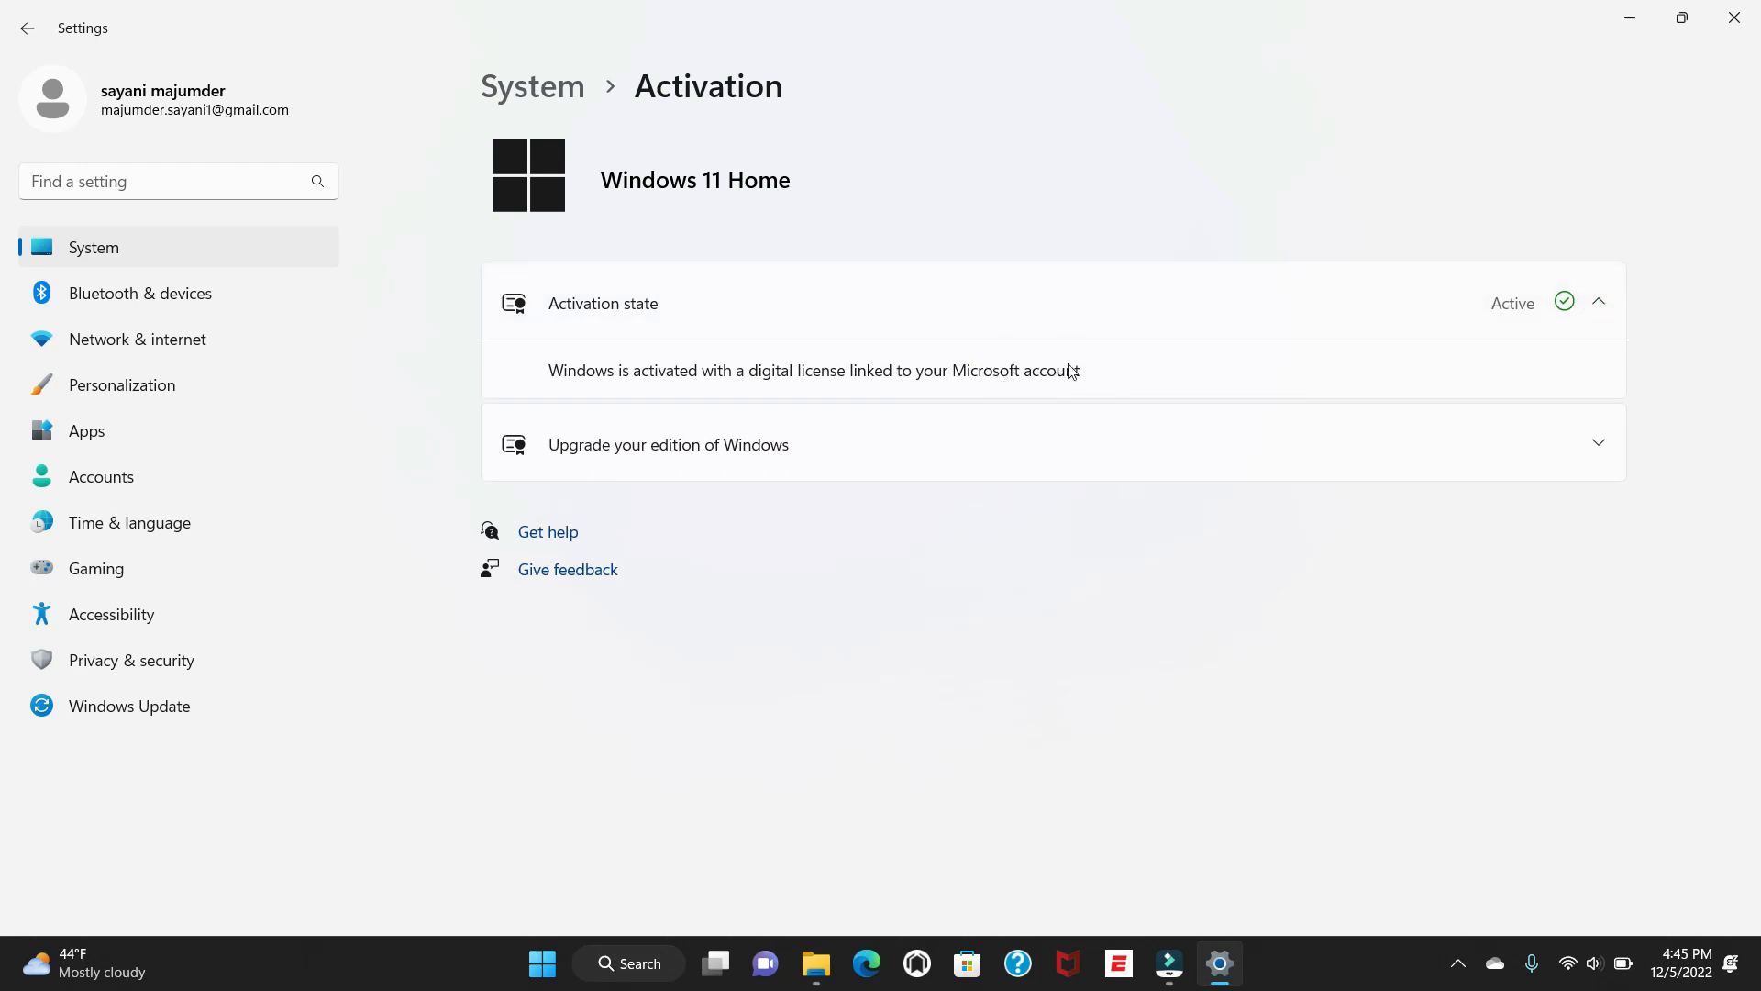
mouse_move(1048, 378)
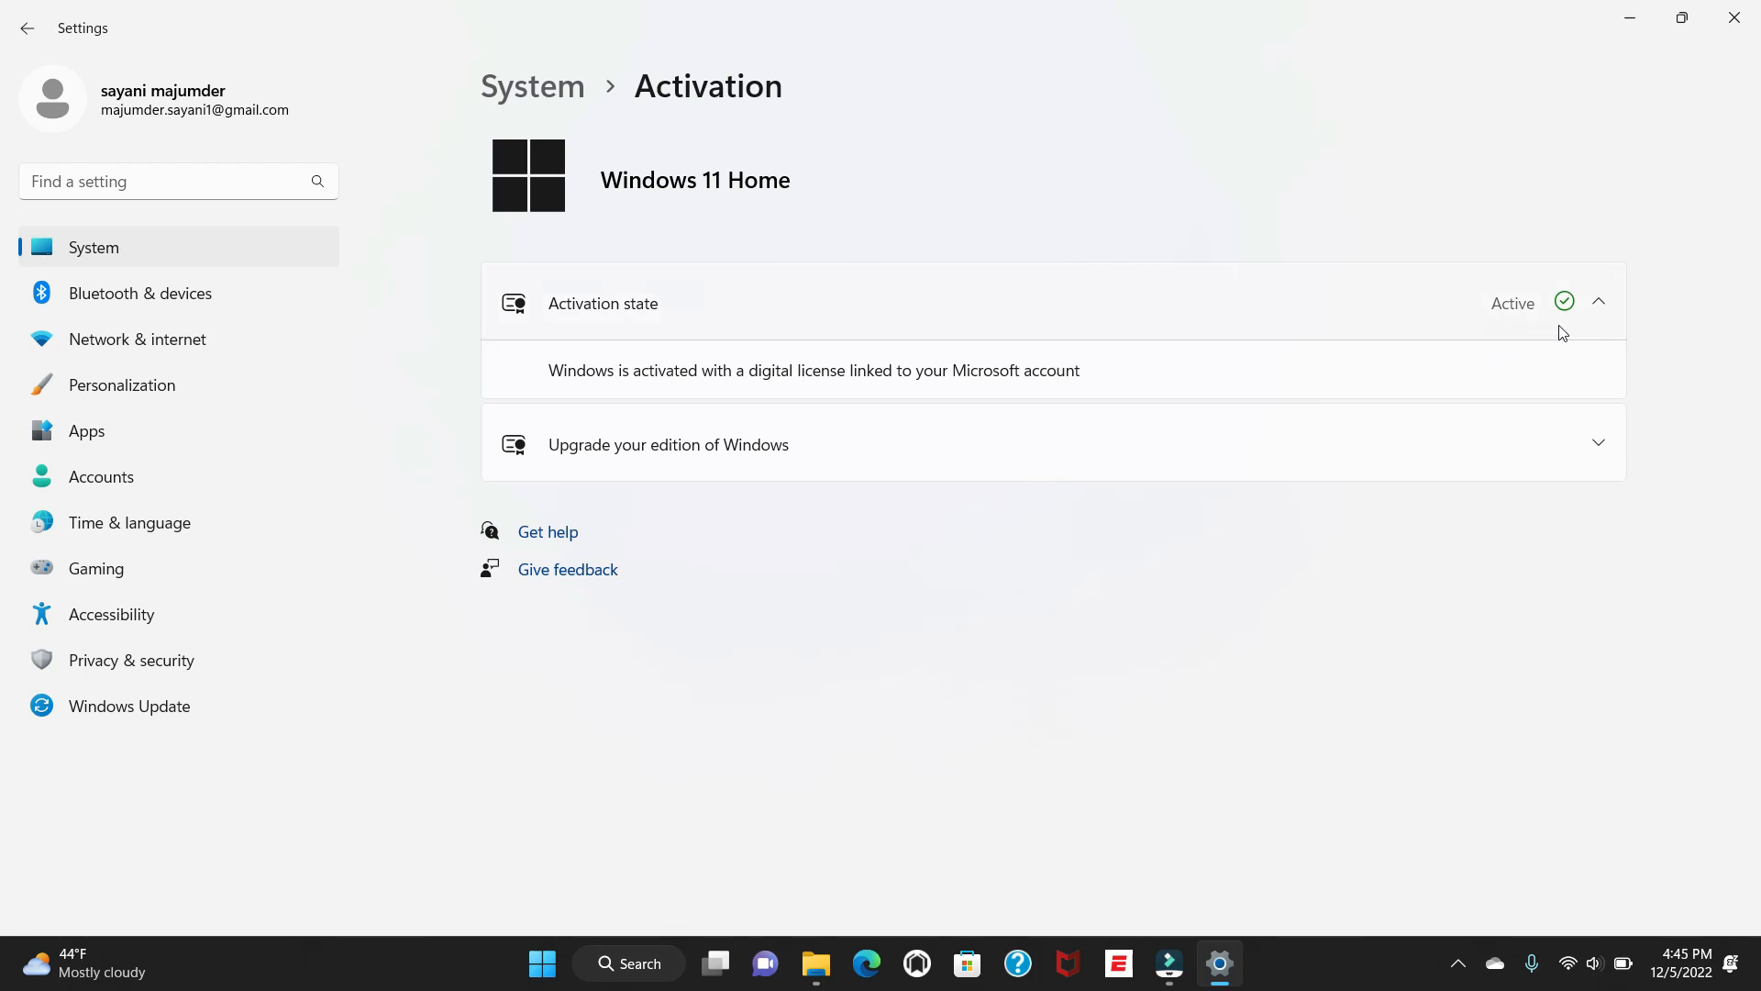
mouse_move(1524, 327)
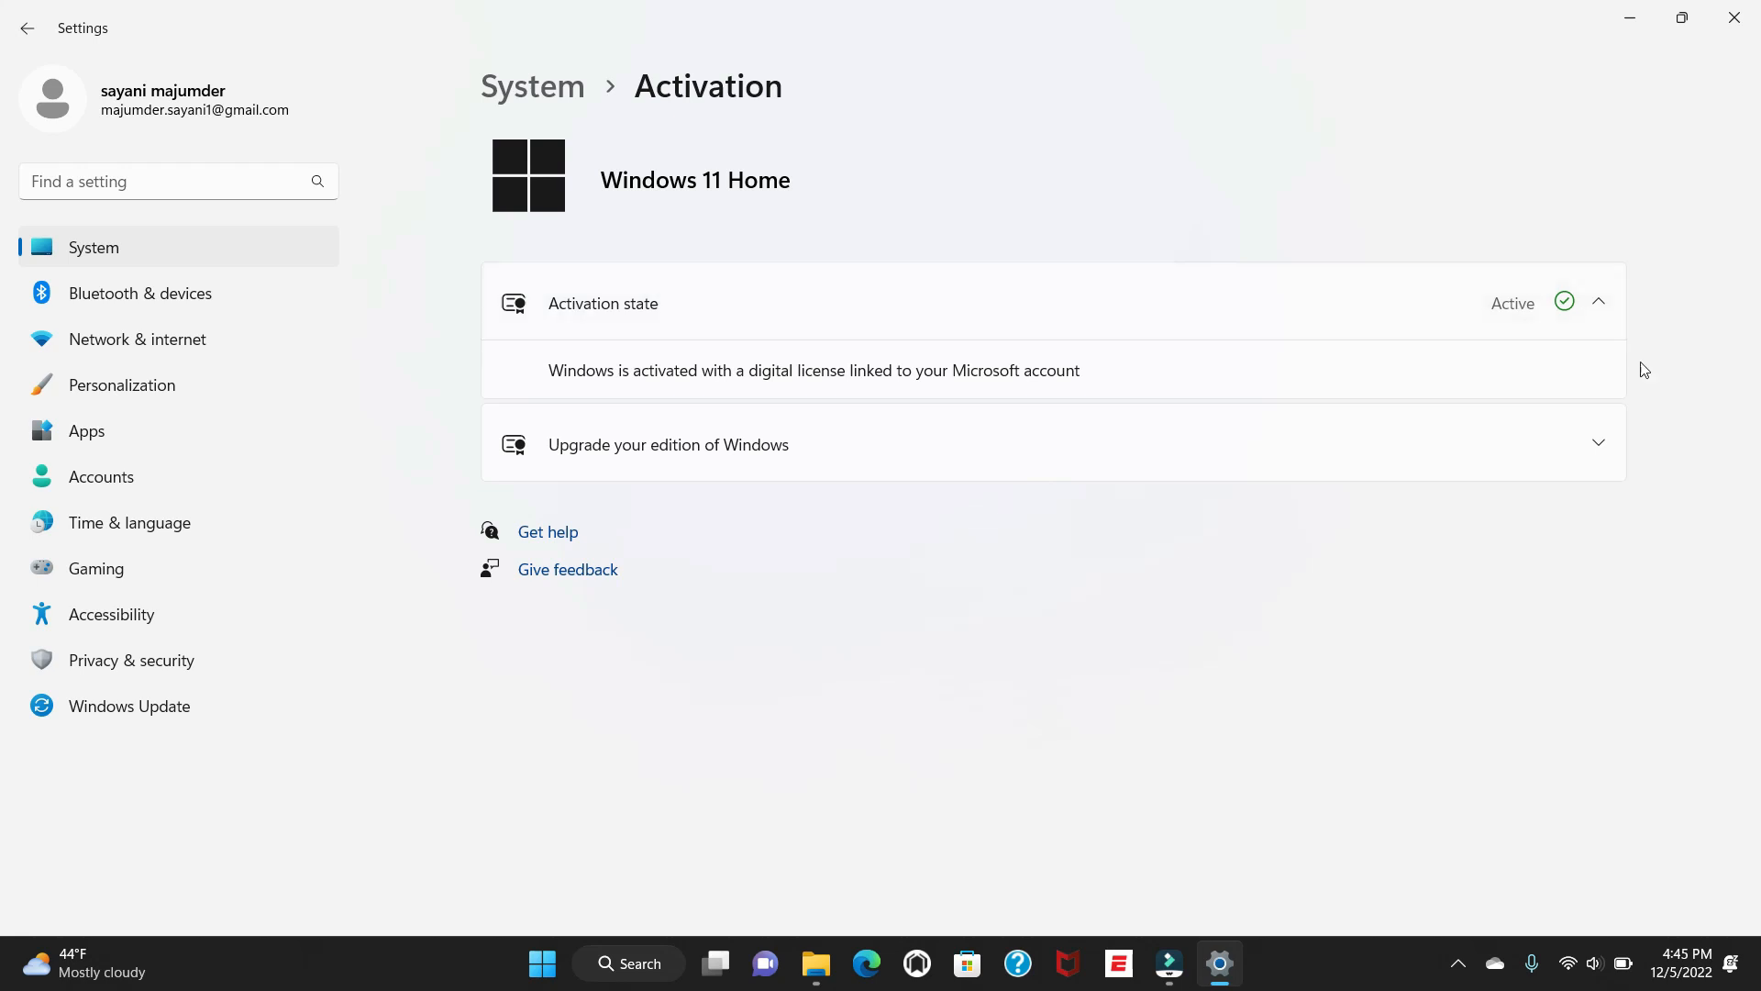
mouse_move(1629, 281)
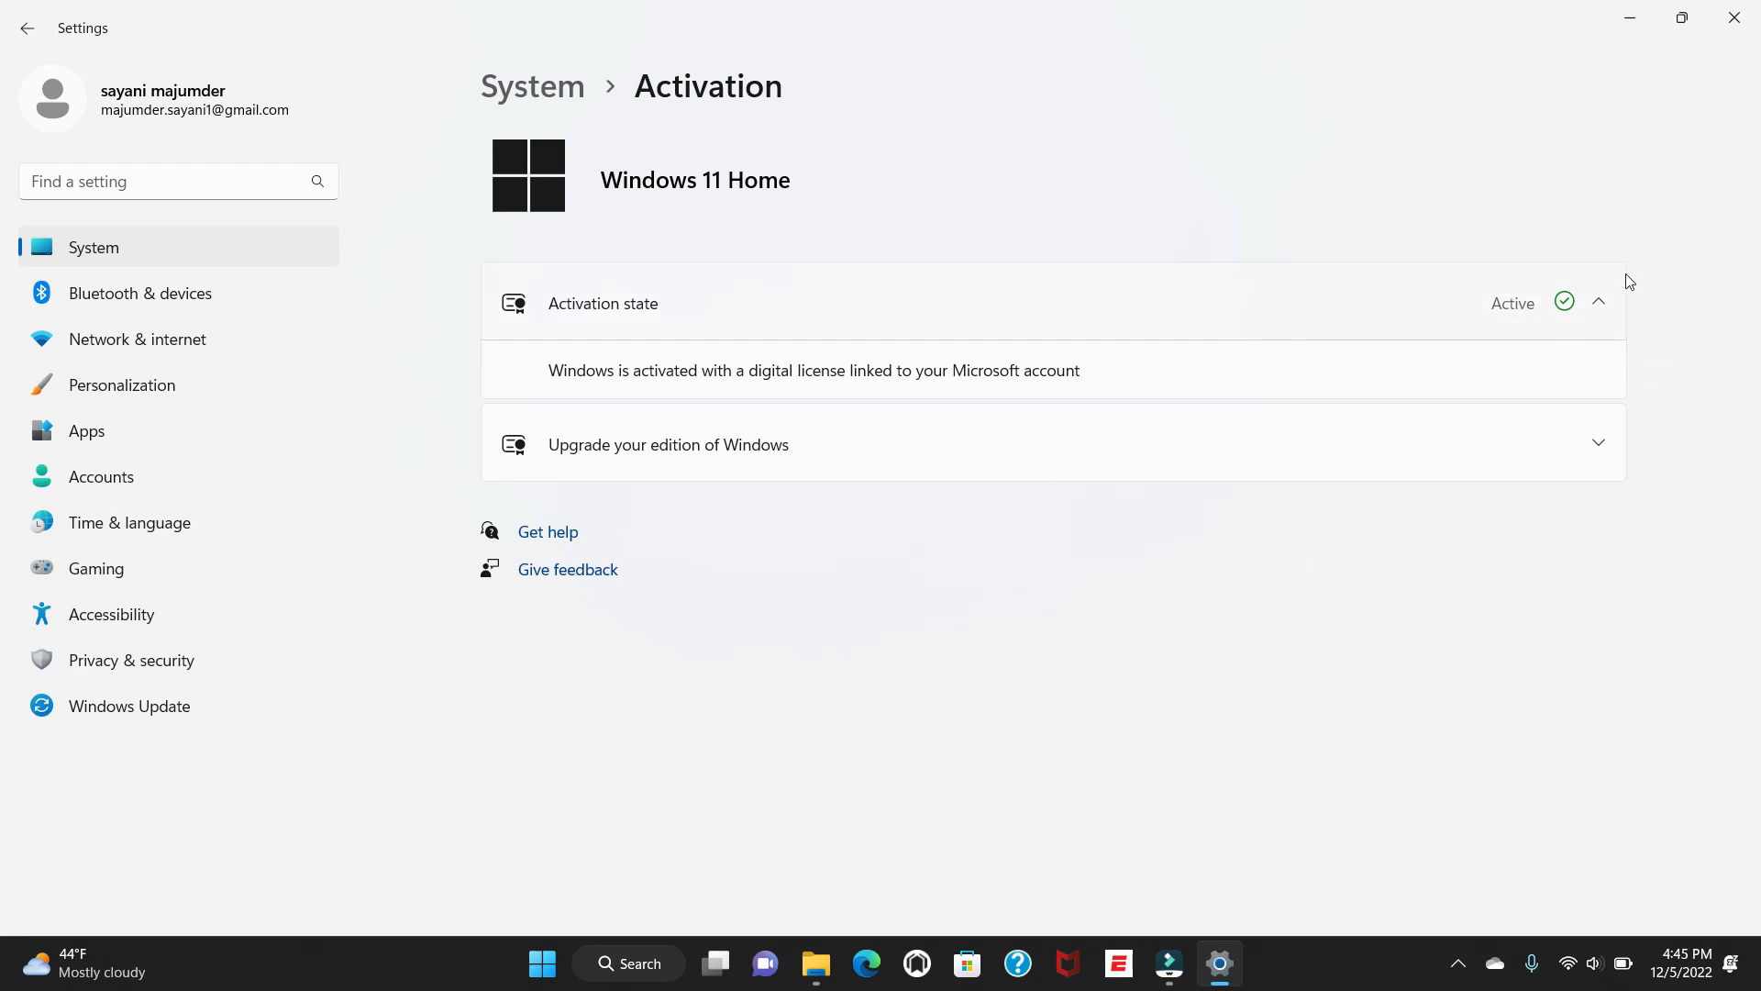
mouse_move(1611, 264)
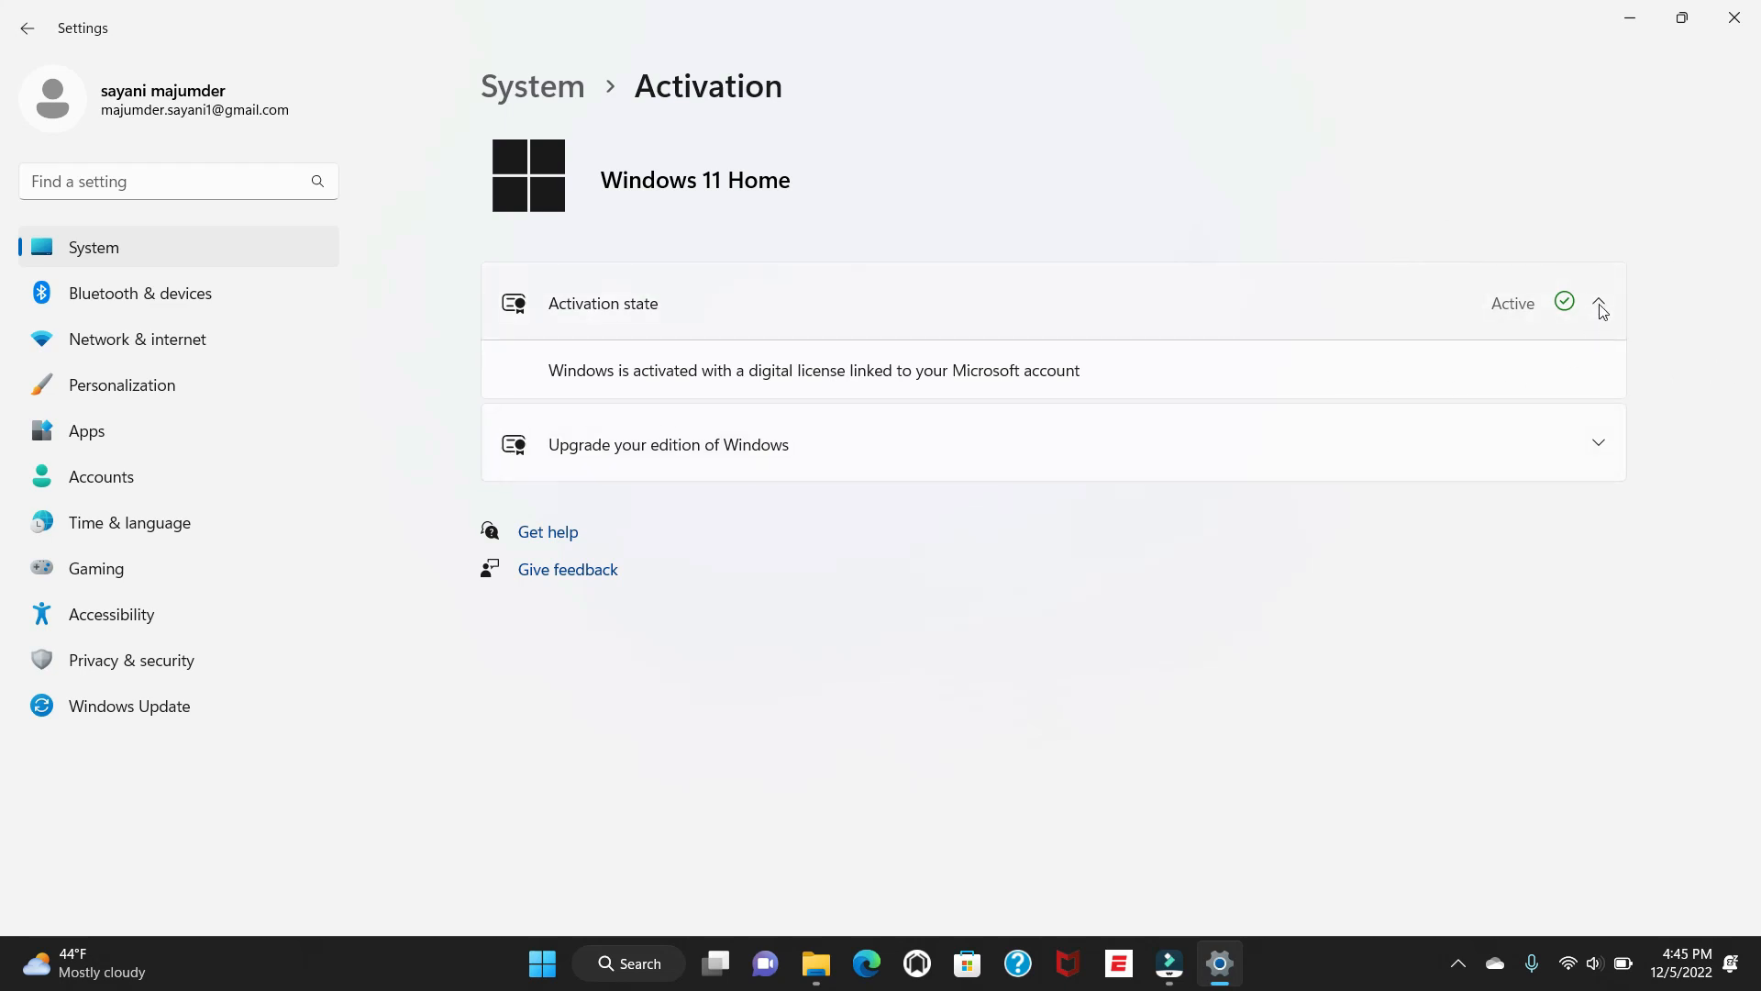
mouse_move(1626, 282)
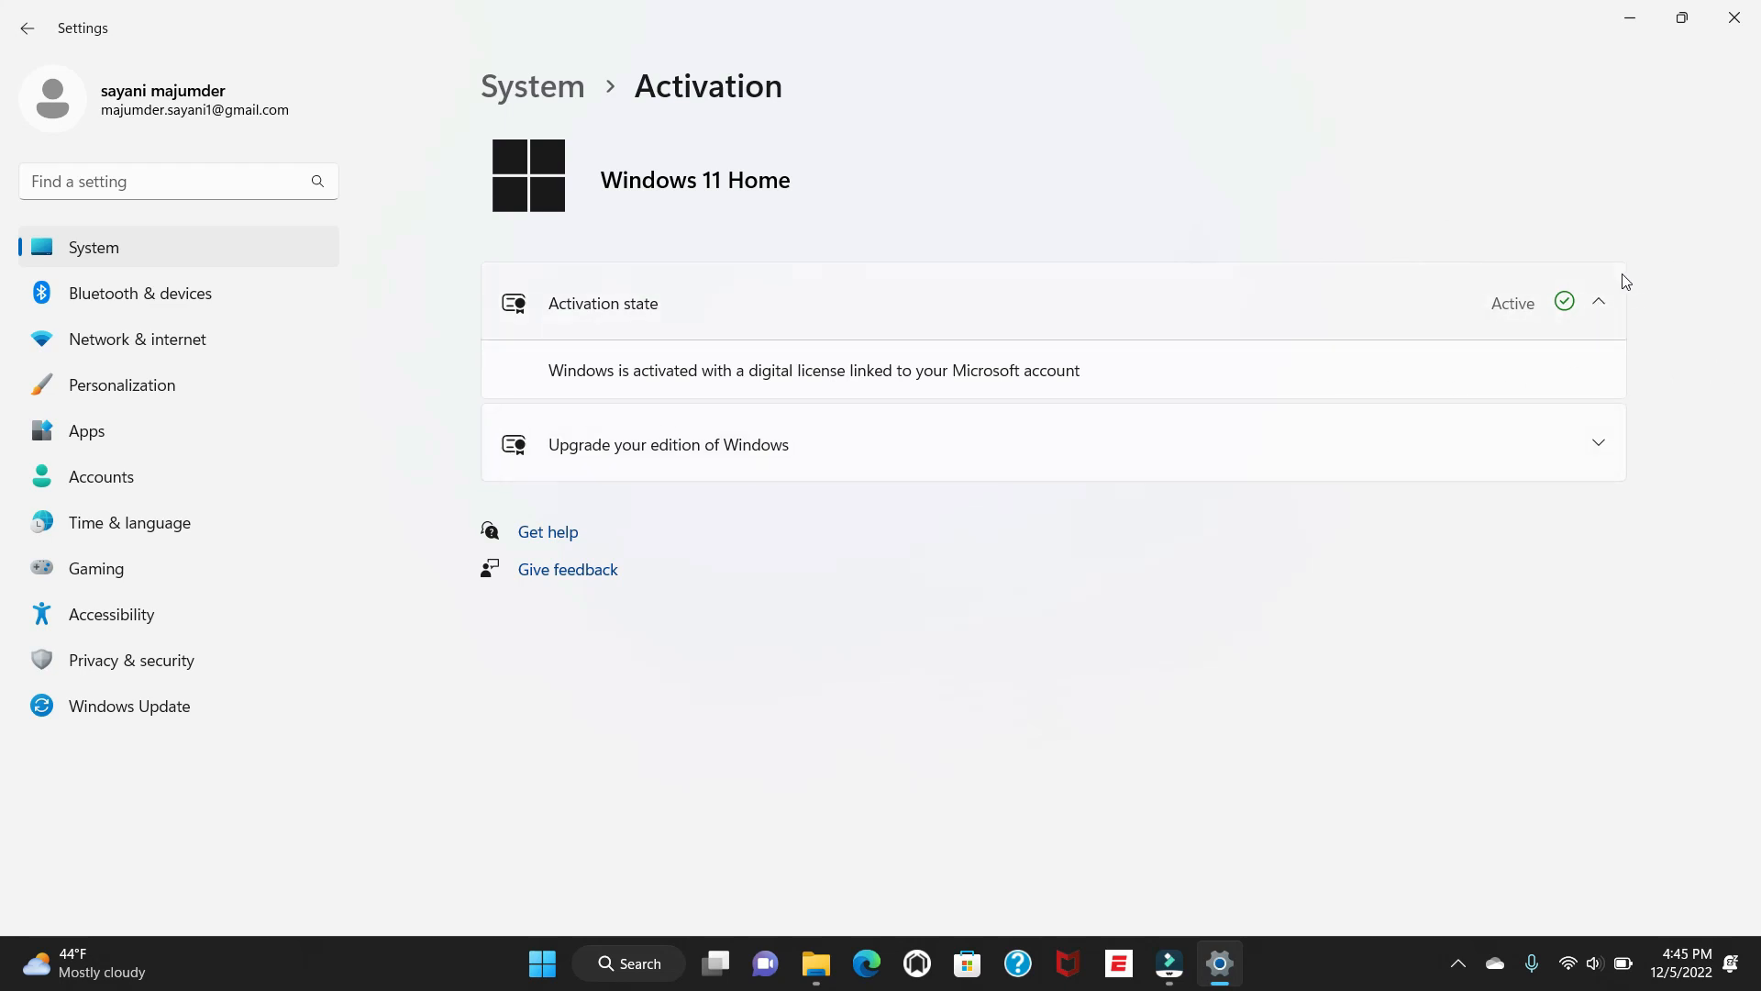
mouse_move(569, 548)
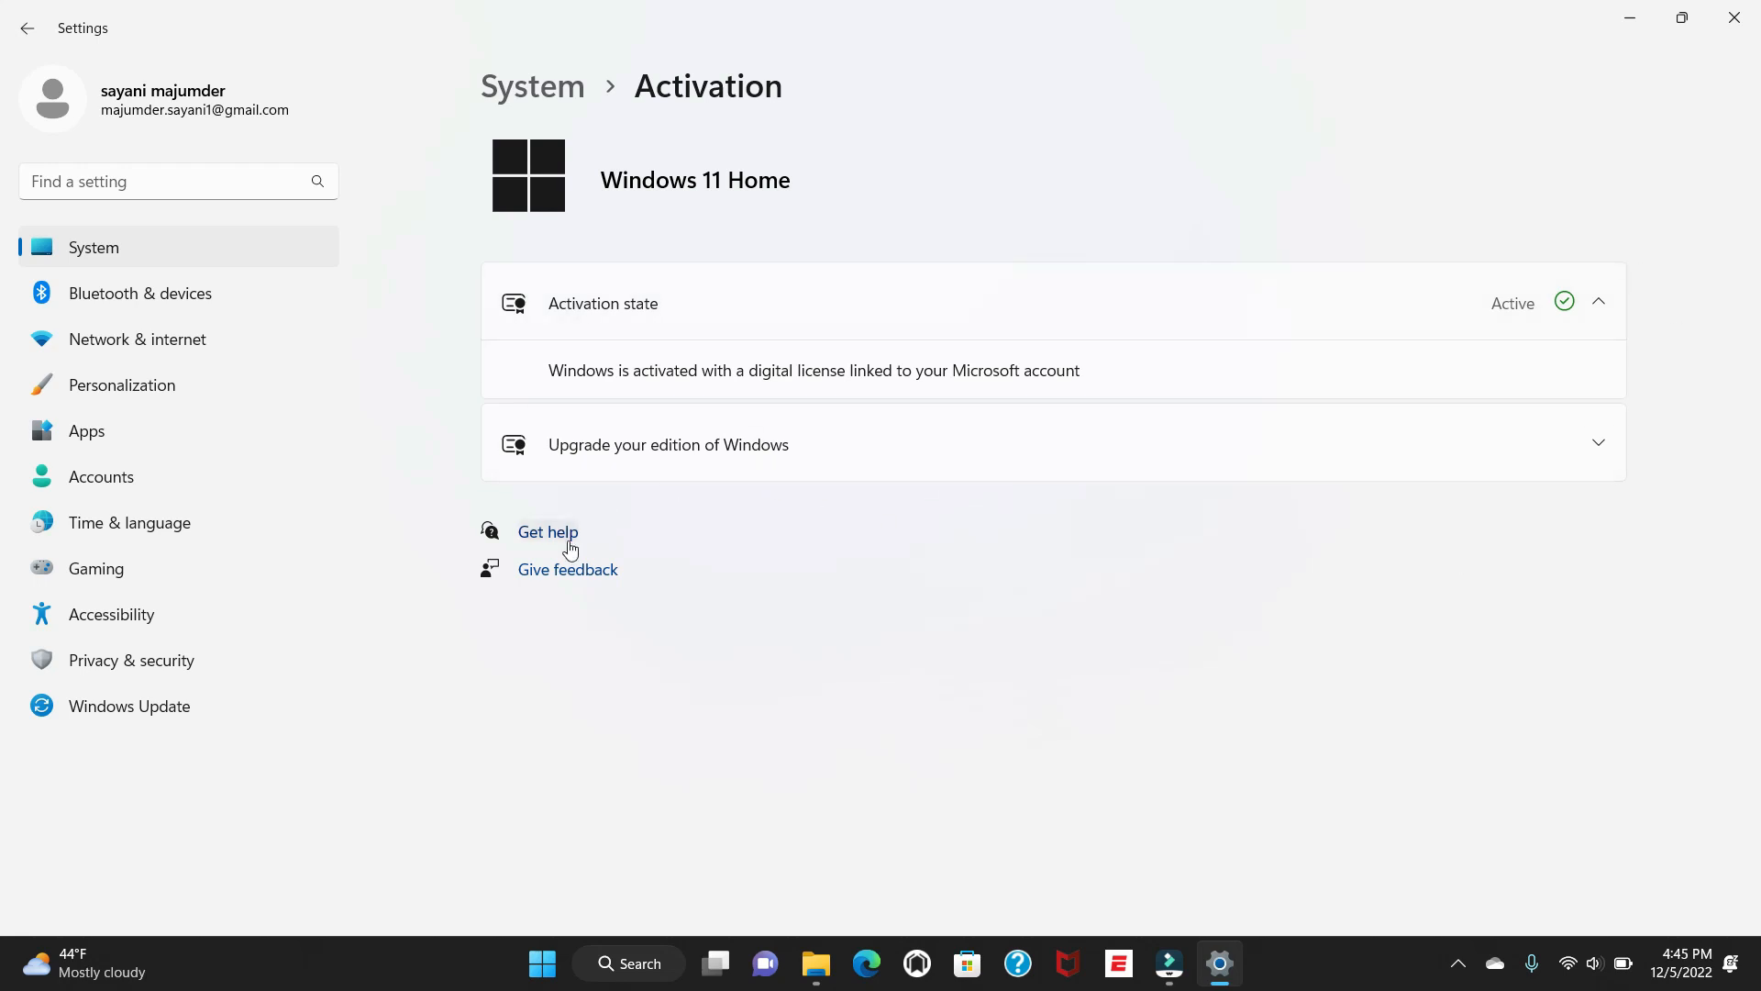
Step: Get help for activation and choose Contact Support in the Get Help app
left_click(547, 532)
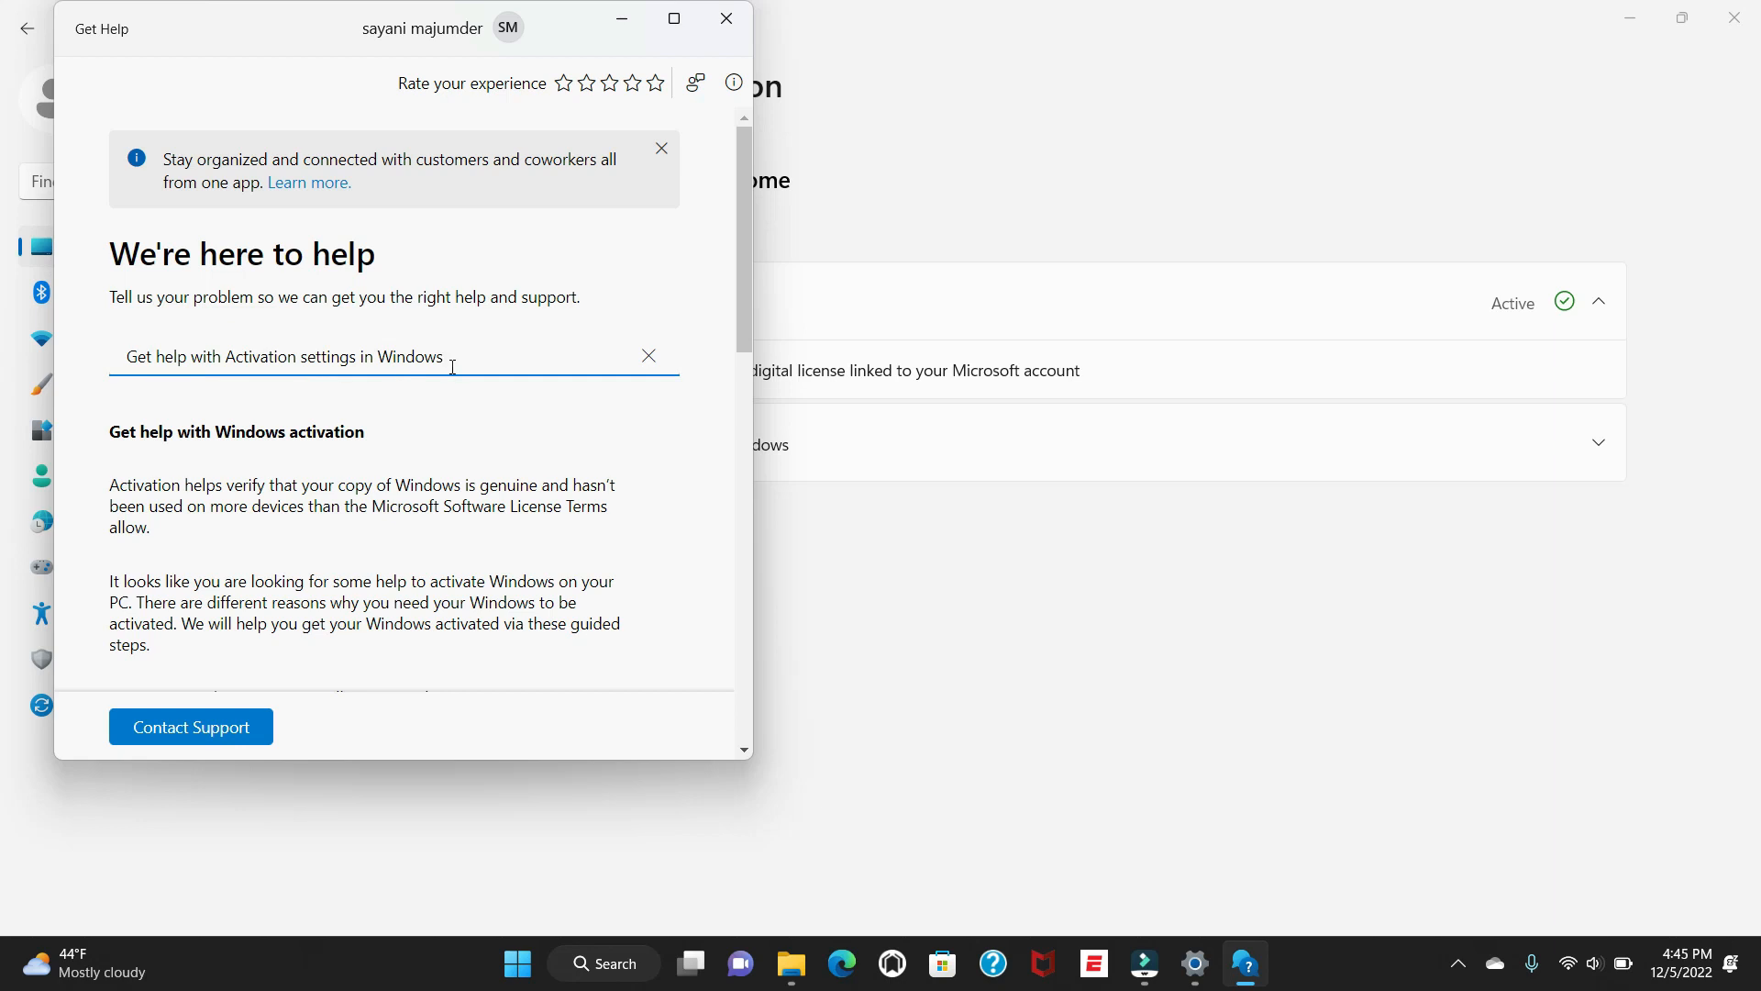
mouse_move(189, 726)
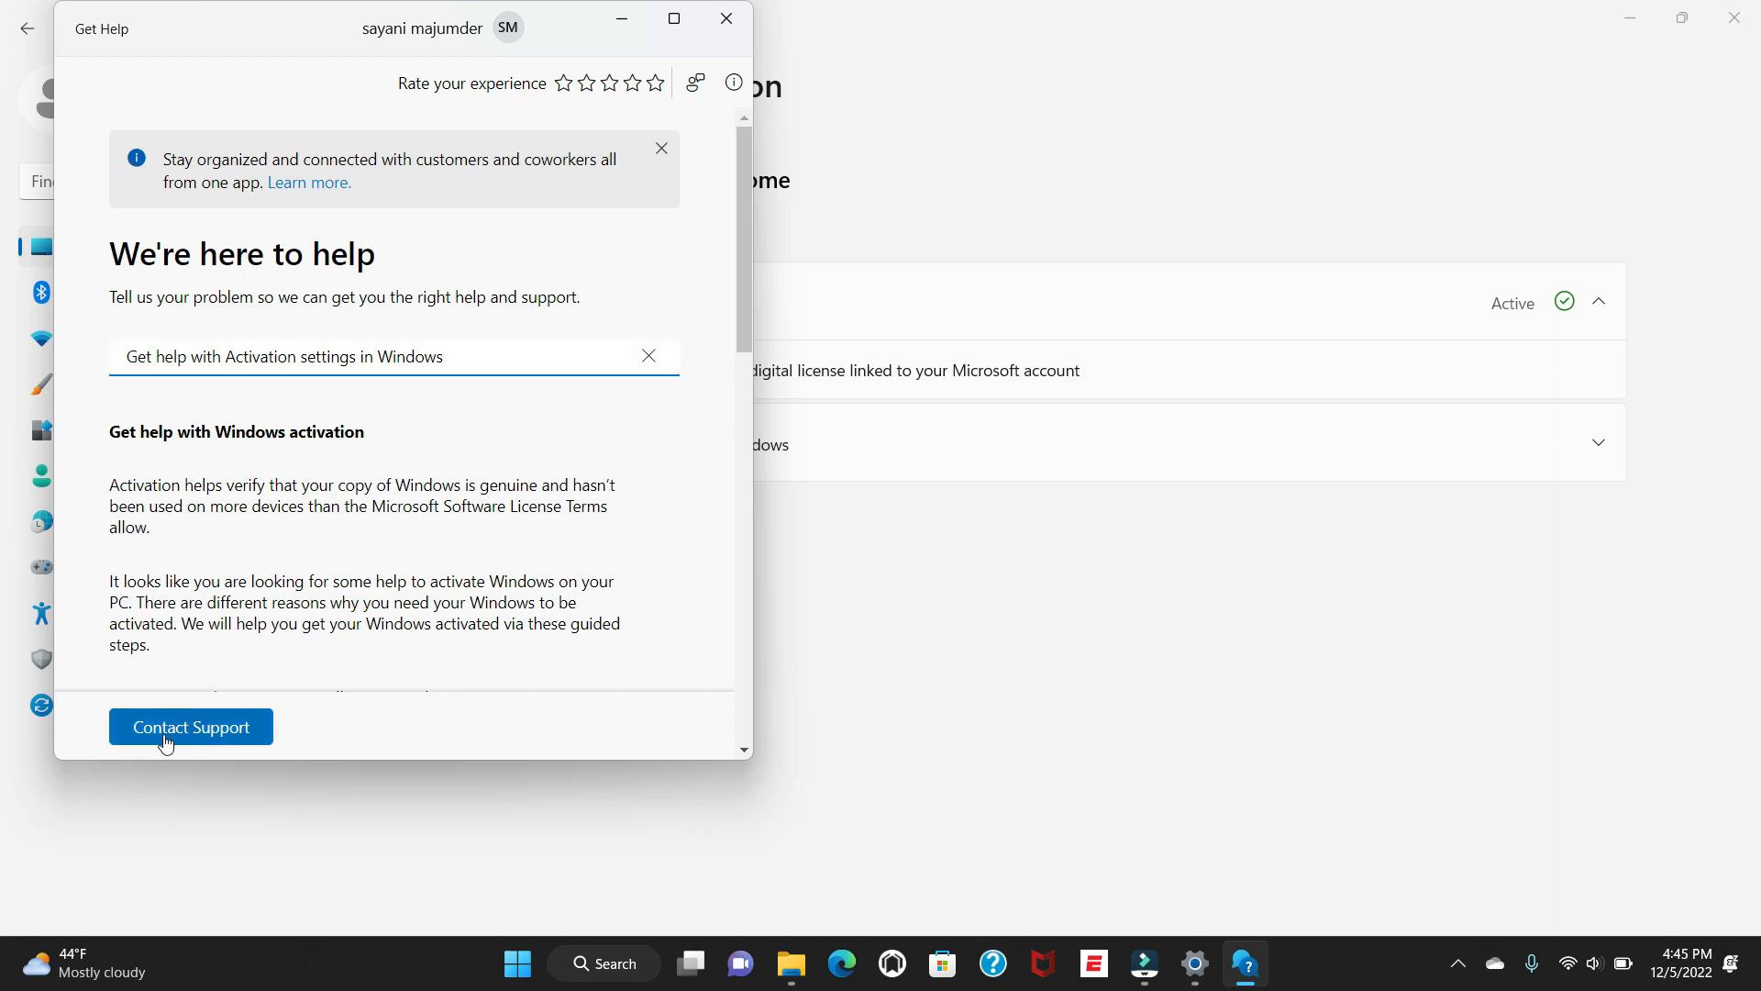
mouse_move(198, 736)
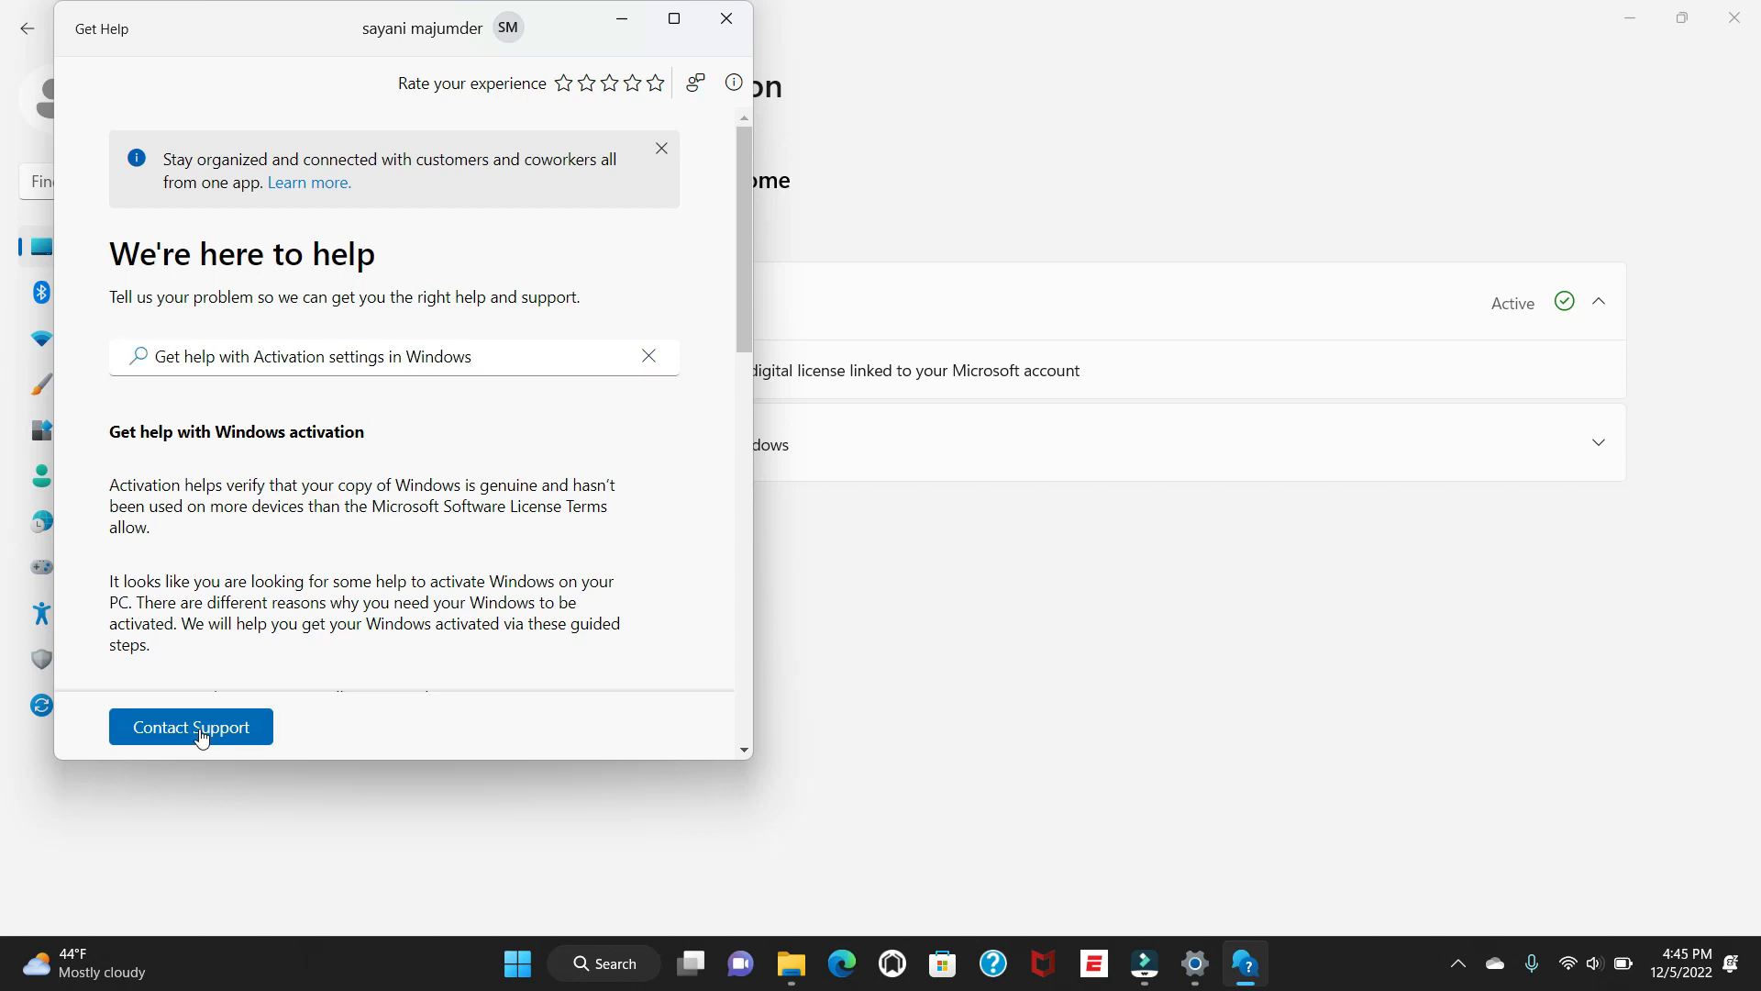
left_click(189, 727)
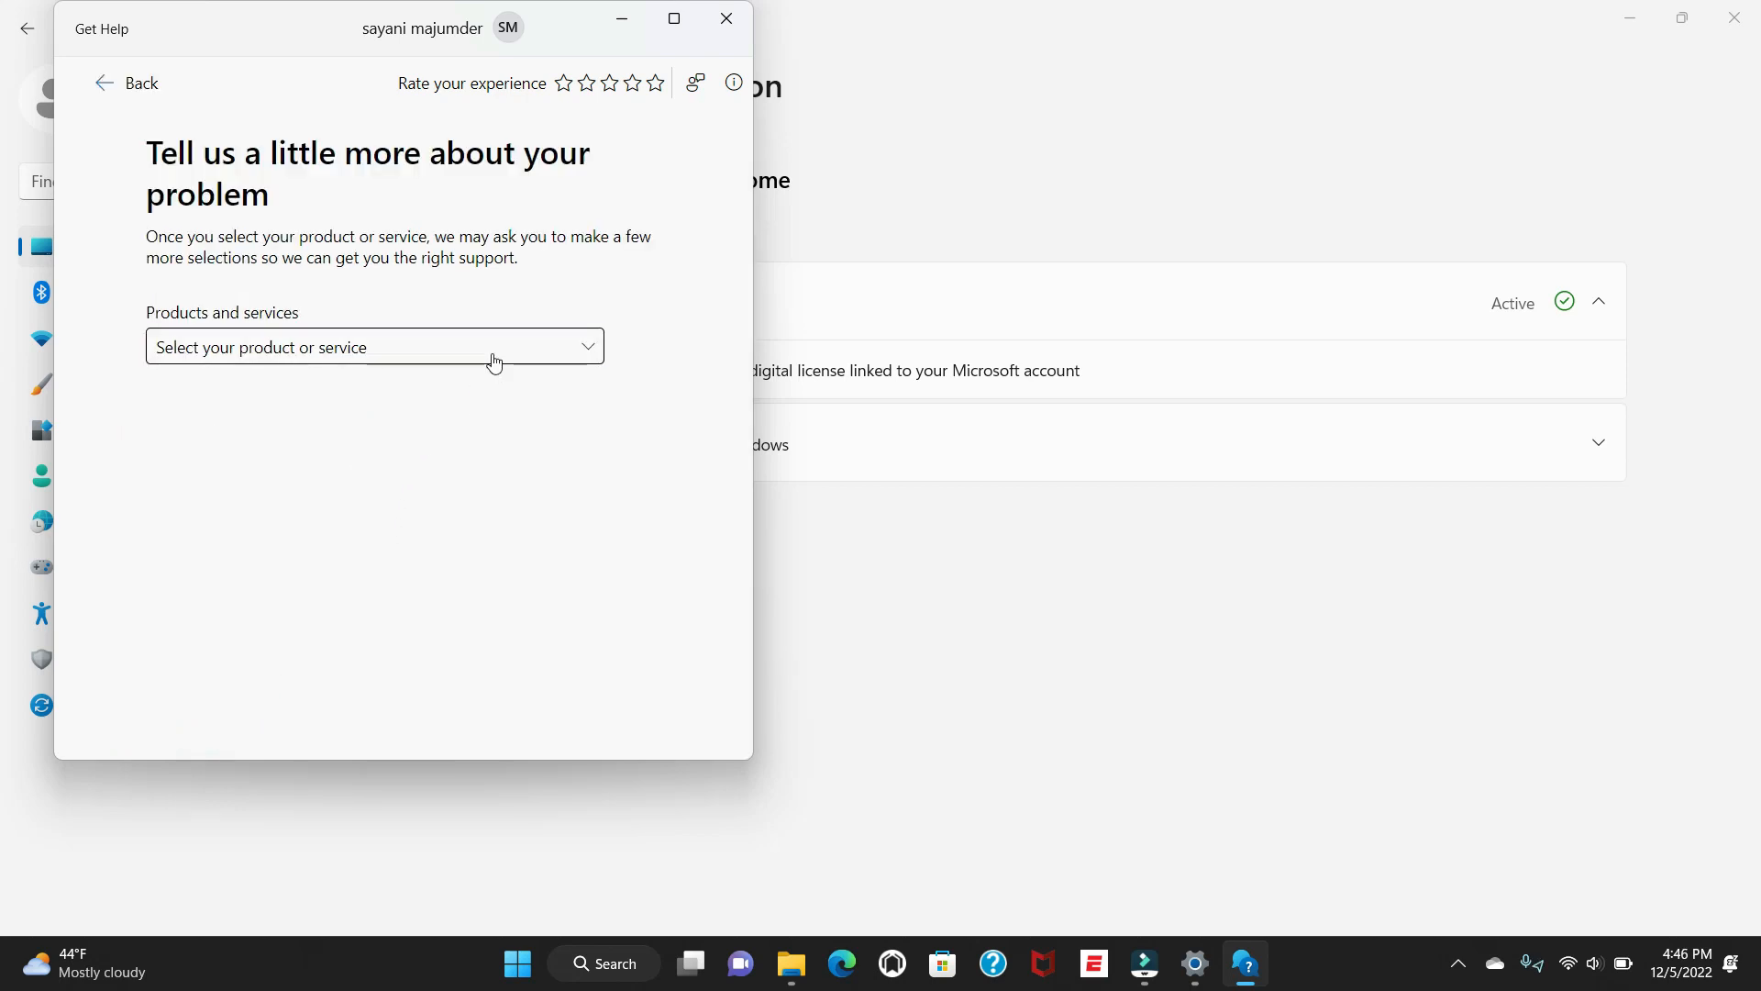
Step: File the problem under Windows, Technical Support, and confirm to see support options
left_click(374, 346)
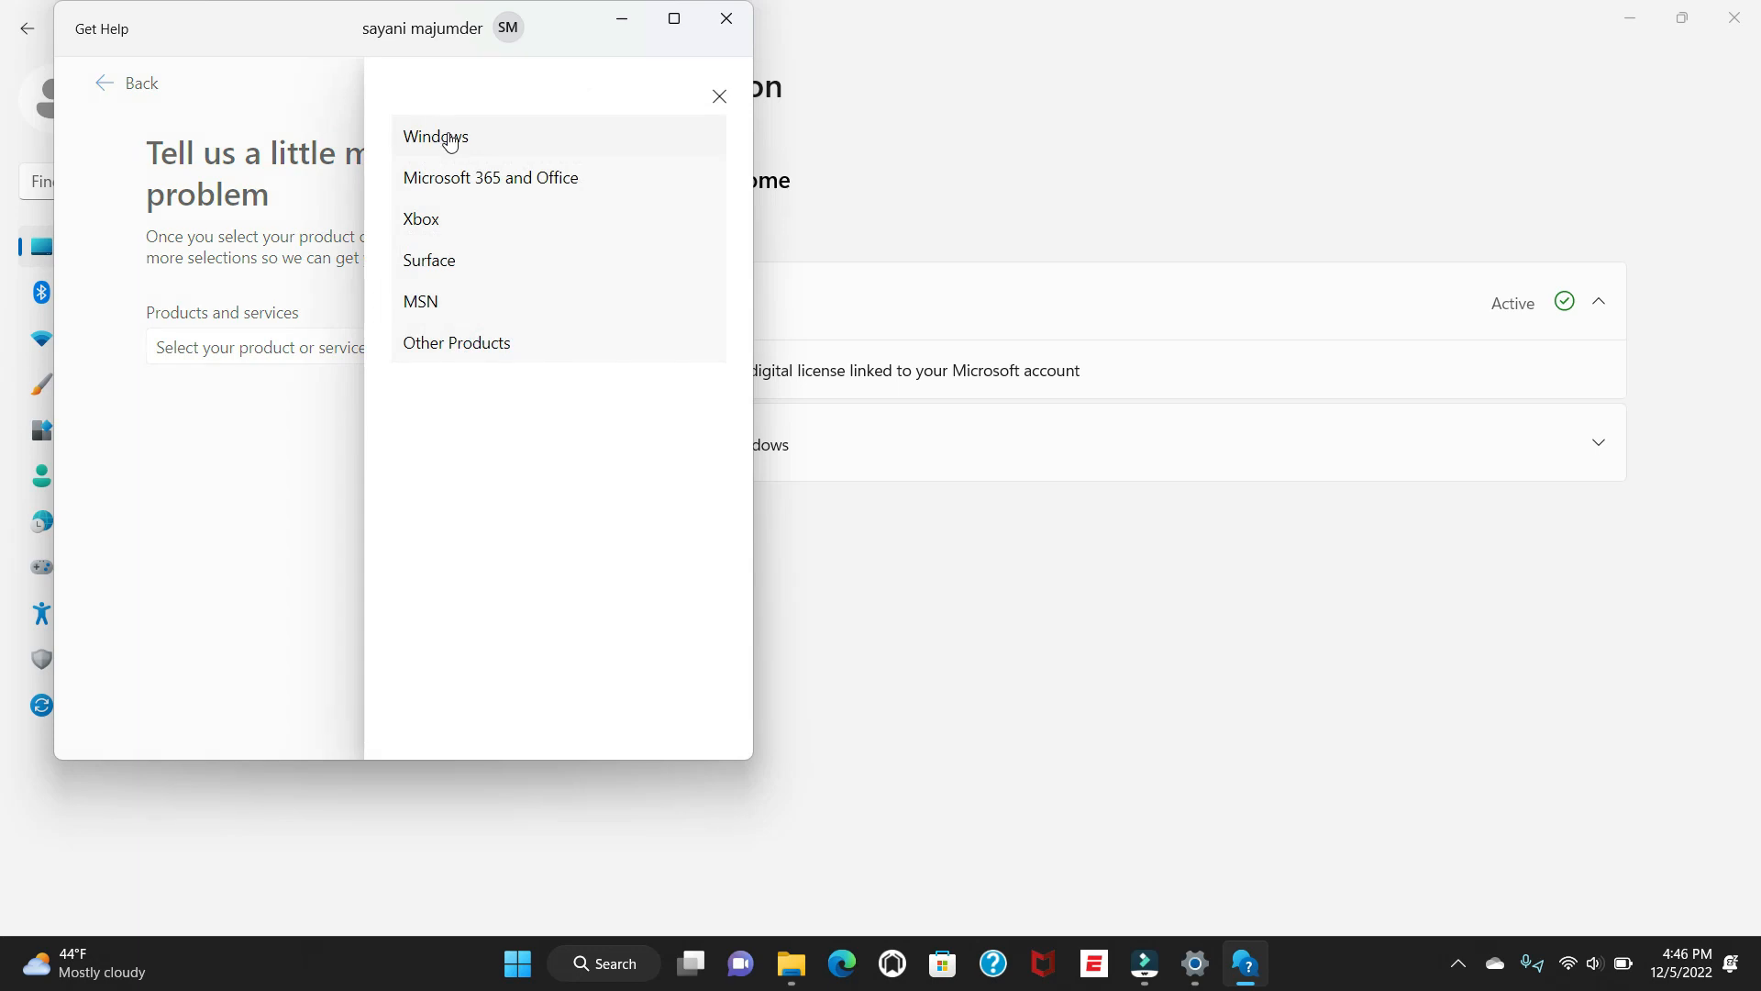
mouse_move(457, 143)
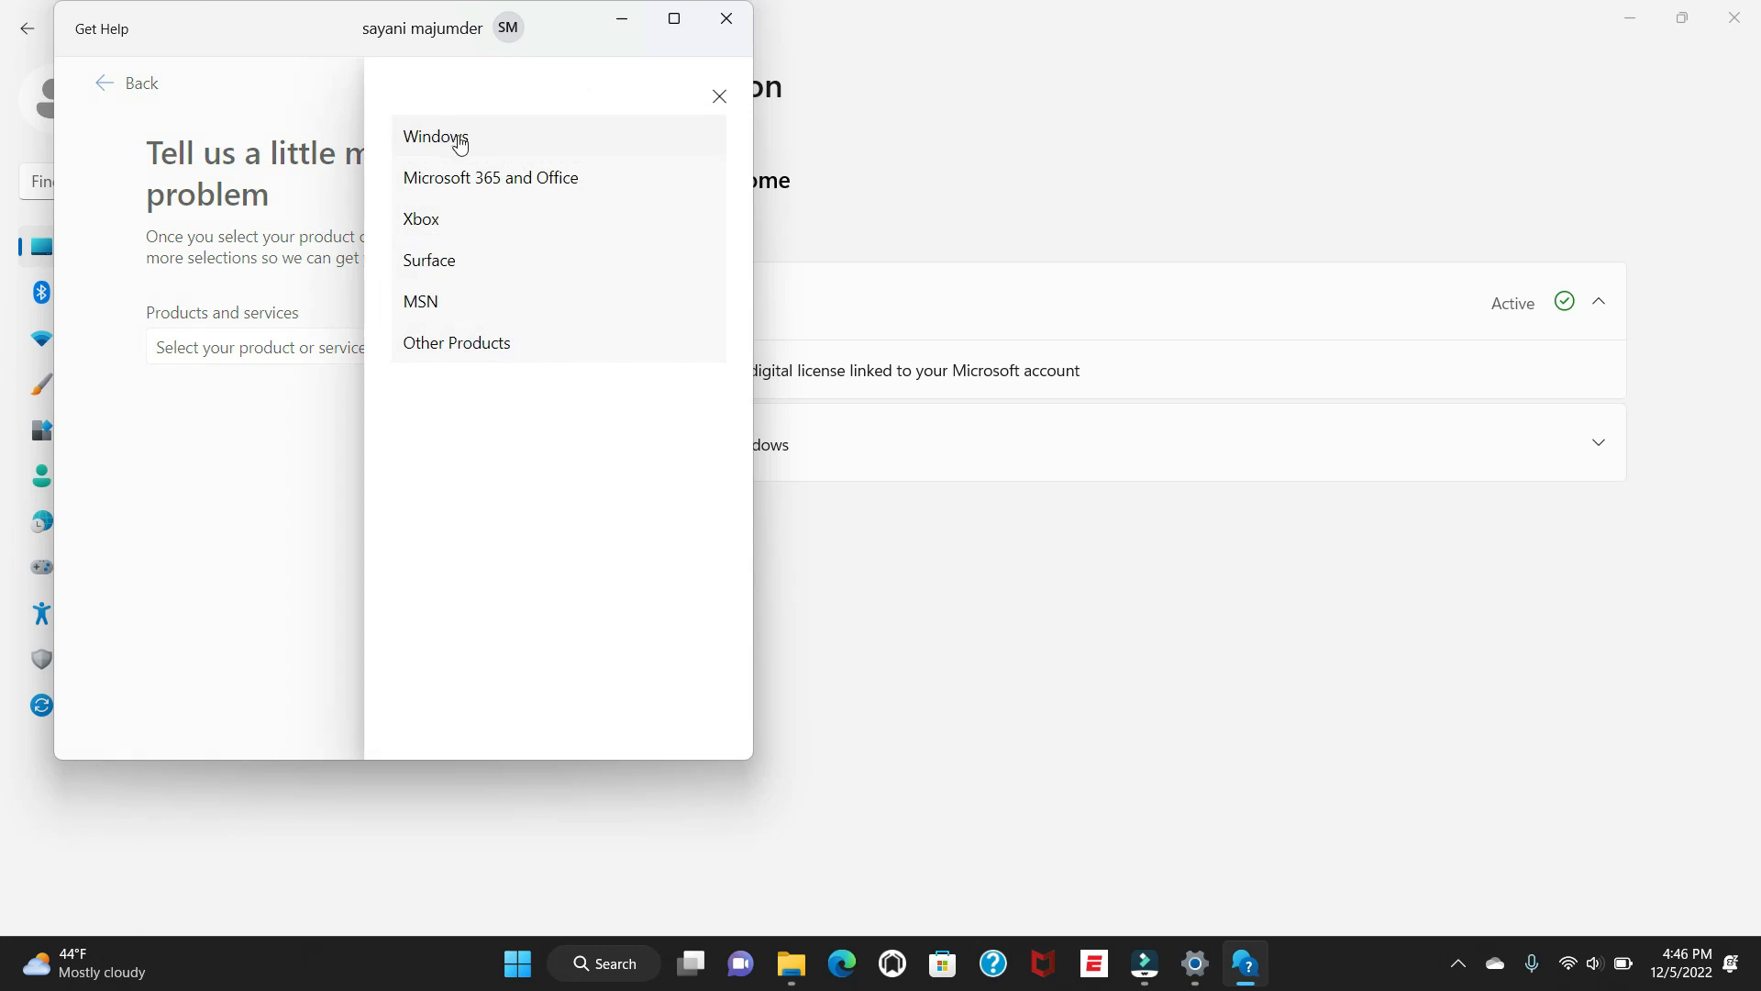
left_click(435, 135)
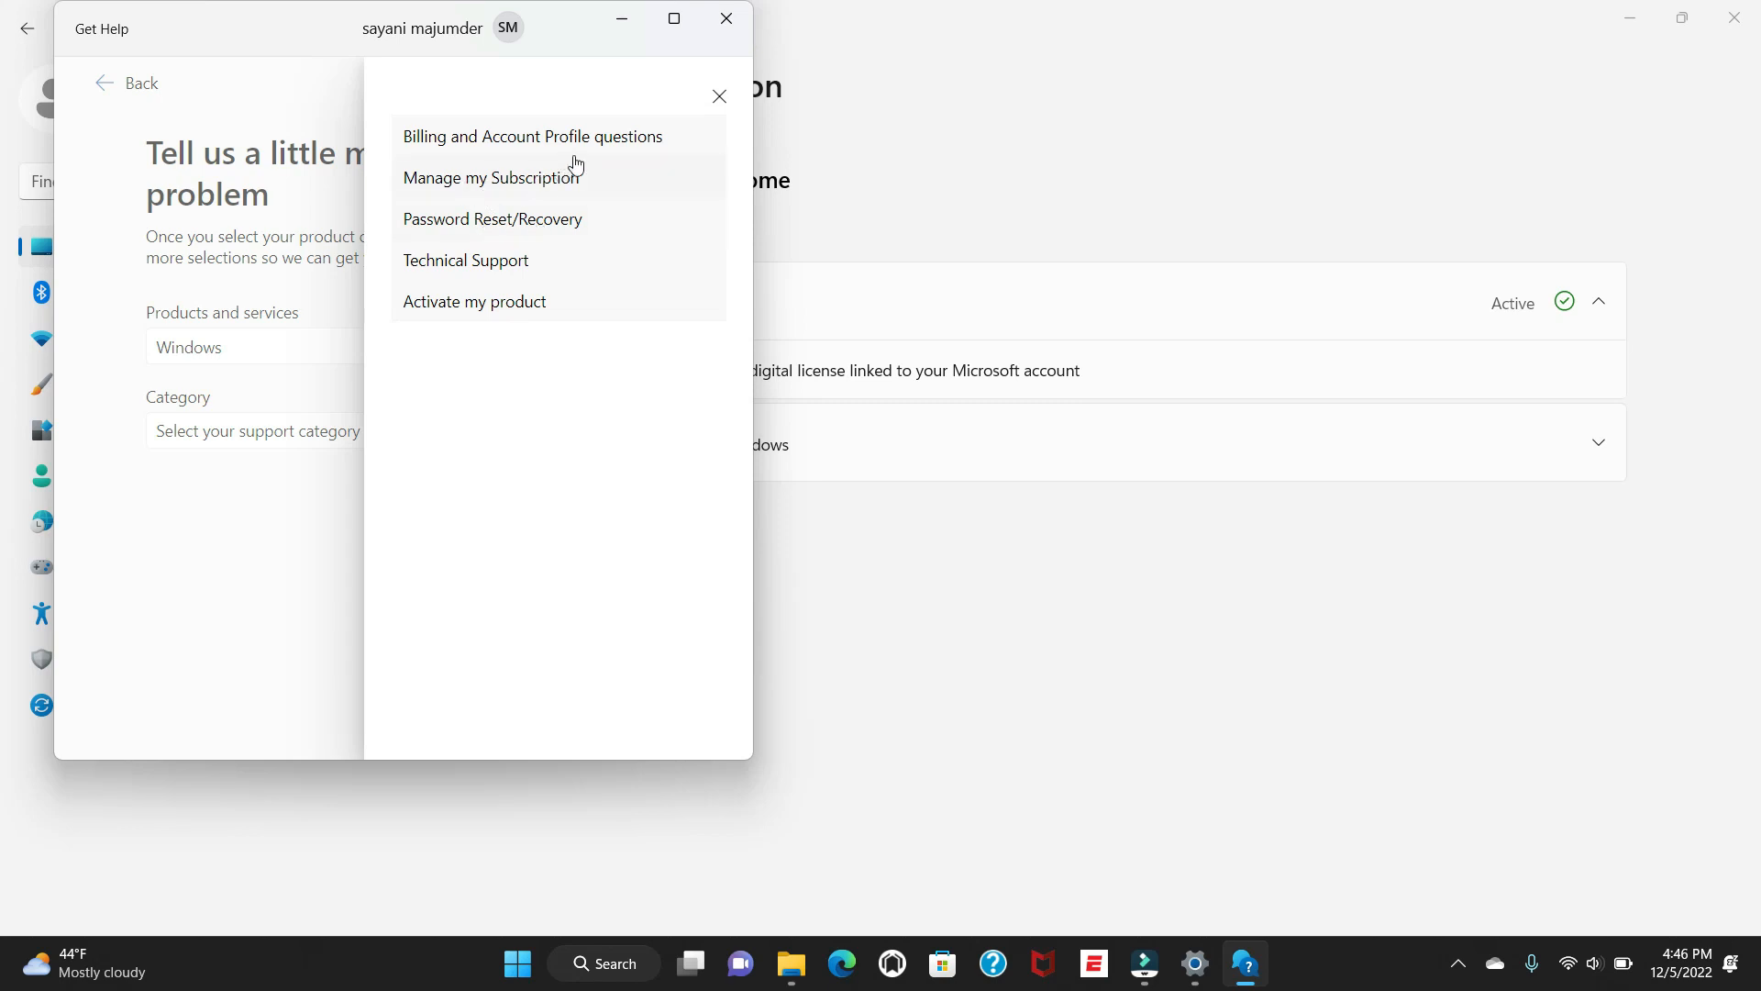
mouse_move(448, 168)
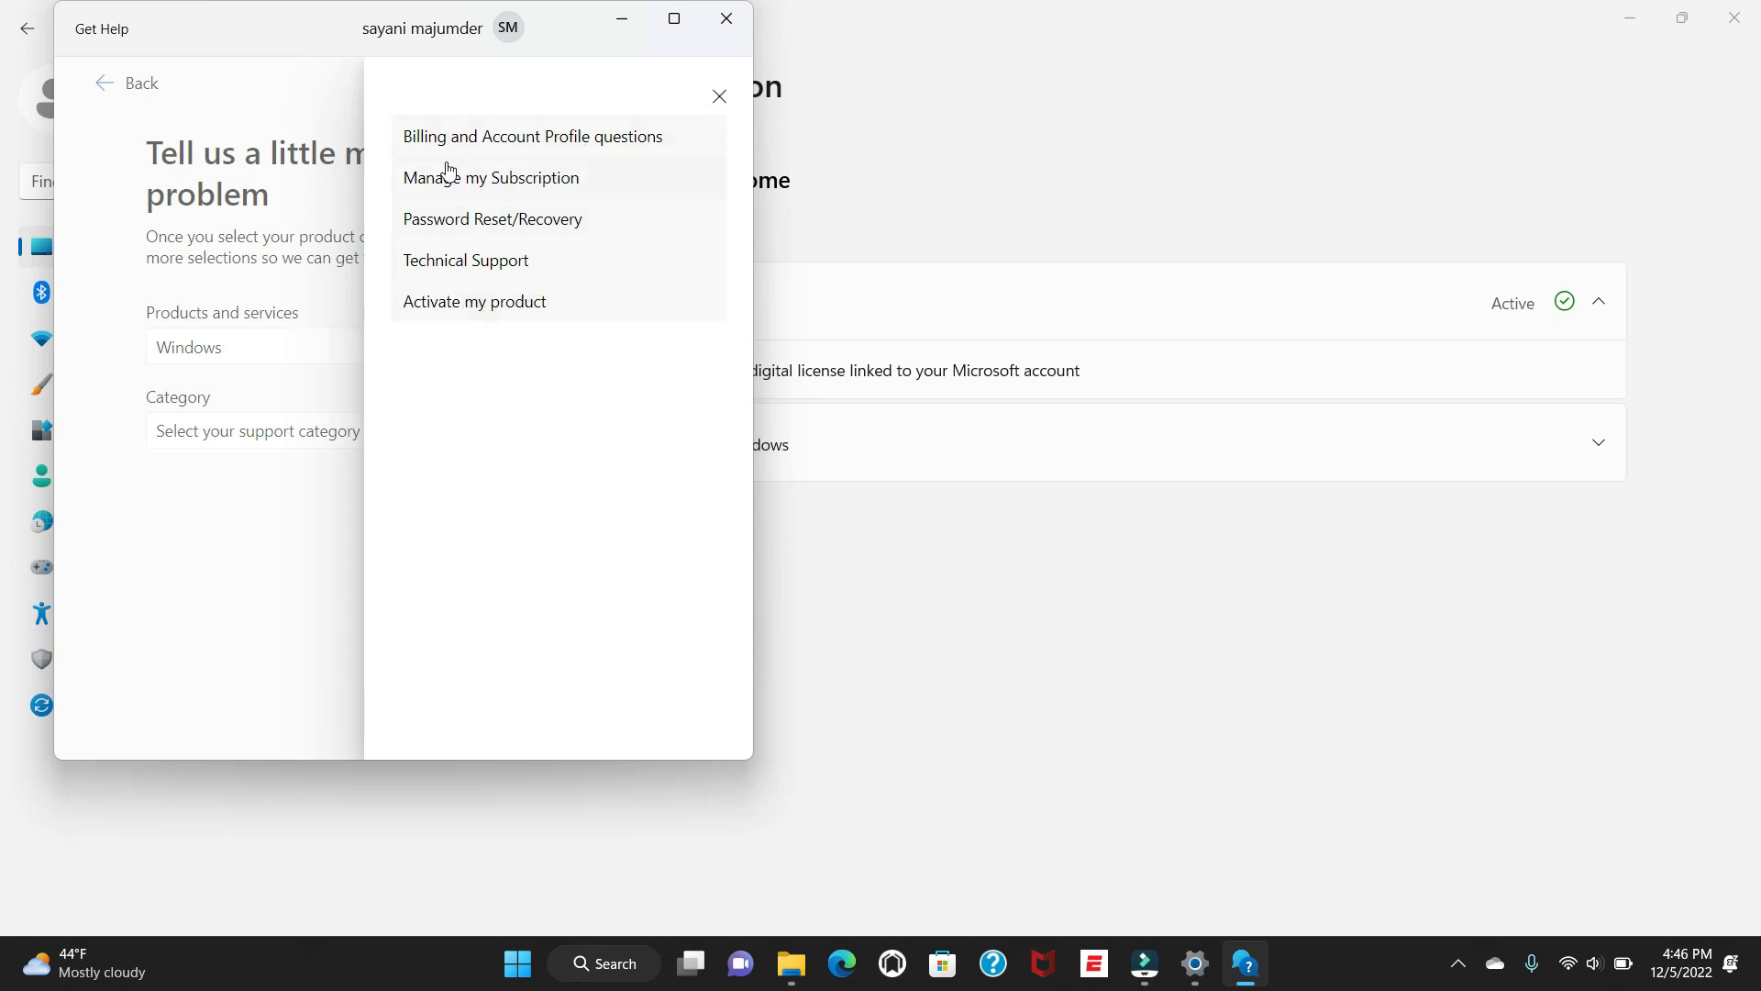
left_click(464, 259)
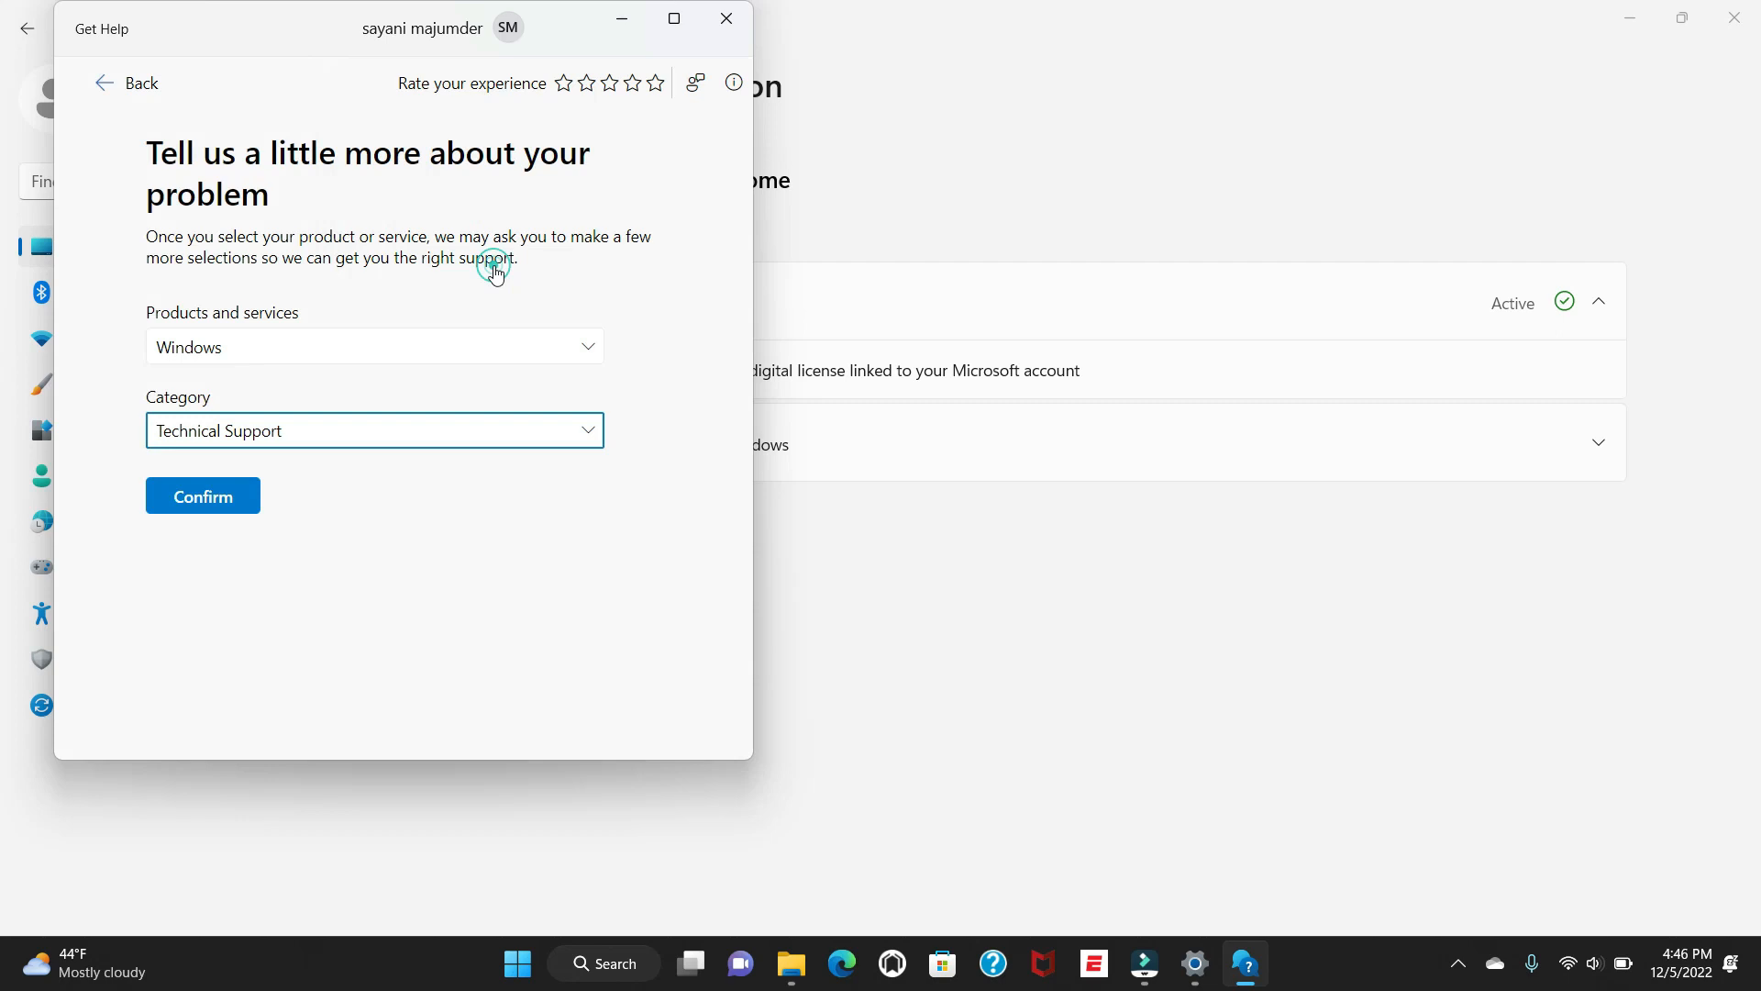
left_click(202, 496)
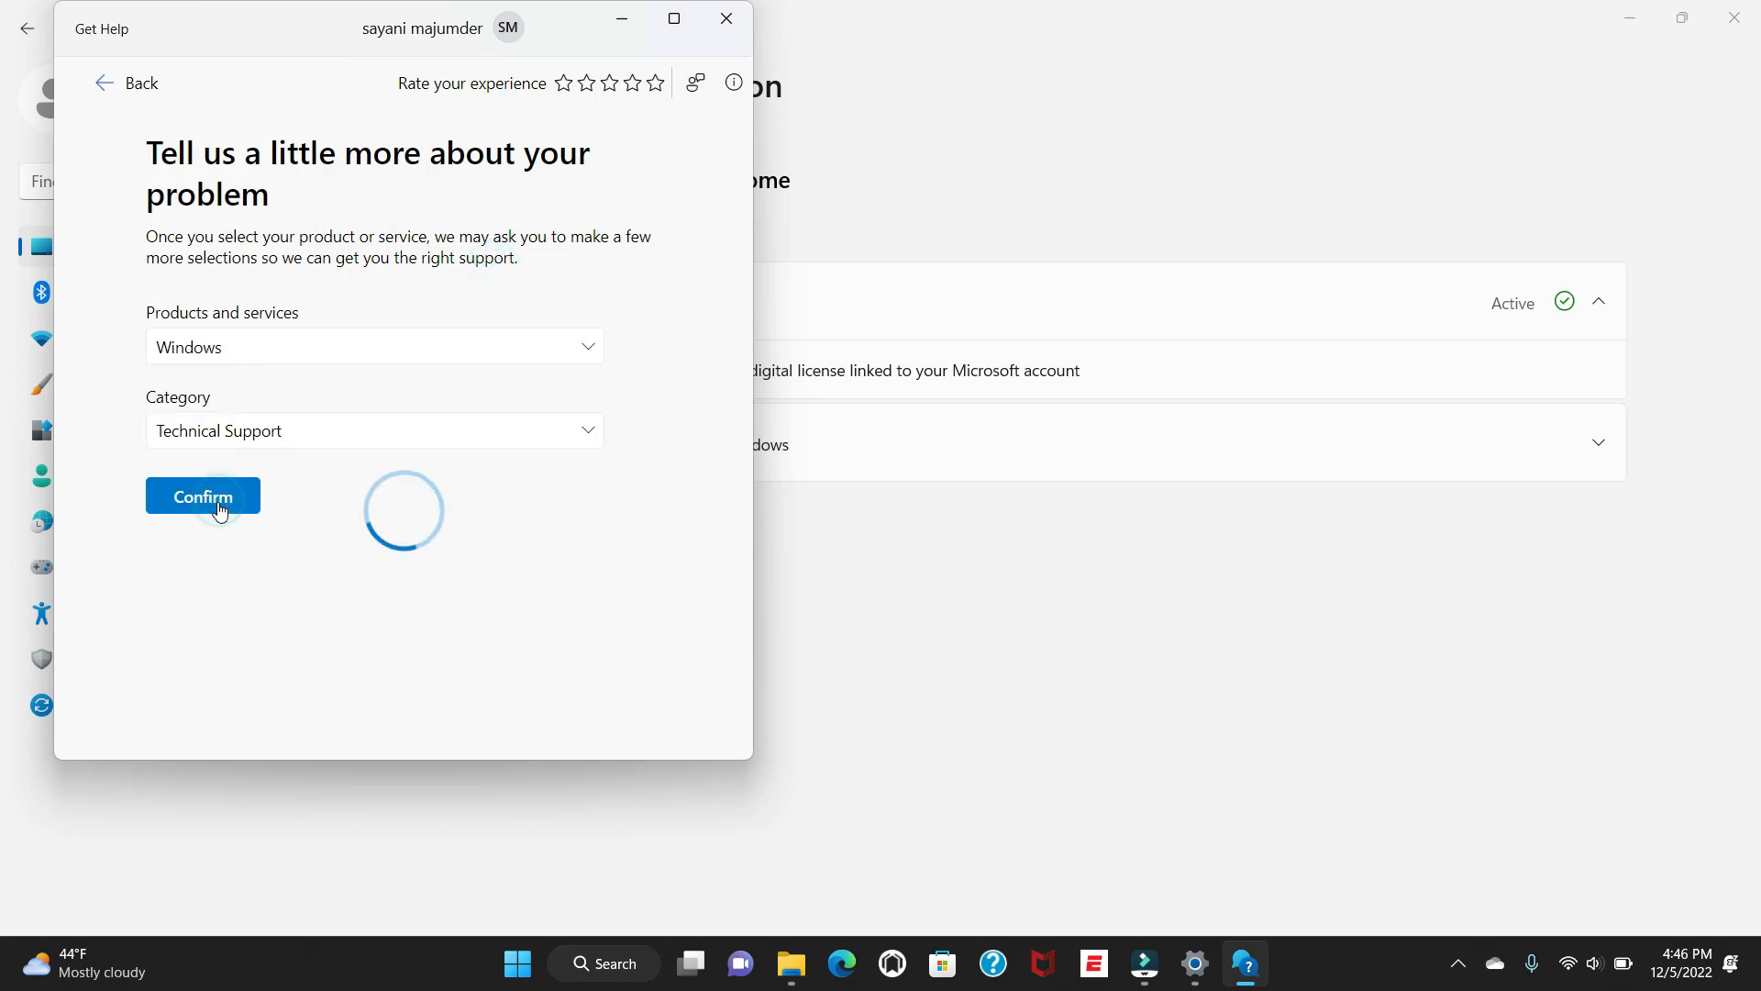
left_click(202, 497)
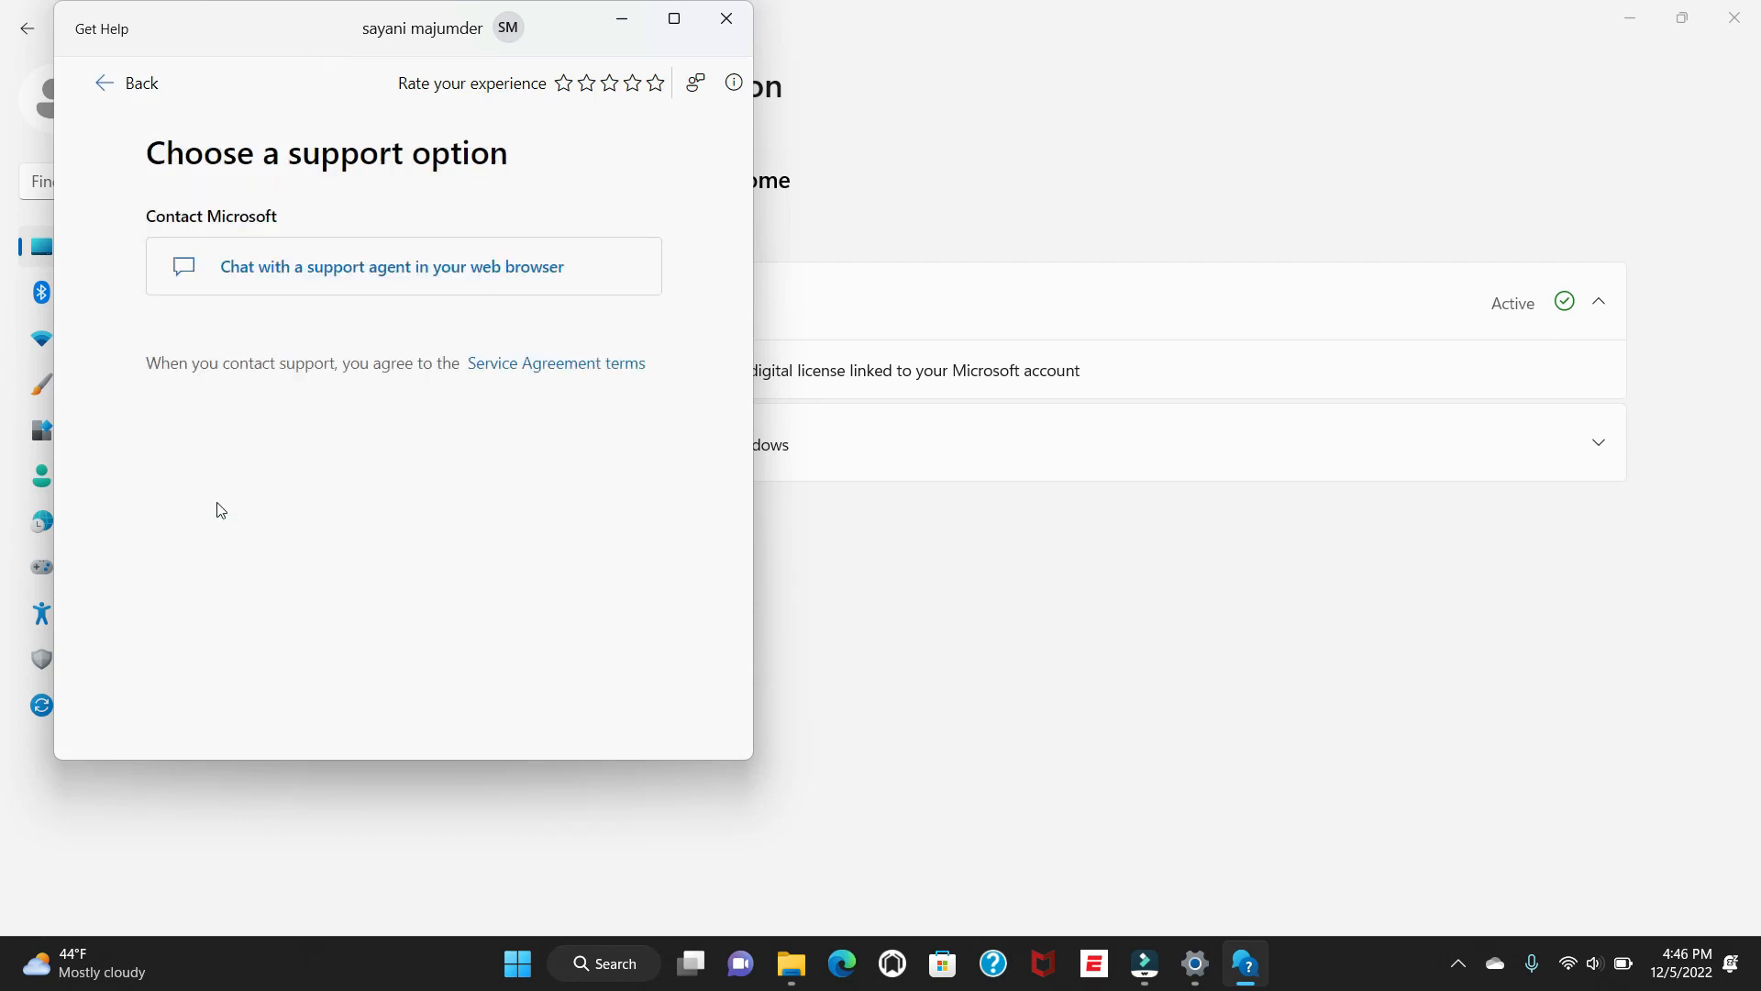
mouse_move(402, 279)
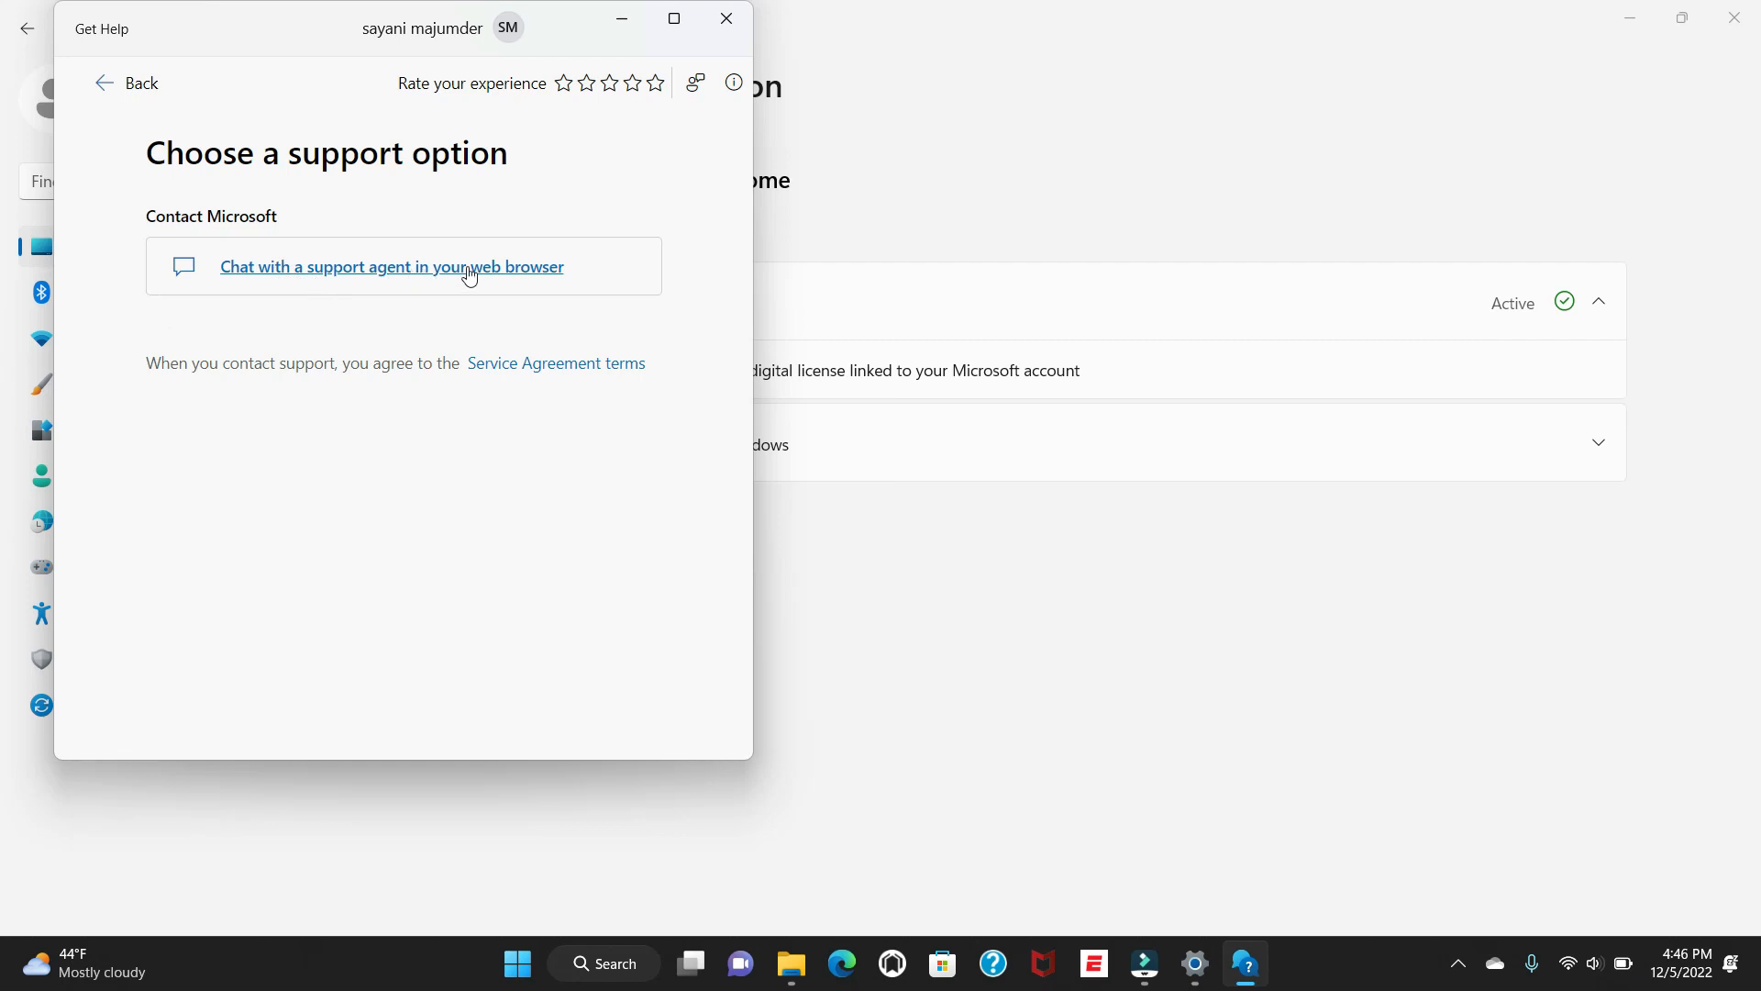
Step: Start a browser chat with a Microsoft support agent, joining the queue
left_click(392, 266)
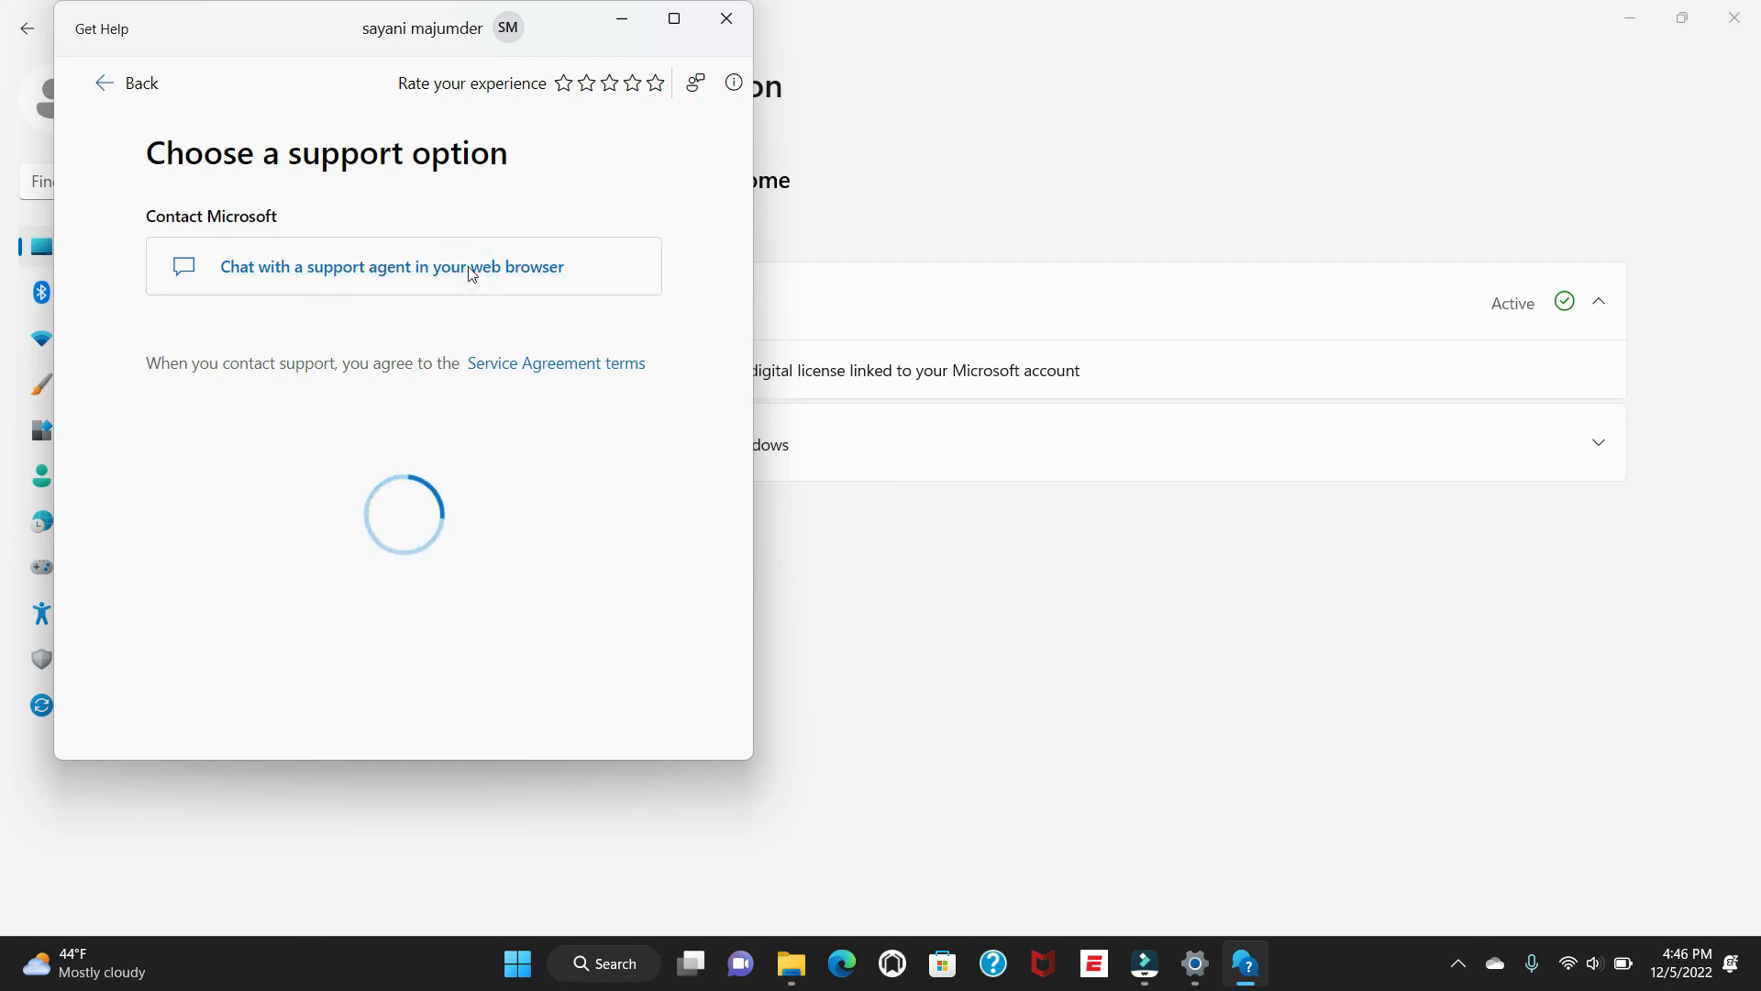
left_click(389, 266)
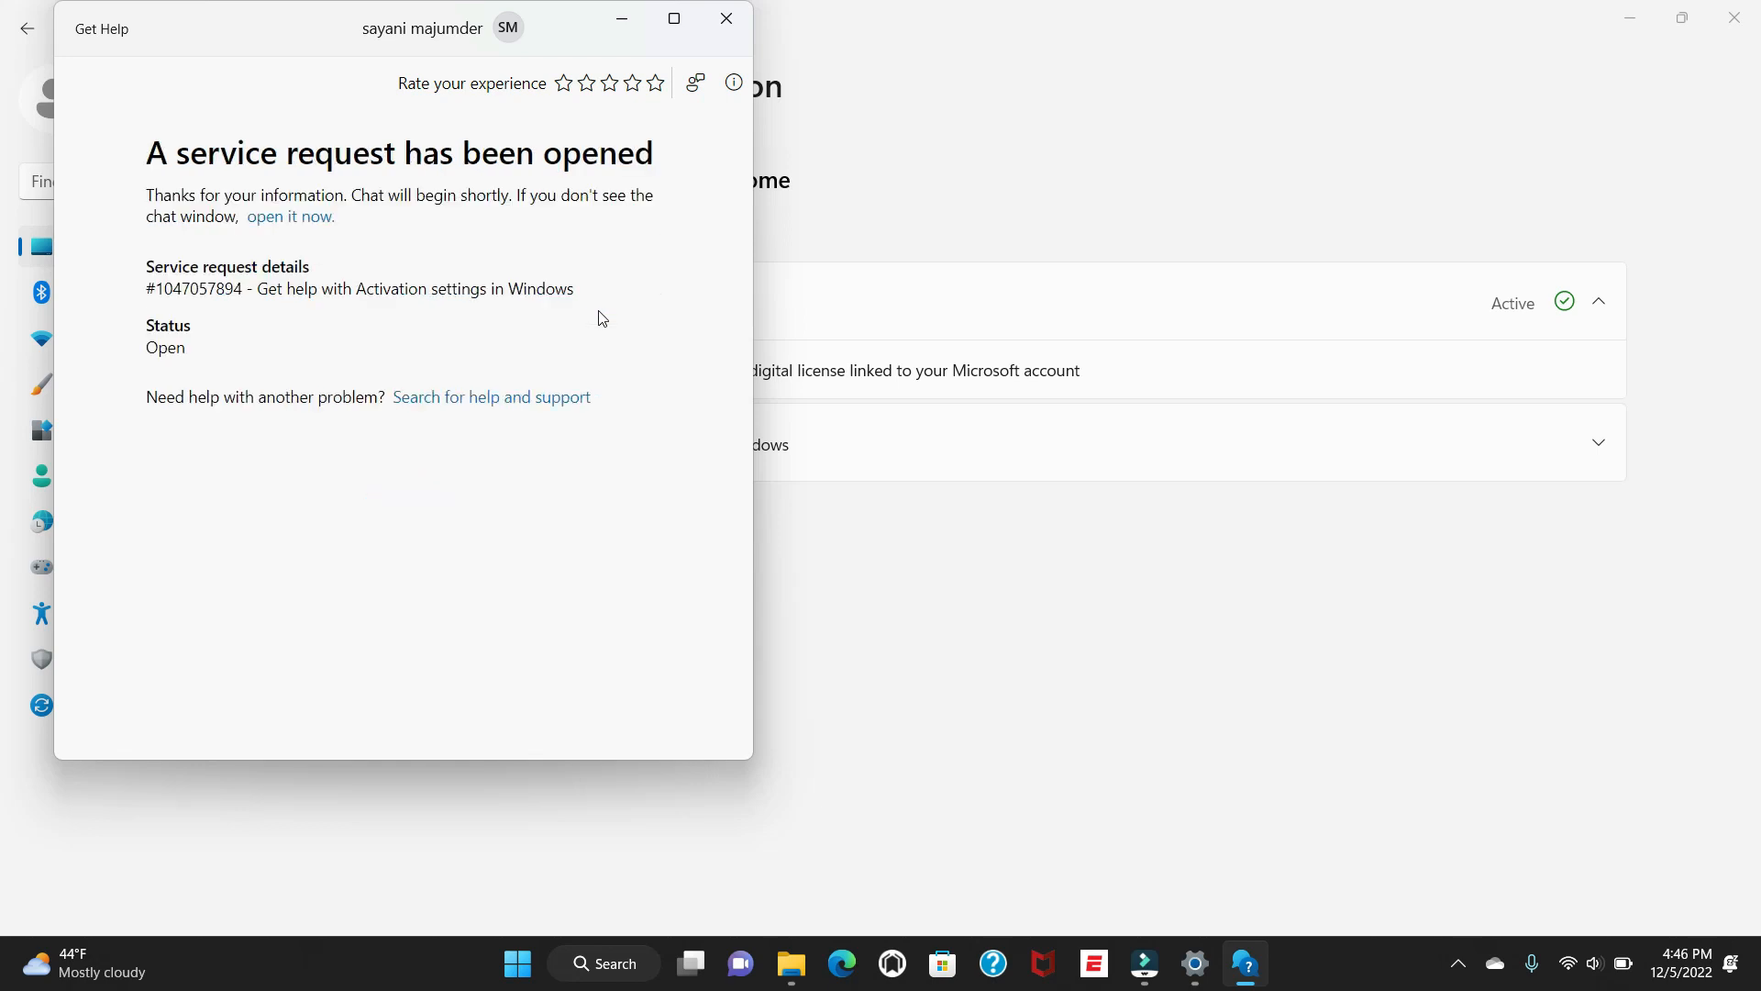
left_click(290, 217)
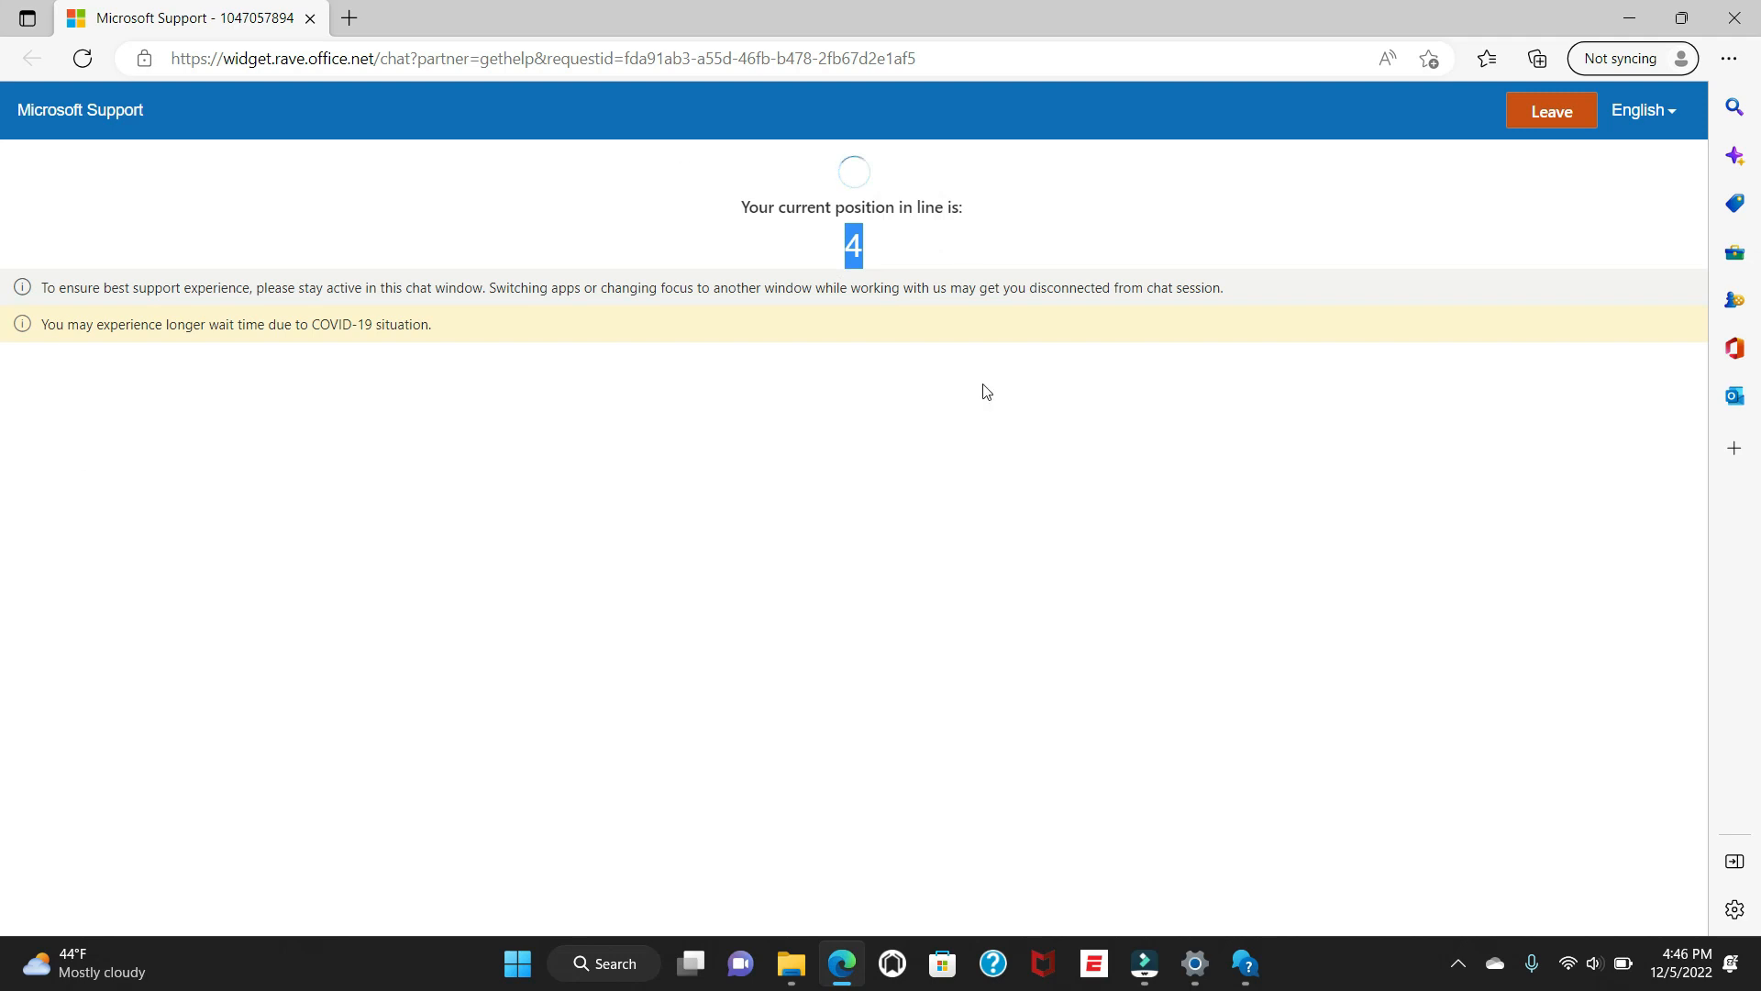
mouse_move(888, 533)
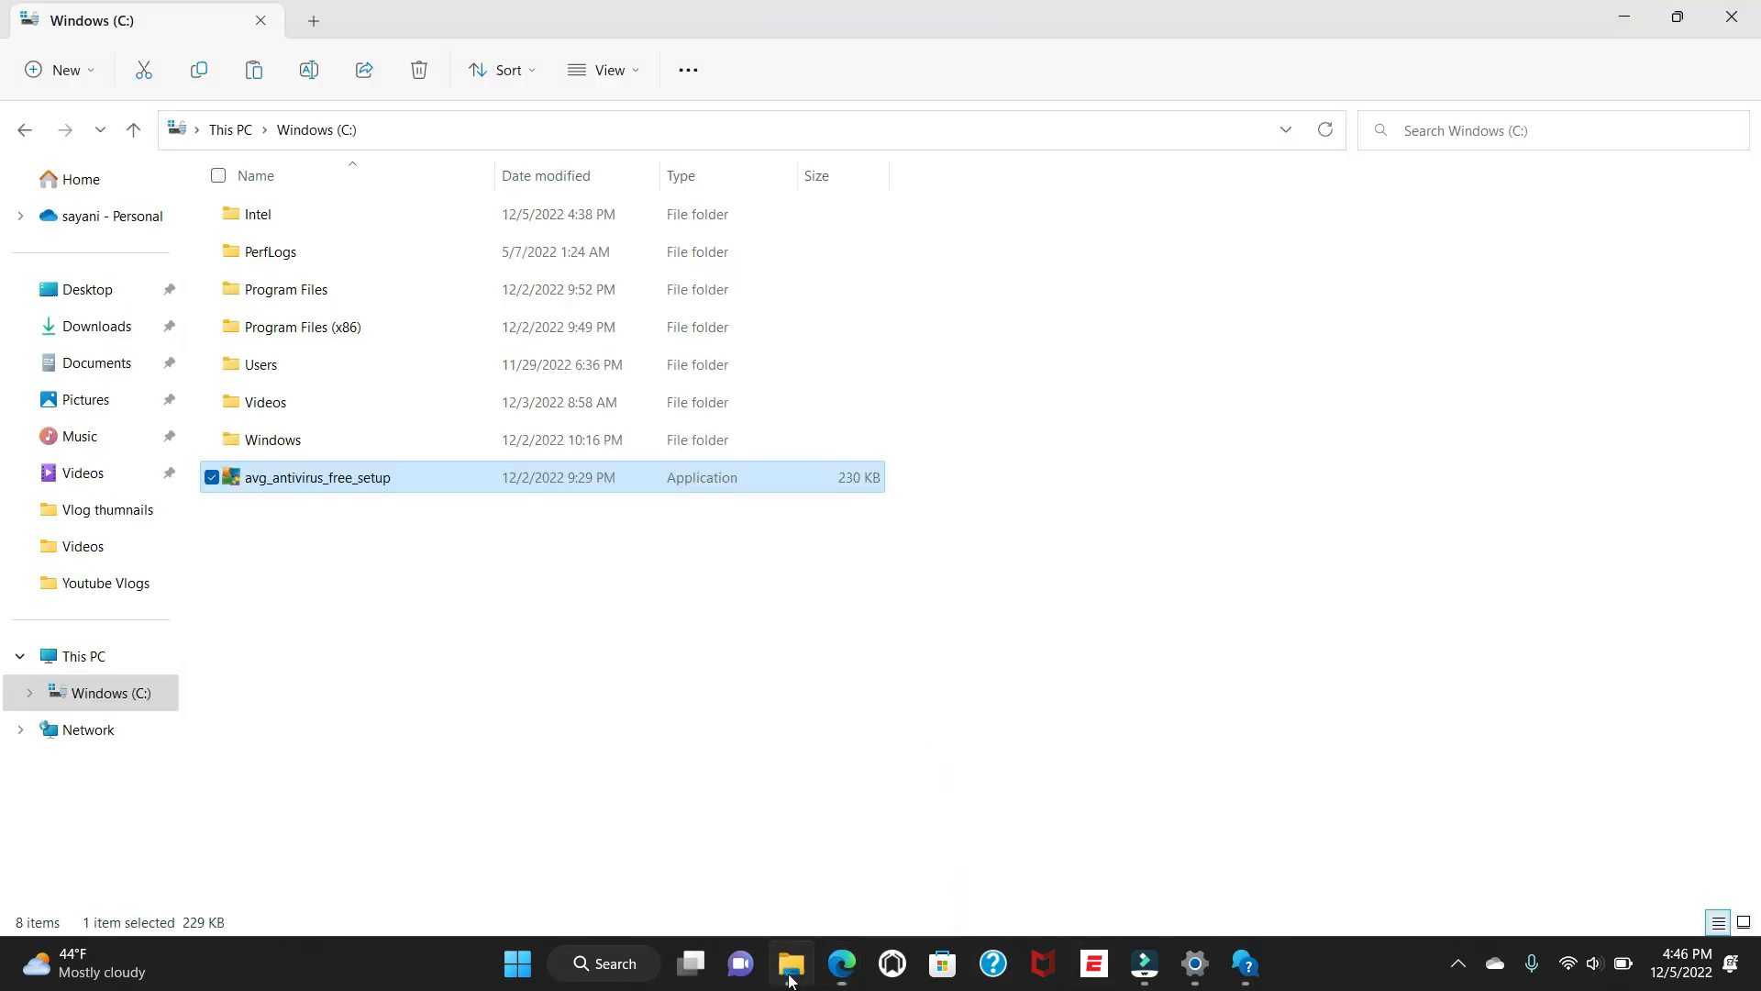
left_click(317, 477)
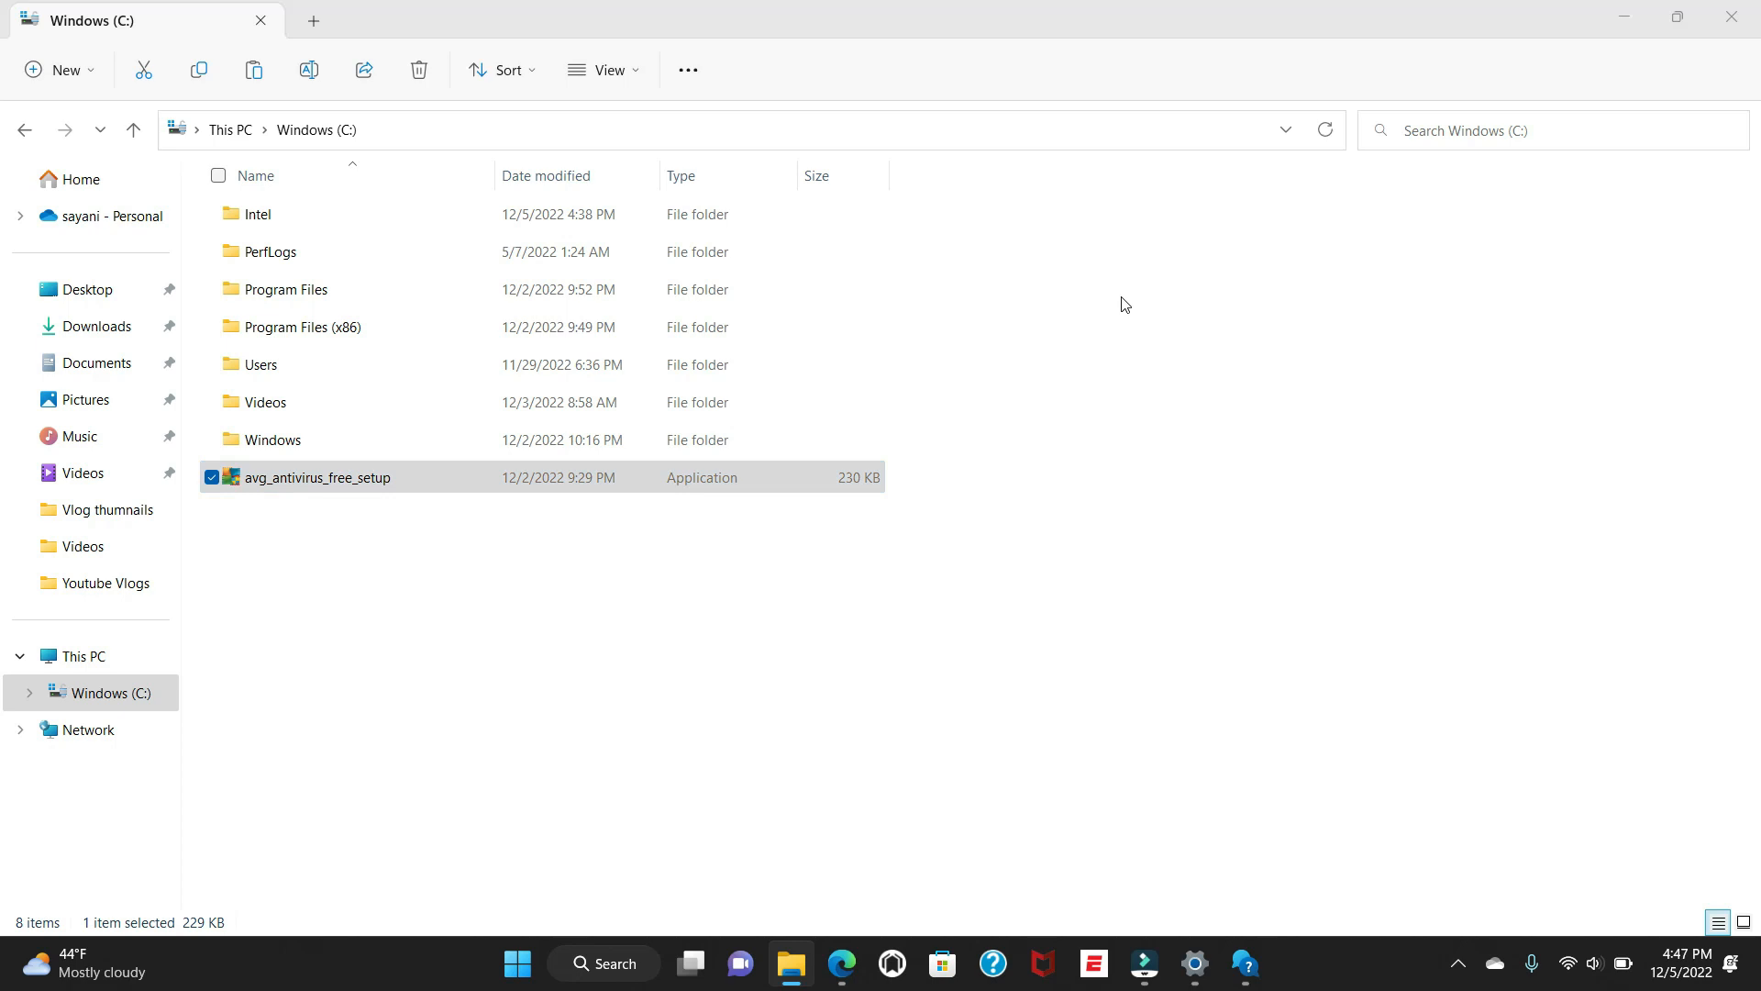
left_click(317, 477)
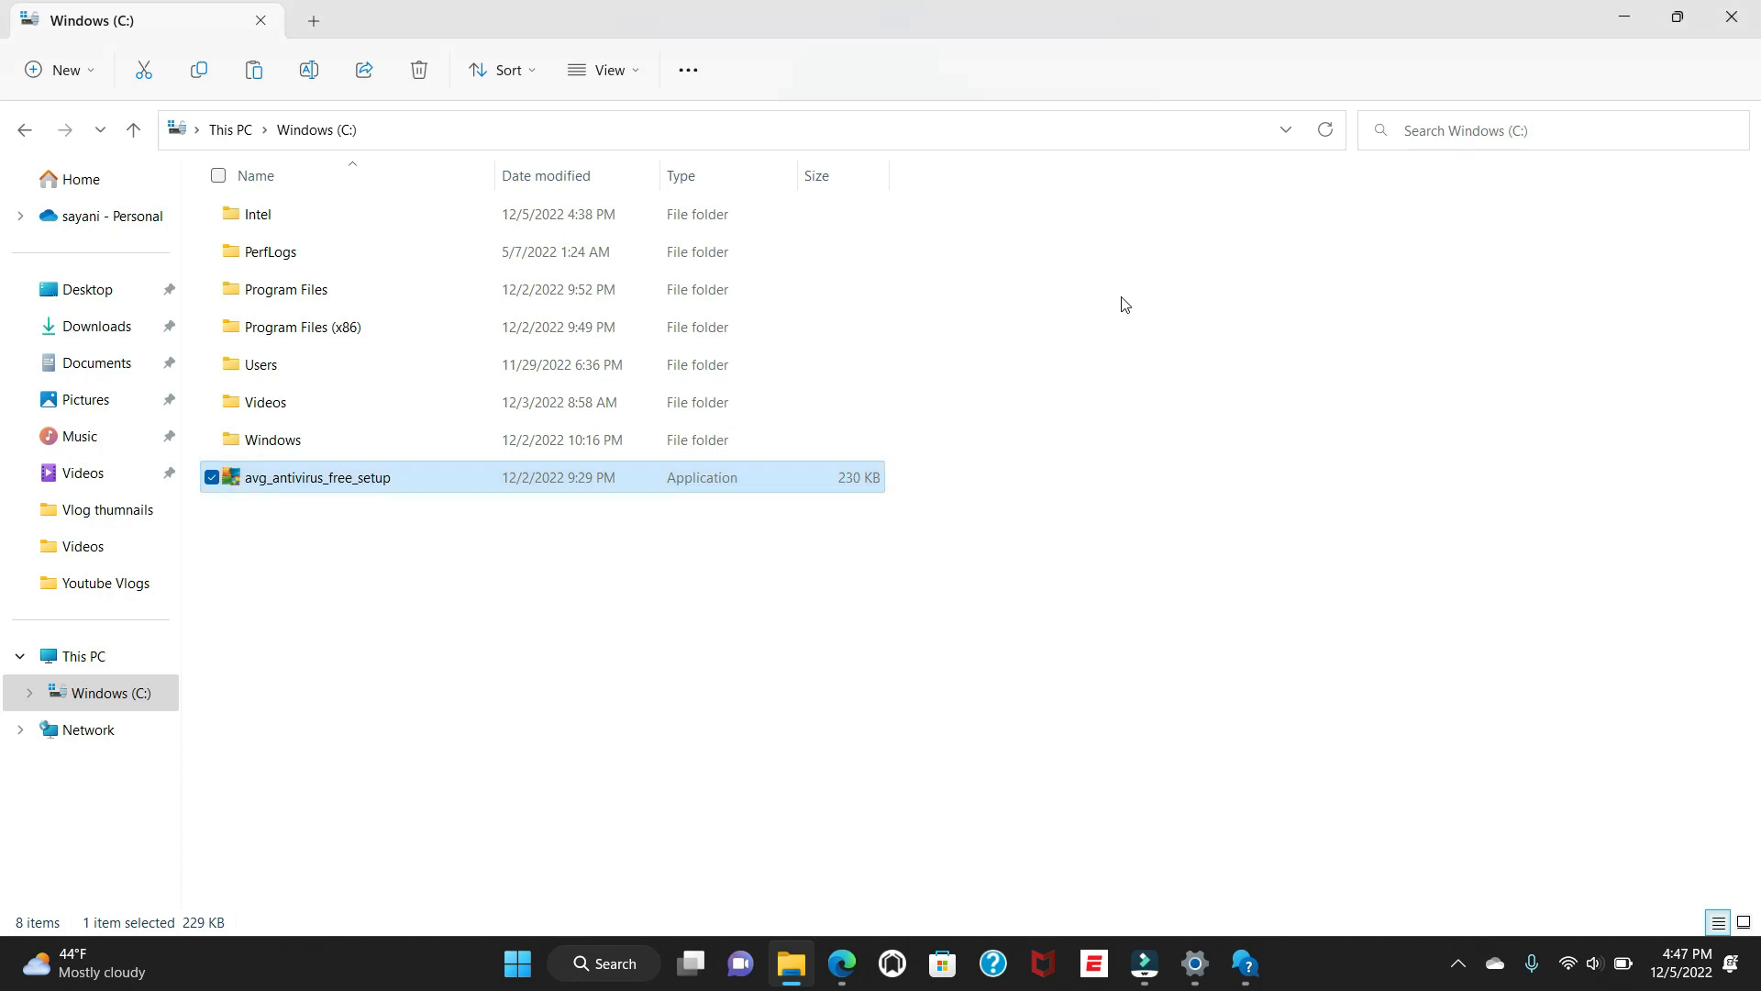
mouse_move(802, 685)
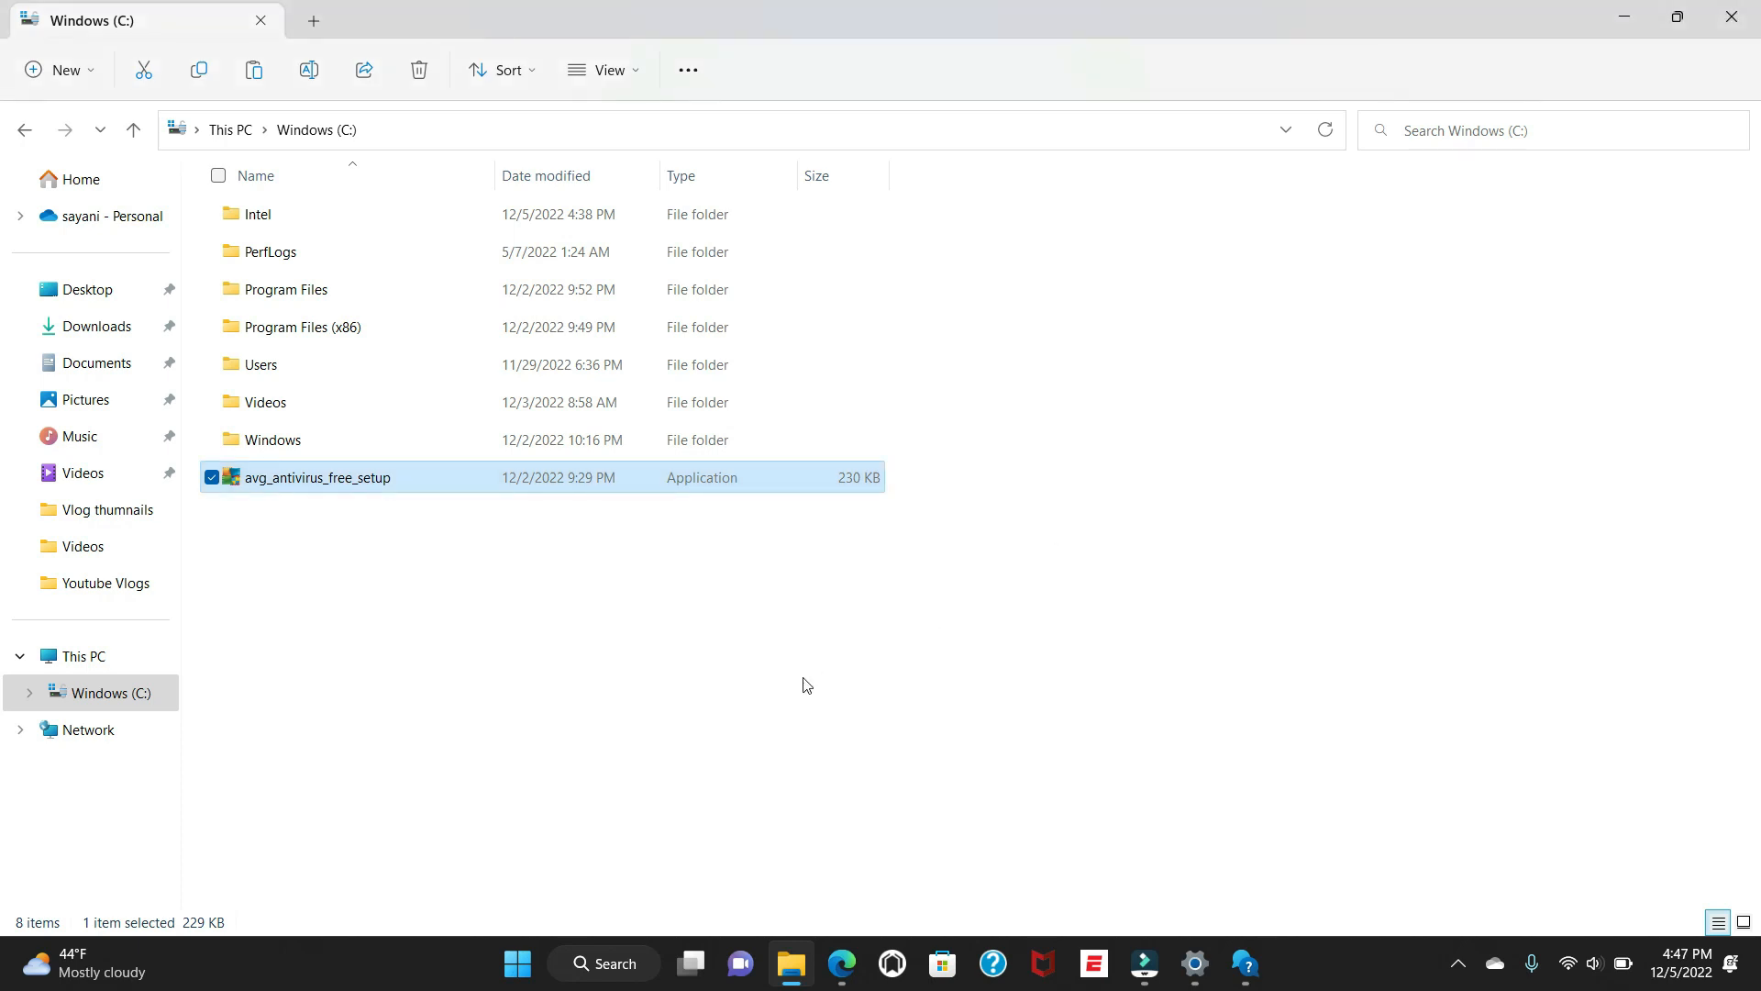